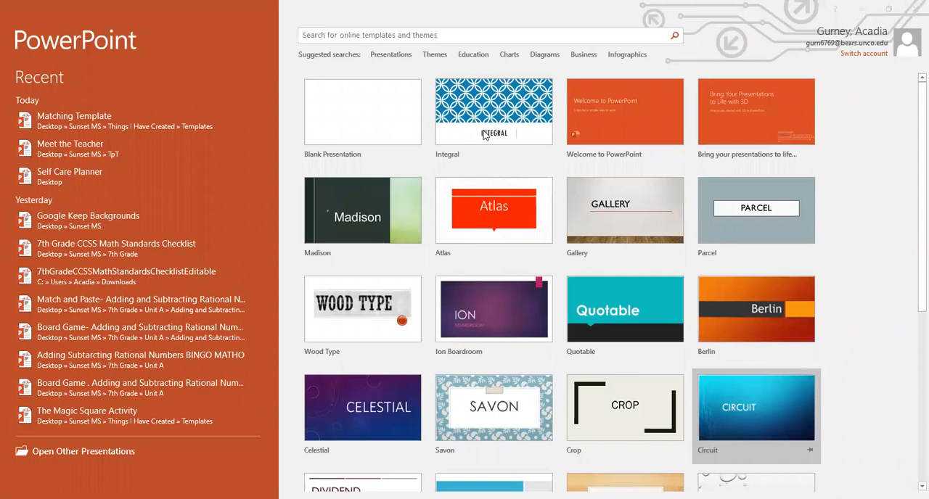
mouse_move(390, 78)
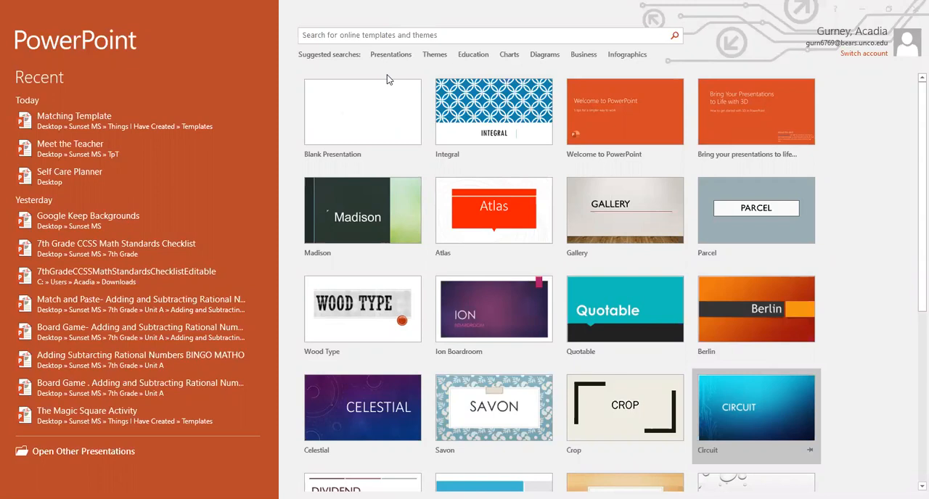
mouse_move(371, 119)
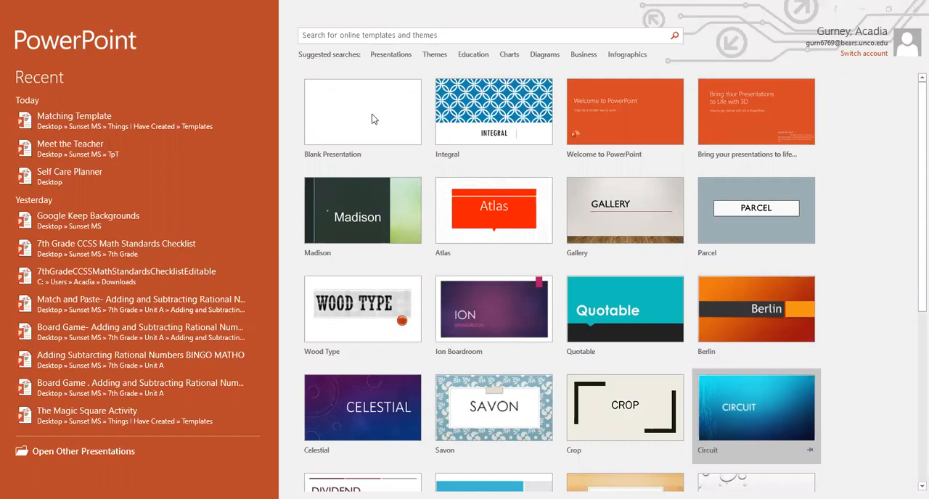
Step: Start a blank presentation and bring up the custom slide size settings from Design
click(363, 110)
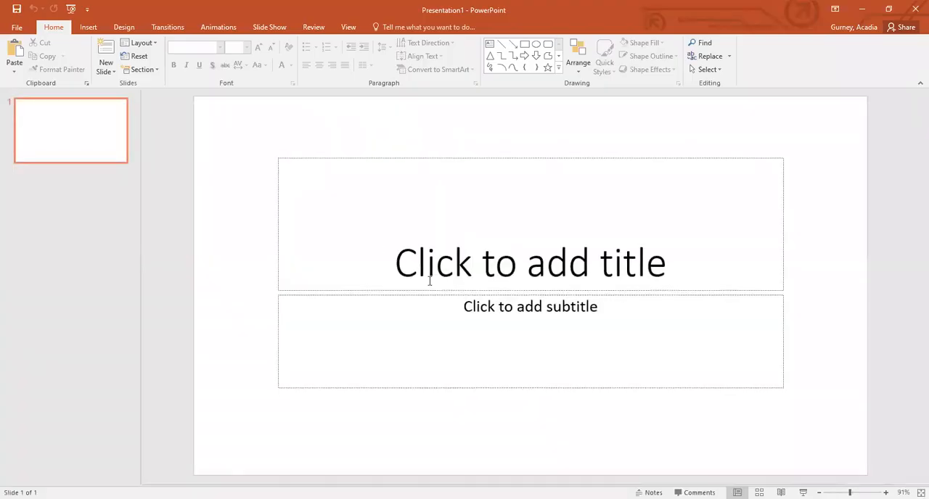
mouse_move(327, 161)
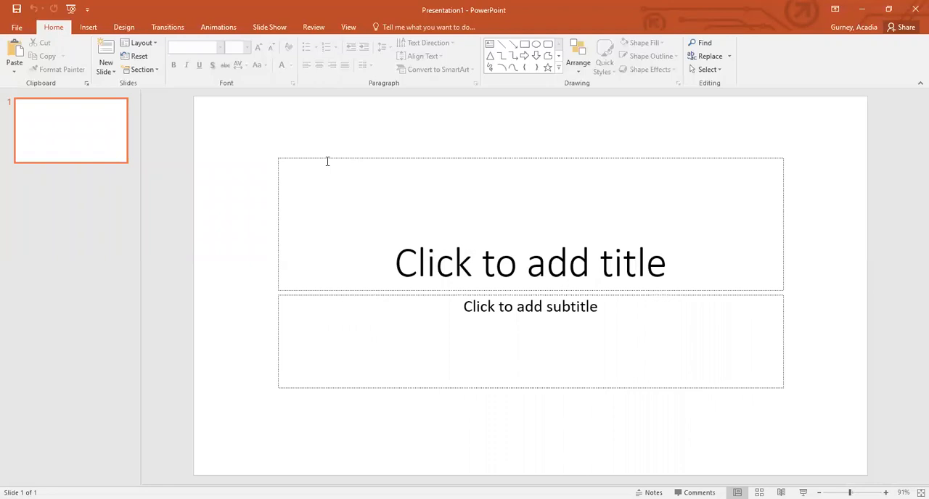
mouse_move(124, 26)
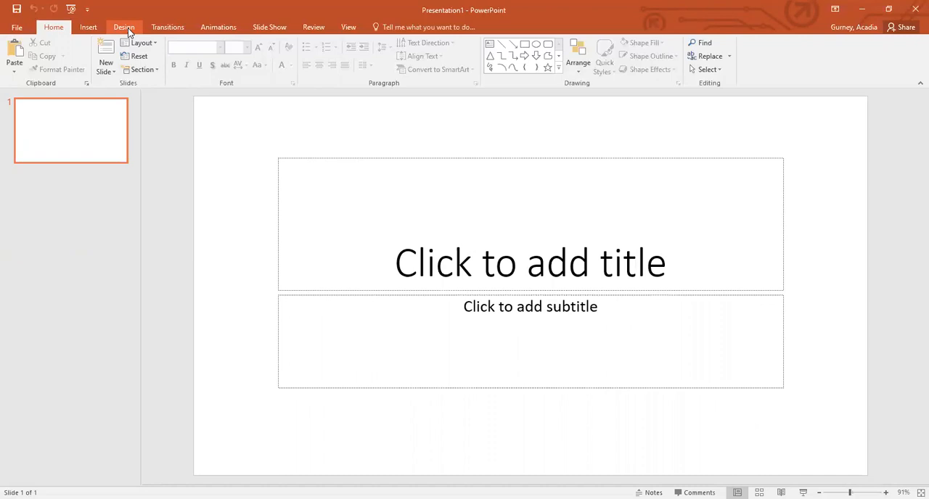
click(53, 26)
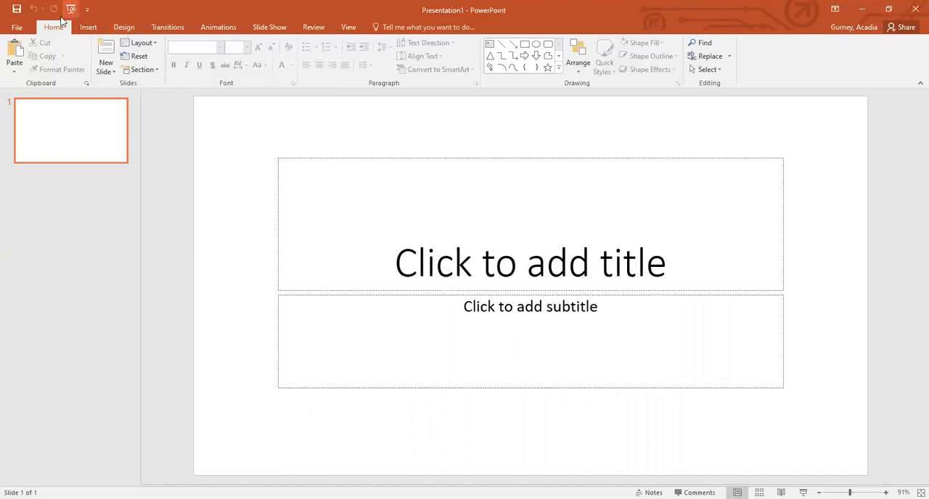
click(123, 26)
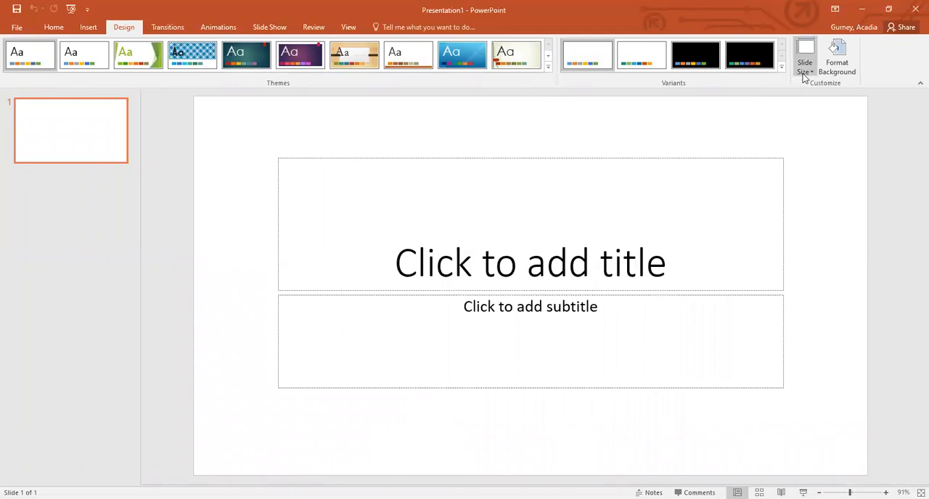
click(804, 57)
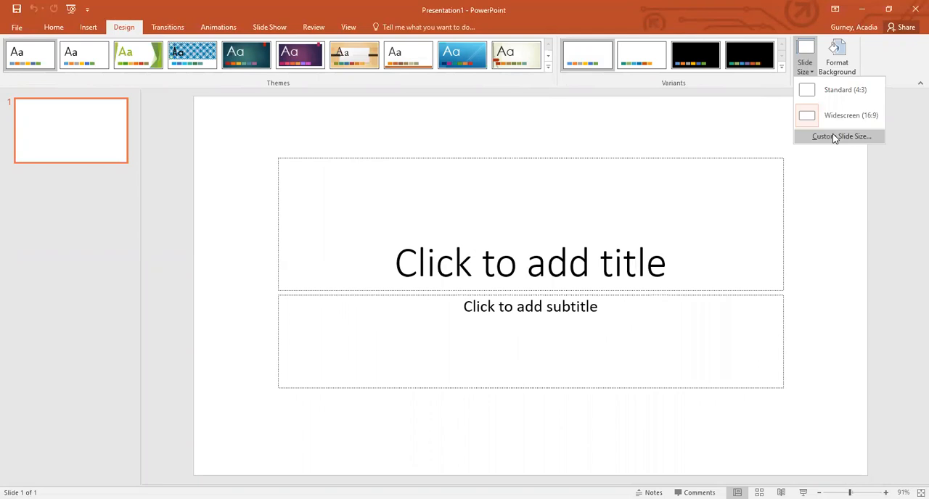
click(842, 136)
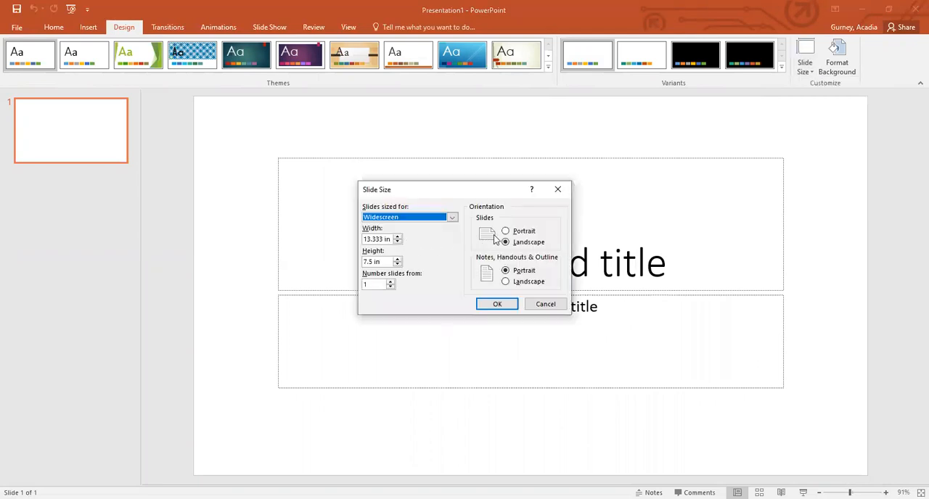
Step: Choose portrait orientation and the On-screen Show (4:3) preset, 7.5 × 10 in, without applying yet
click(505, 231)
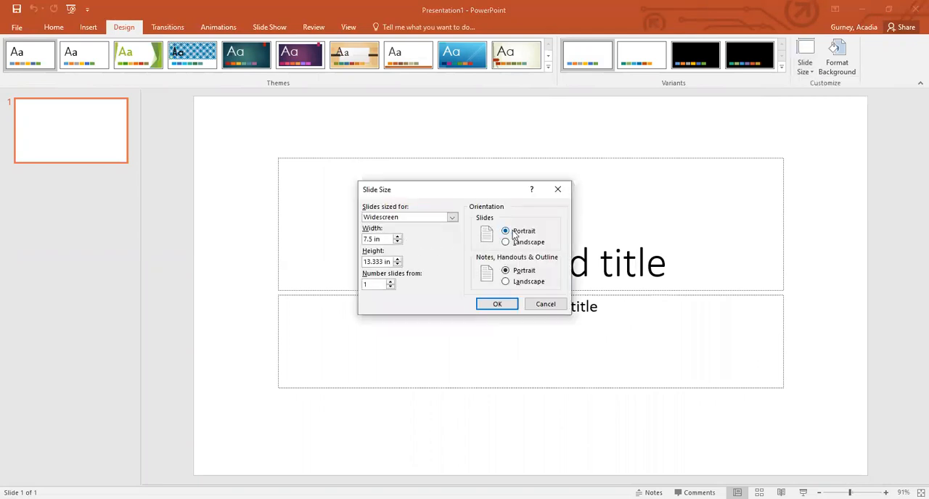
click(505, 230)
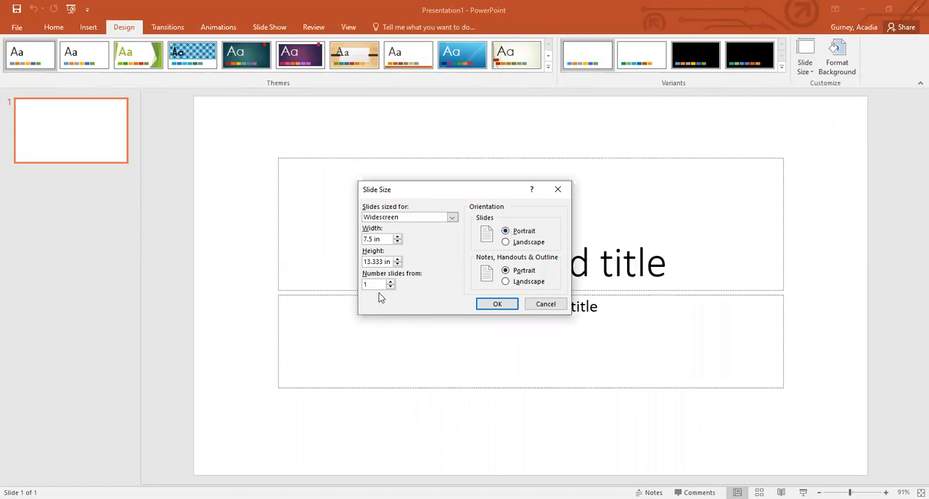
triple_click(378, 261)
text(10)
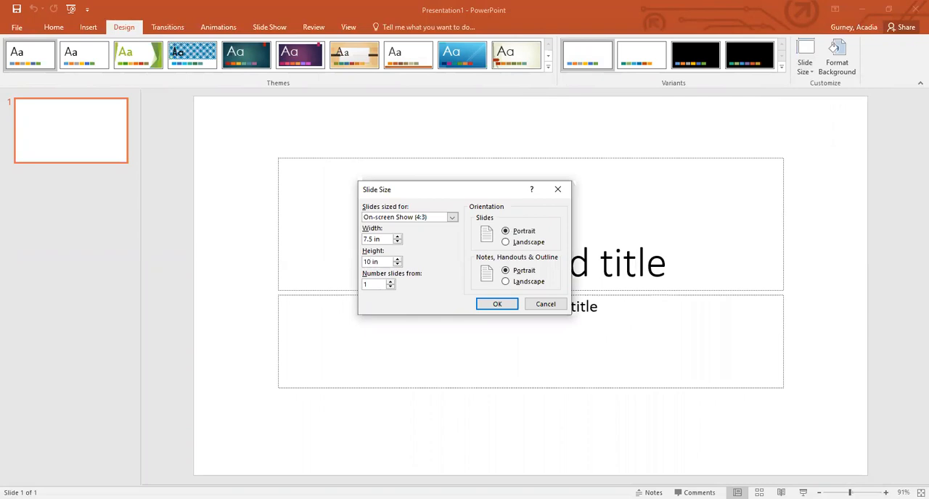
click(377, 261)
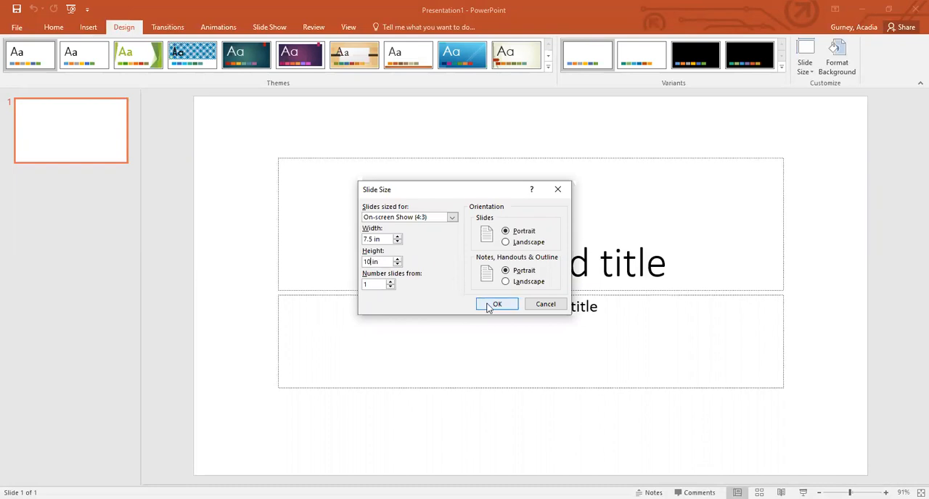
Step: Apply the portrait 7.5 × 10 in slide size and maximize content to fill it
click(497, 305)
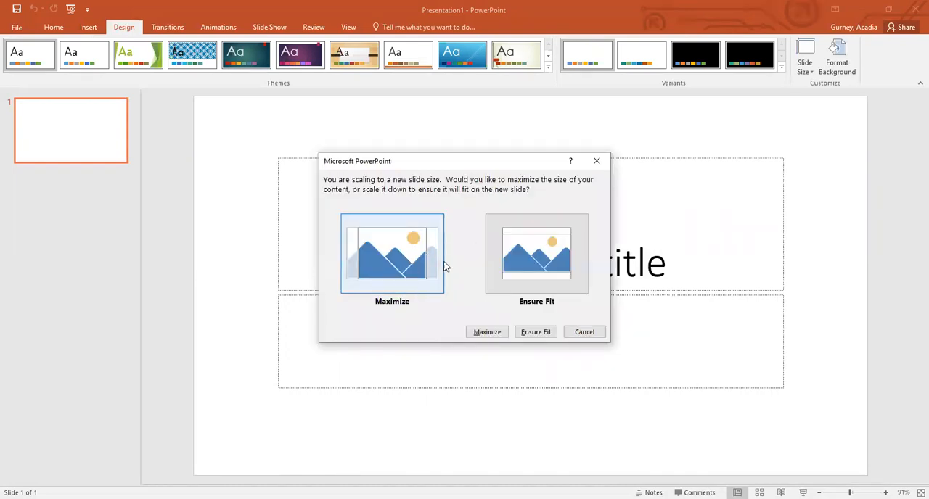
mouse_move(433, 246)
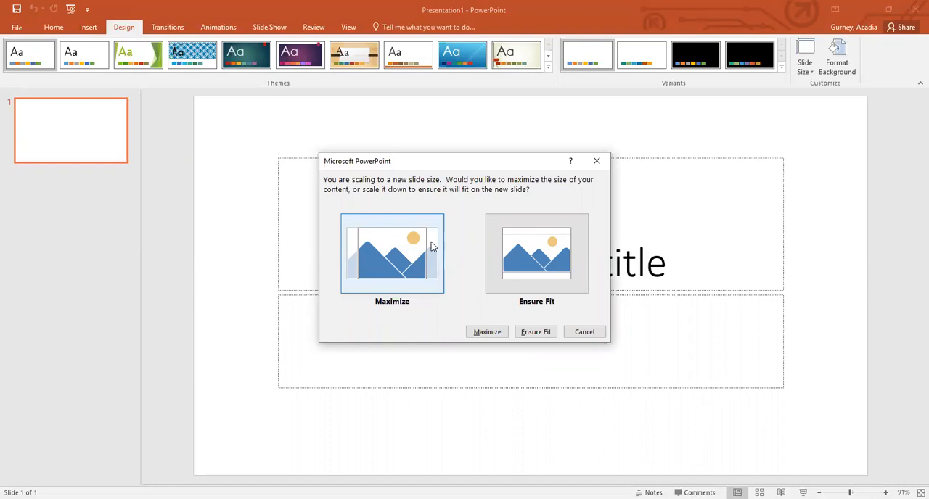
mouse_move(349, 258)
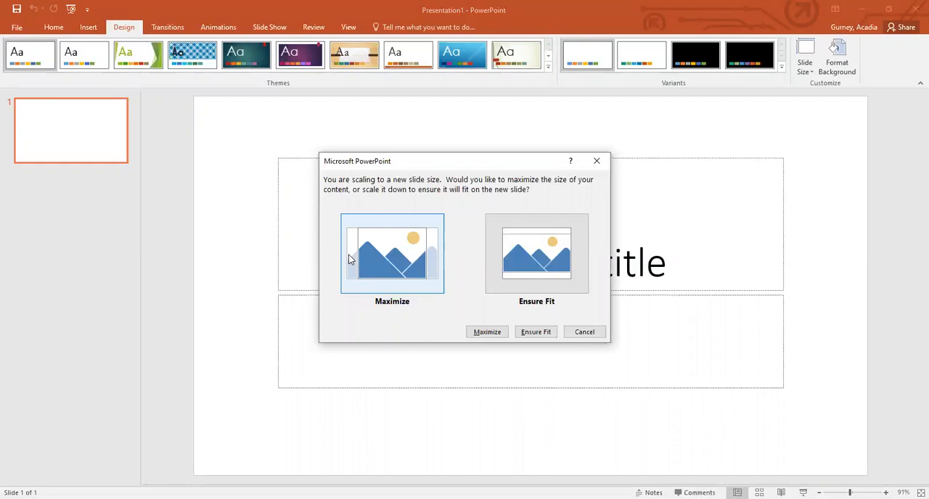
mouse_move(537, 254)
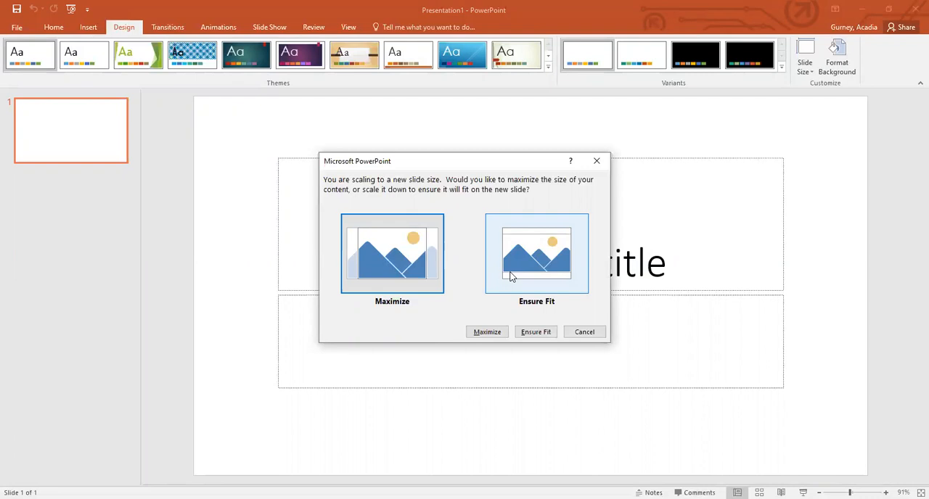
mouse_move(436, 267)
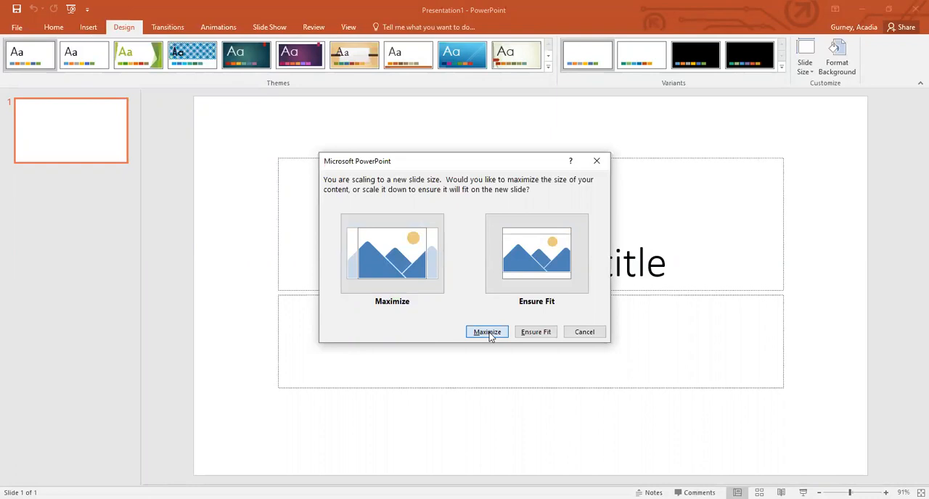
click(488, 331)
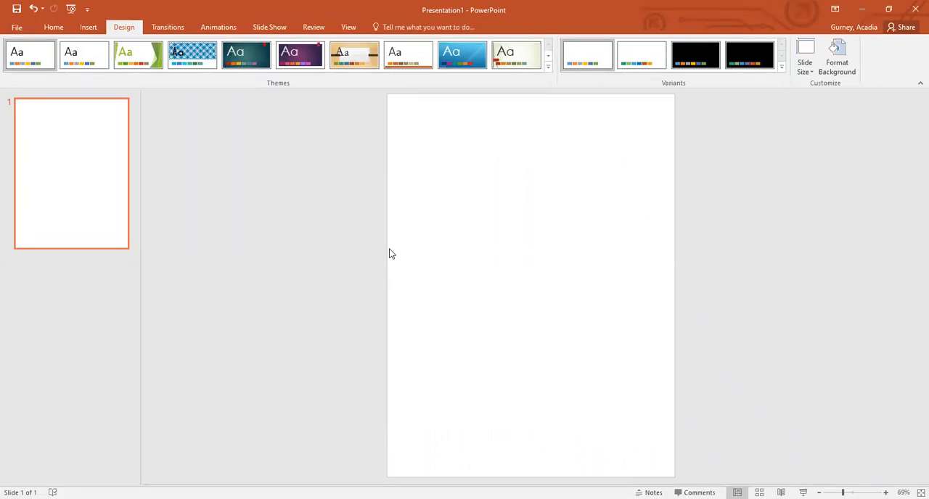
Step: Draw a rectangle covering the whole portrait slide
click(88, 26)
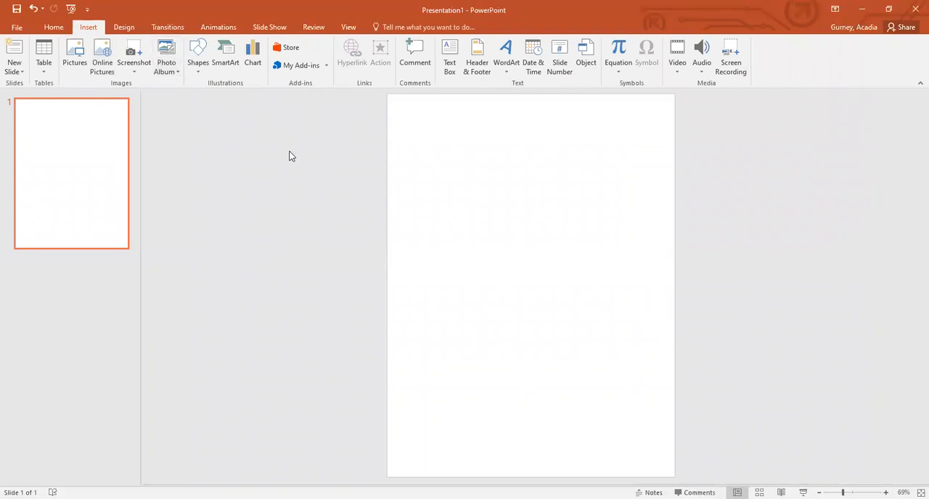
mouse_move(198, 55)
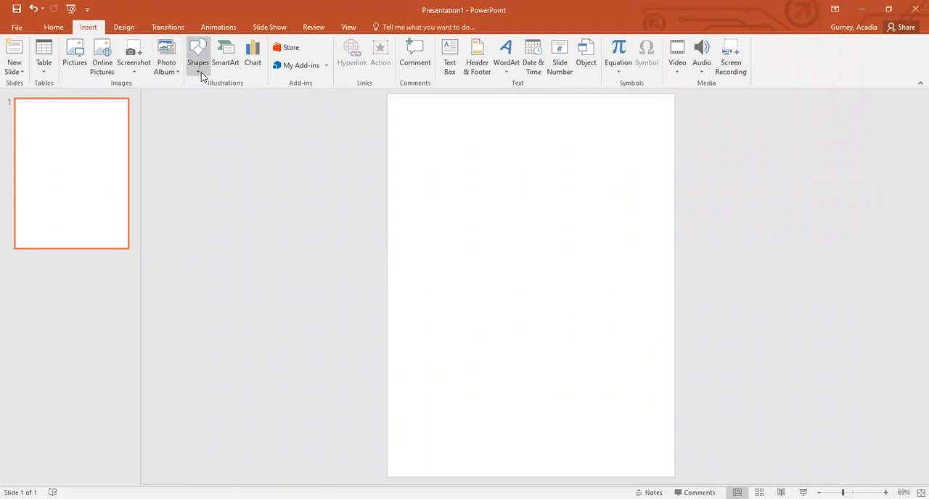
click(197, 55)
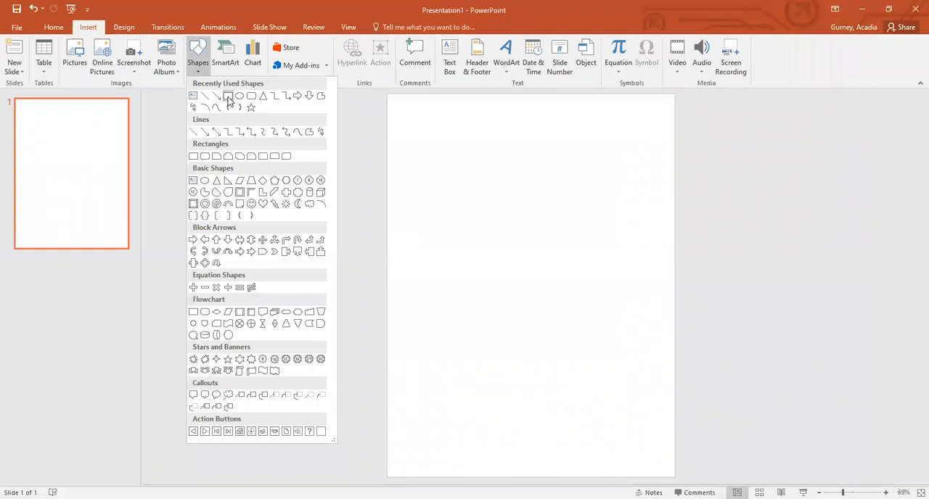
click(228, 95)
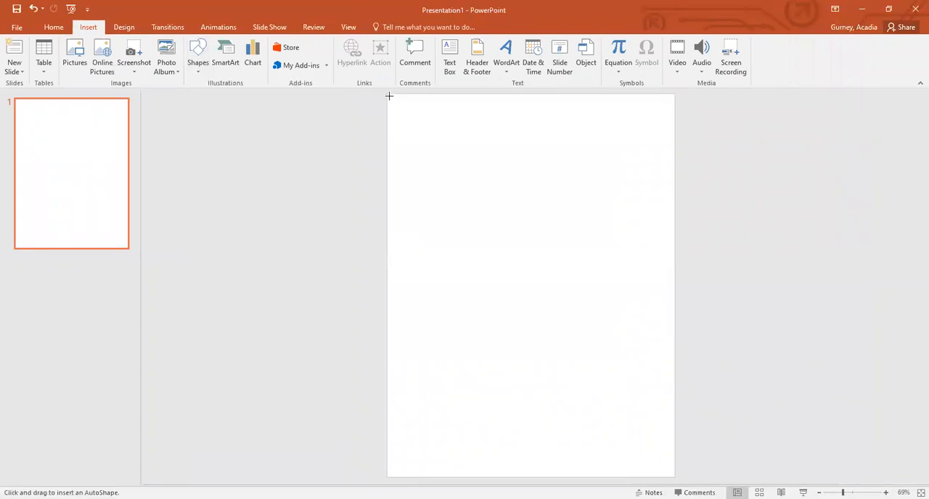
drag(389, 95, 673, 468)
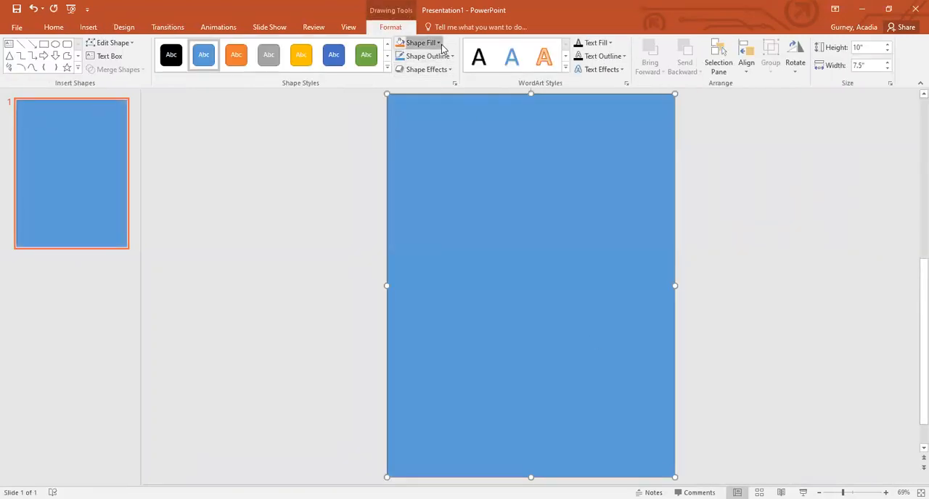
Step: Set the full-slide rectangle to No Fill so only its border remains
click(439, 42)
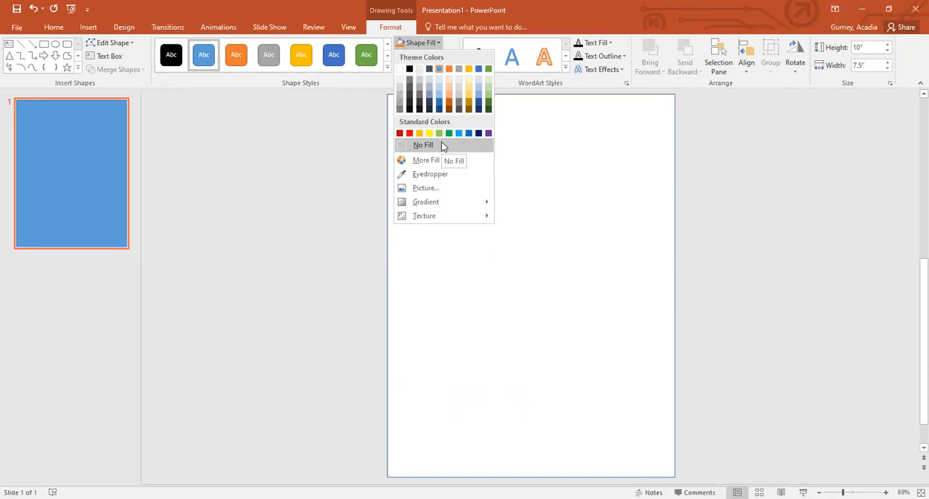
mouse_move(442, 146)
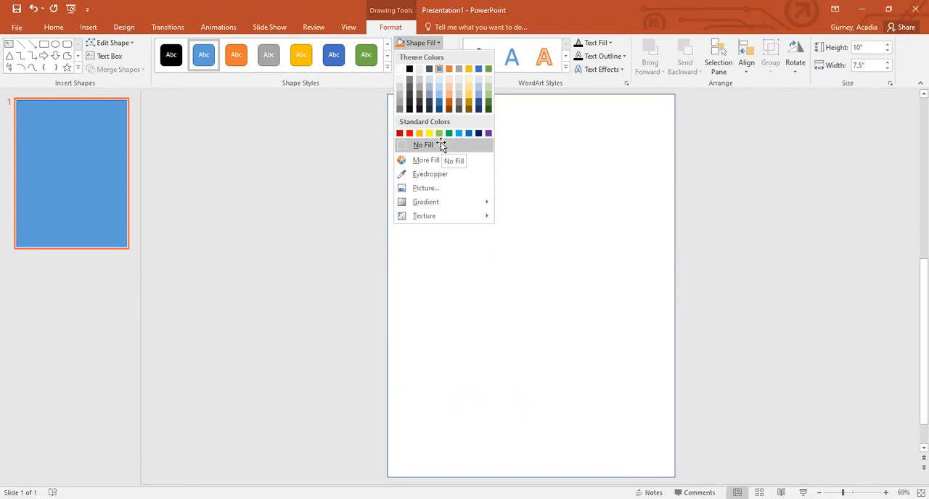
click(423, 145)
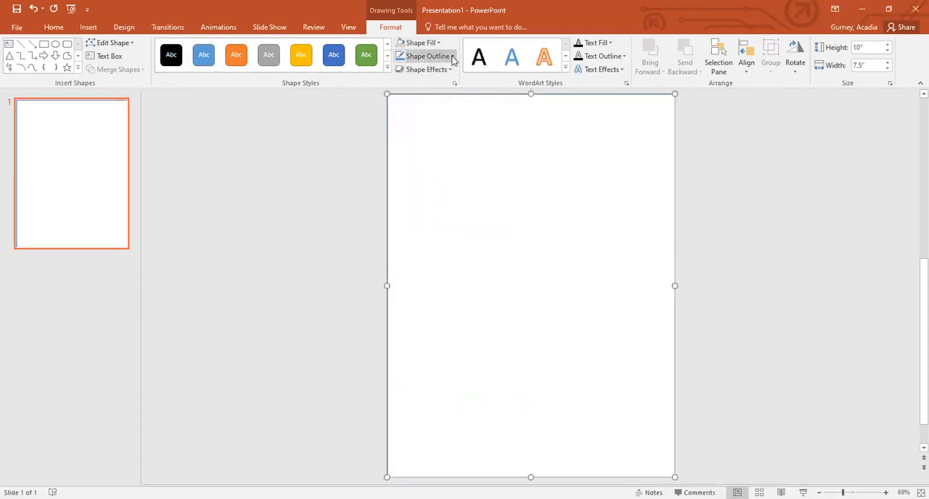
Step: Change the rectangle's outline to a thick black dash-dot line framing the page
click(427, 55)
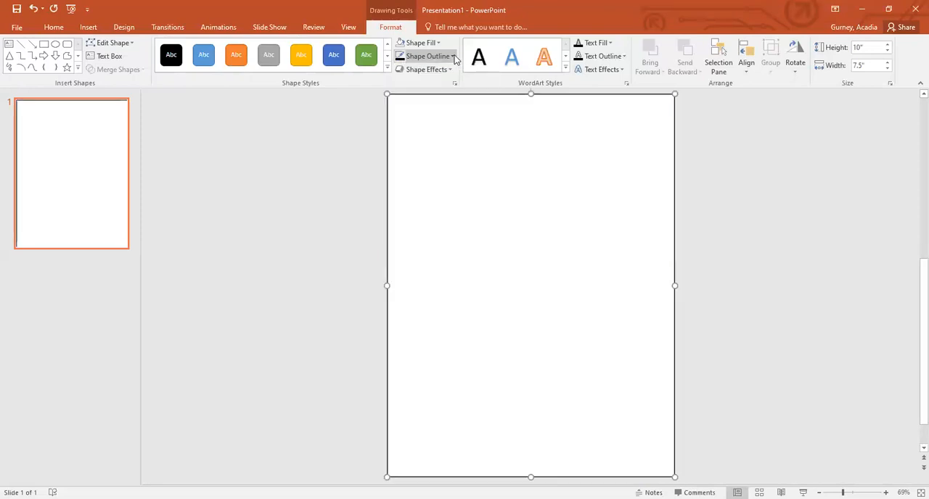
click(427, 55)
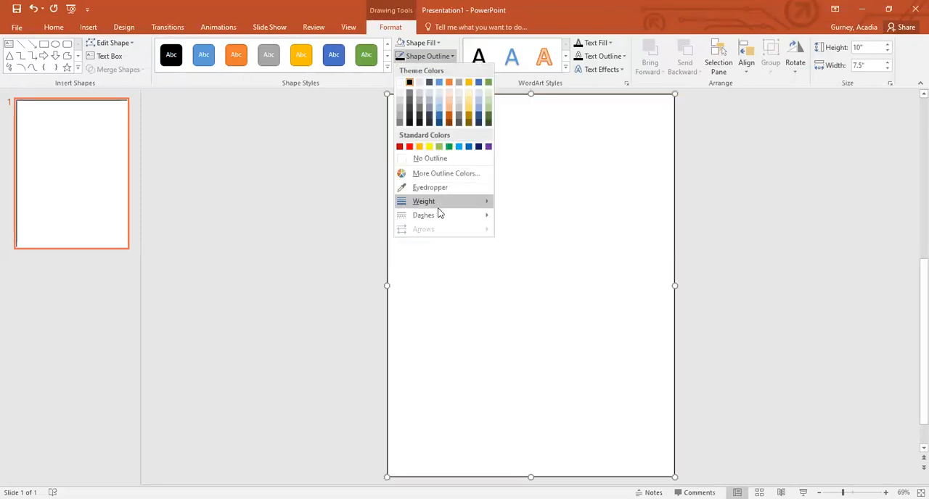
click(424, 214)
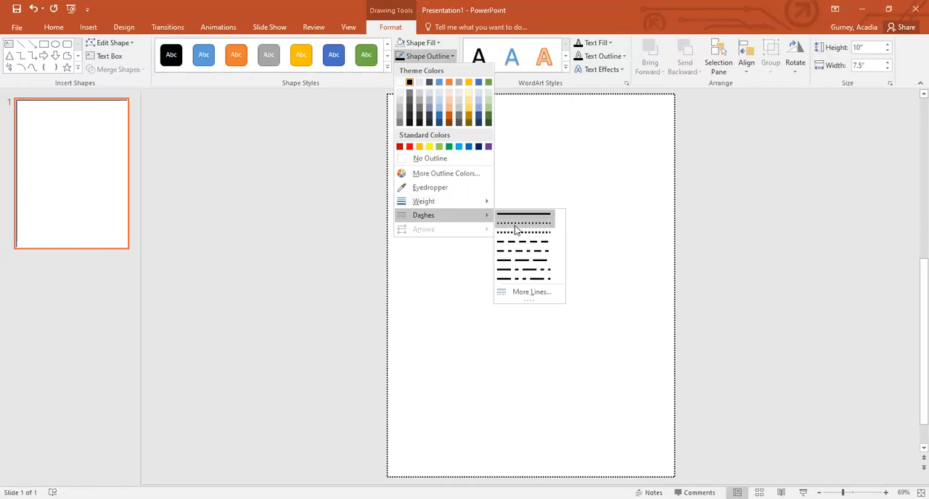
mouse_move(524, 232)
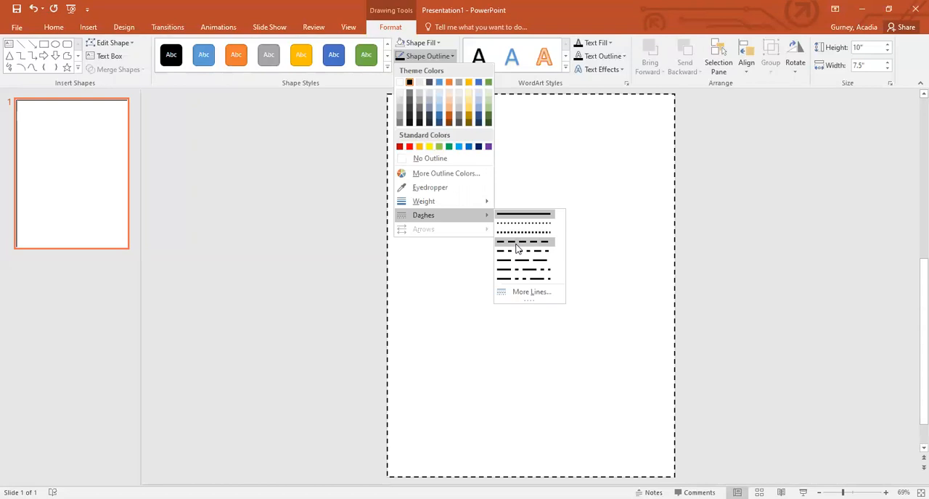
mouse_move(523, 262)
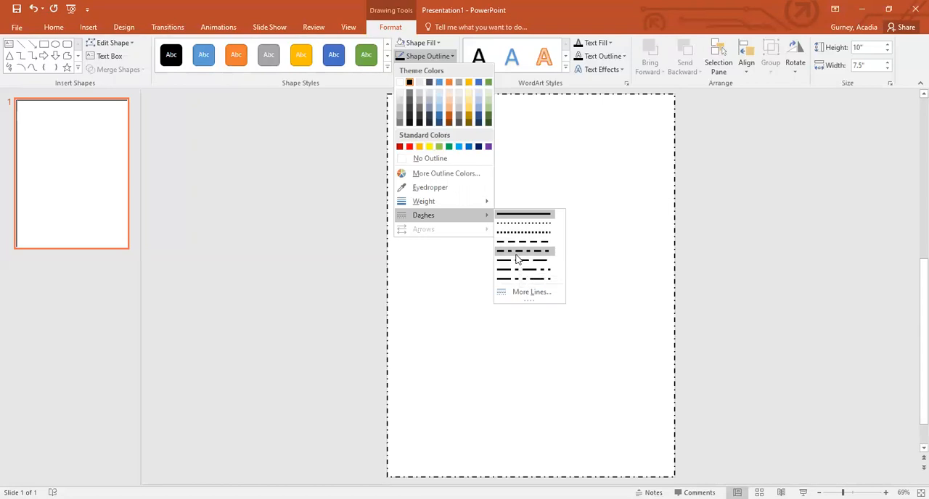
mouse_move(523, 260)
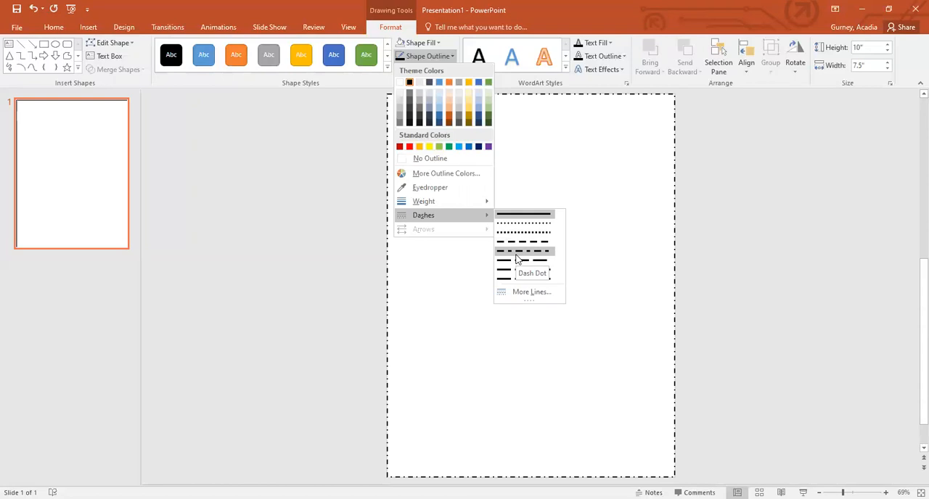
click(523, 251)
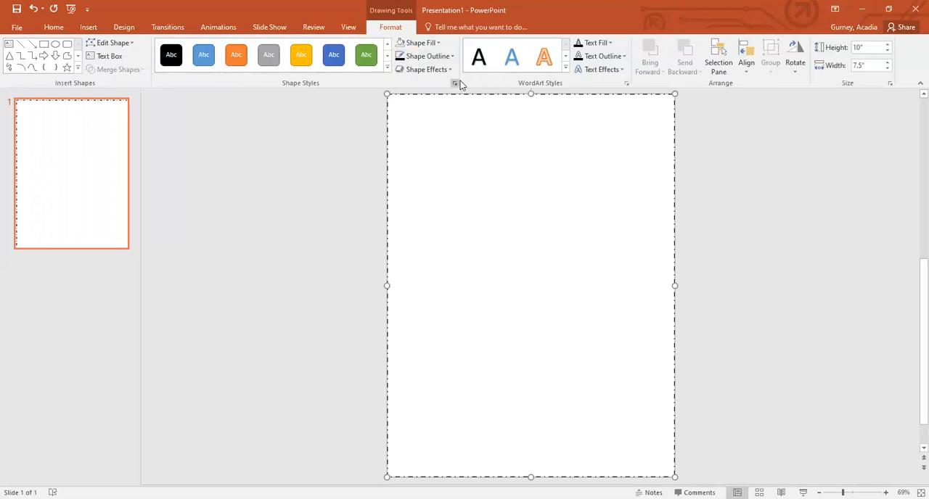
click(424, 55)
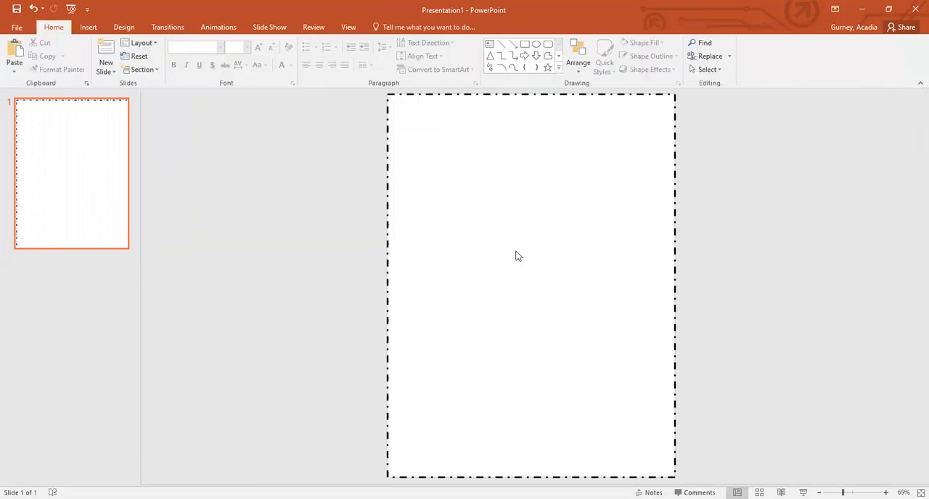
mouse_move(88, 26)
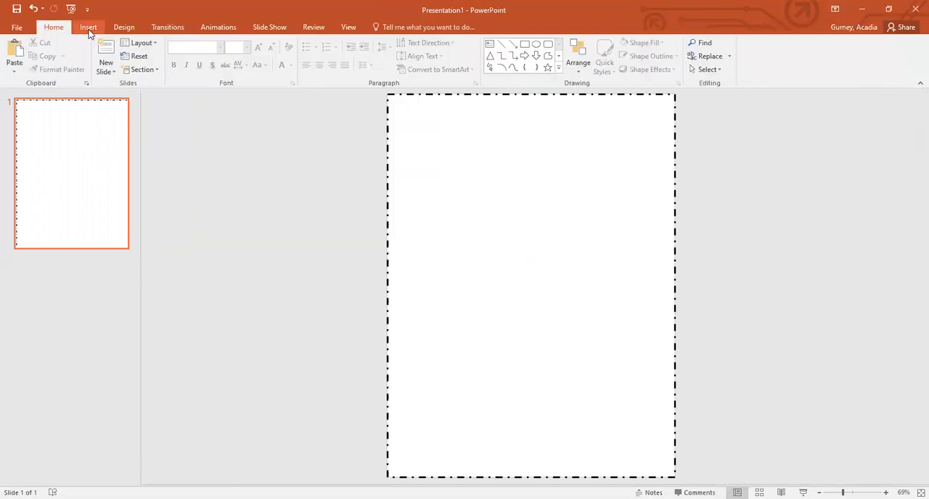
click(87, 26)
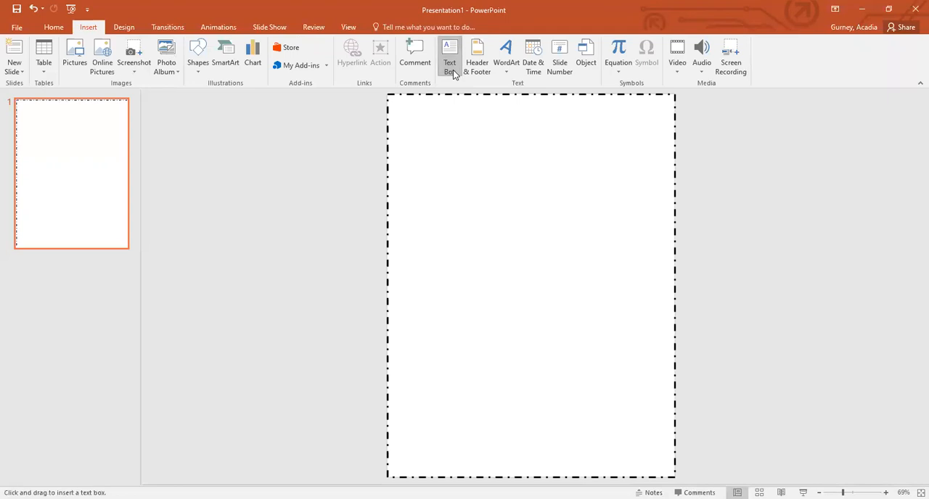
Step: Place a text box at the top holding Name:, Date: and Period: blanks and select its text
click(450, 55)
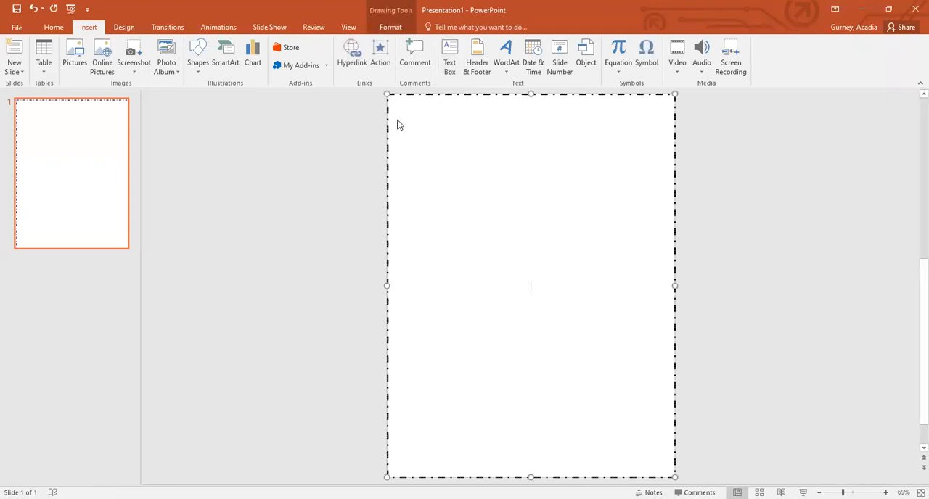
click(450, 55)
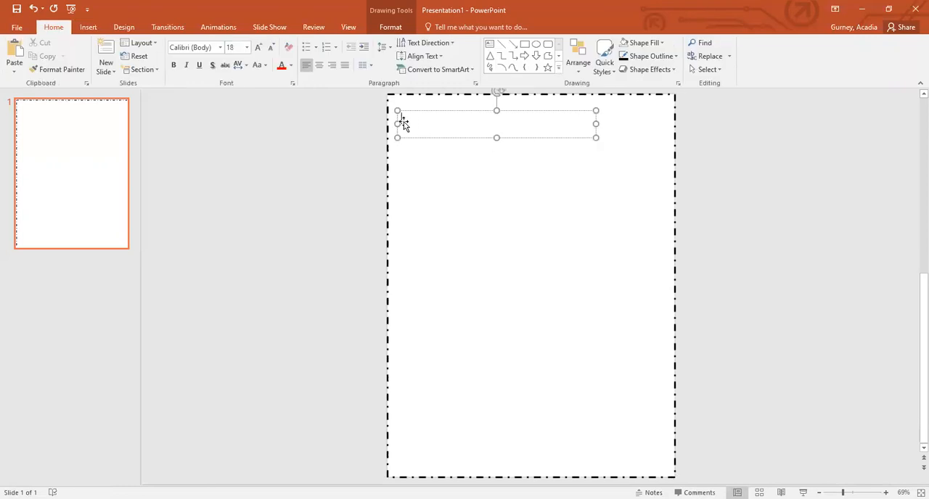
text(Name: ___________)
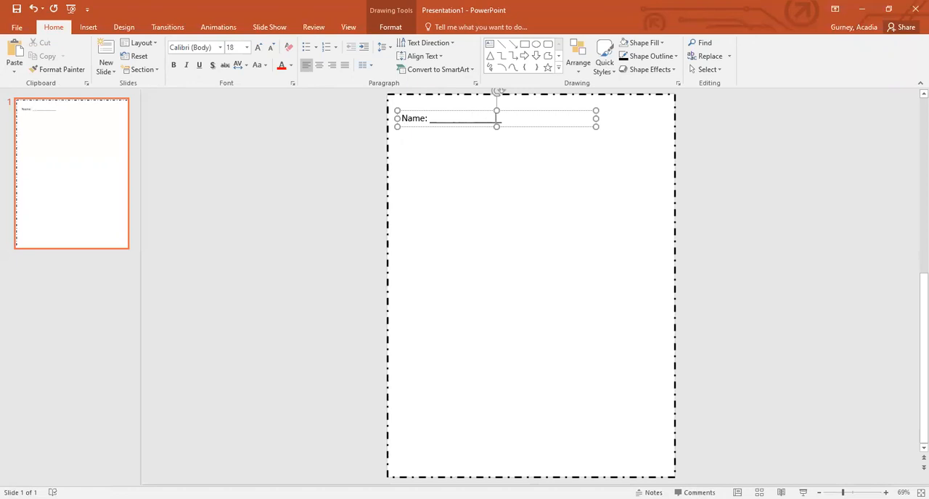
text(Date:)
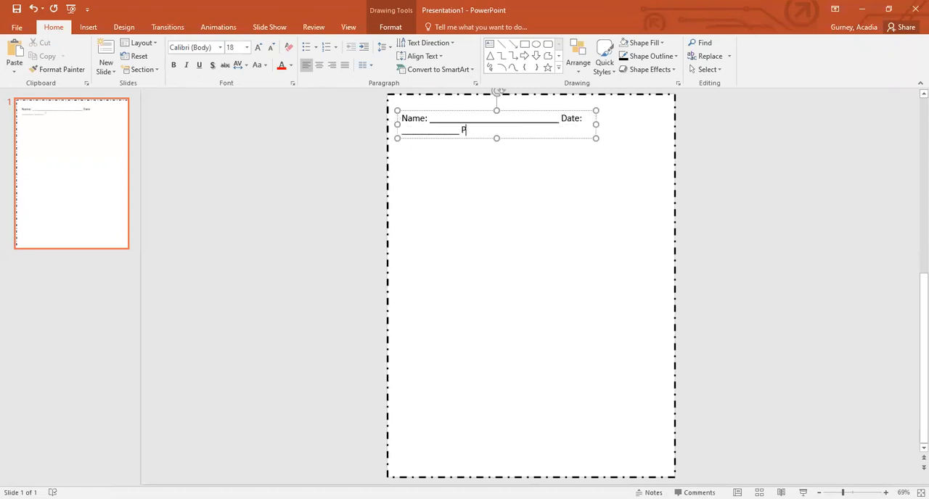
text(eriod: __________)
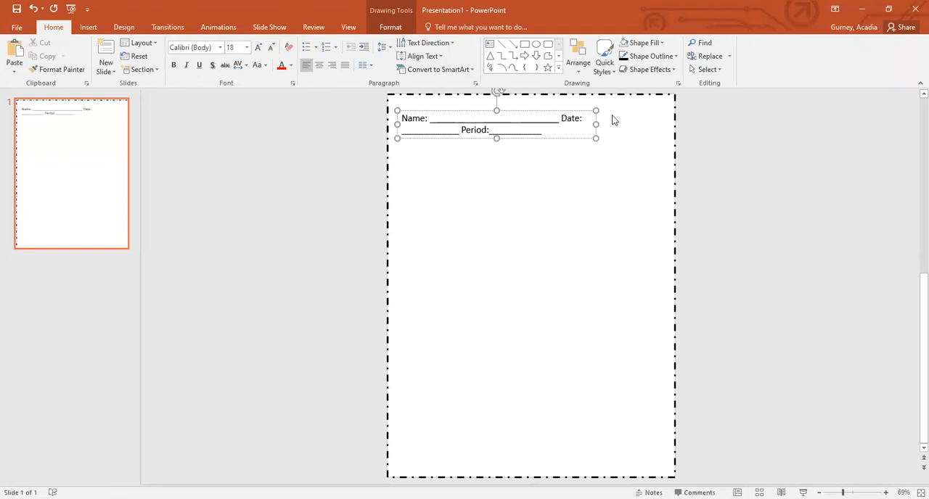
drag(595, 120, 670, 121)
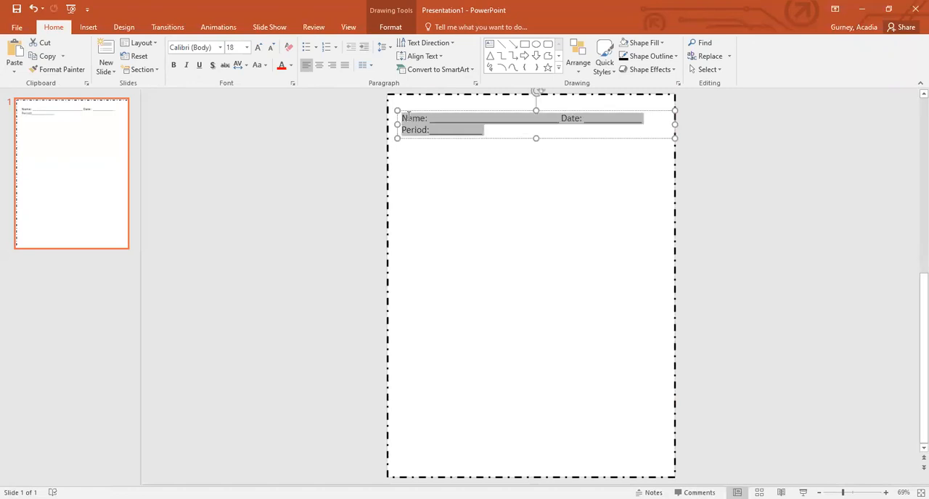
Step: Apply the KG hand-lettered font to the Name, Date, Period header
click(222, 46)
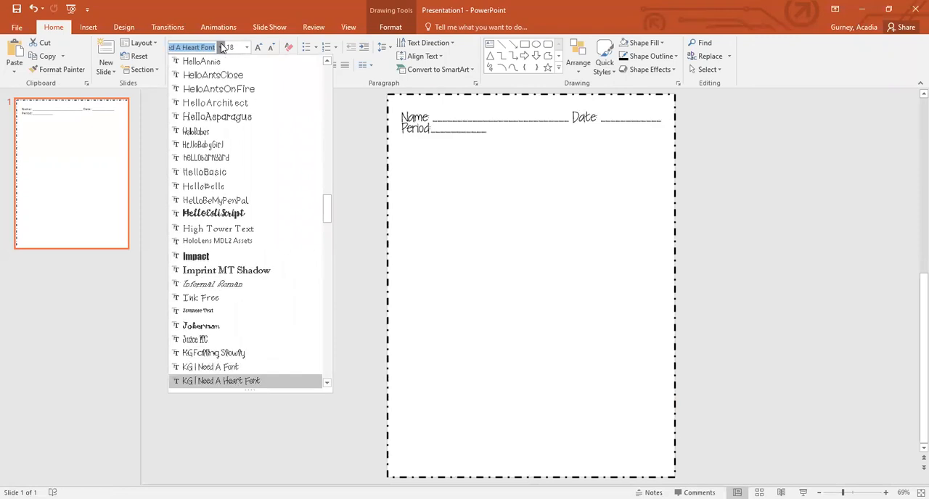
click(218, 380)
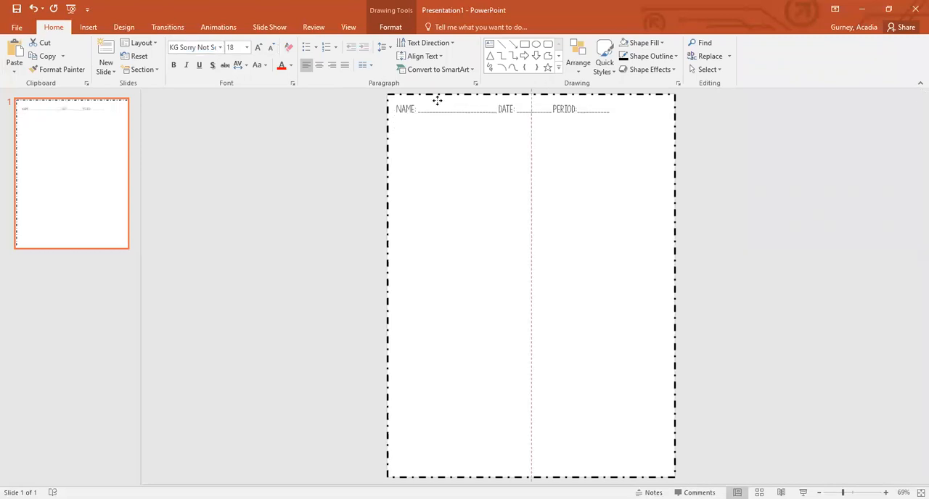
click(435, 109)
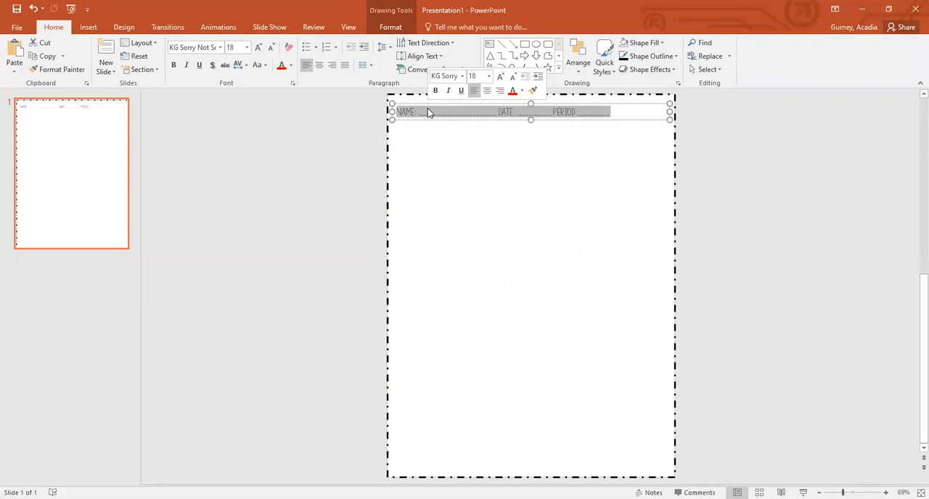
Step: Raise the header to size 24 and widen the box so it sits on one line
click(270, 46)
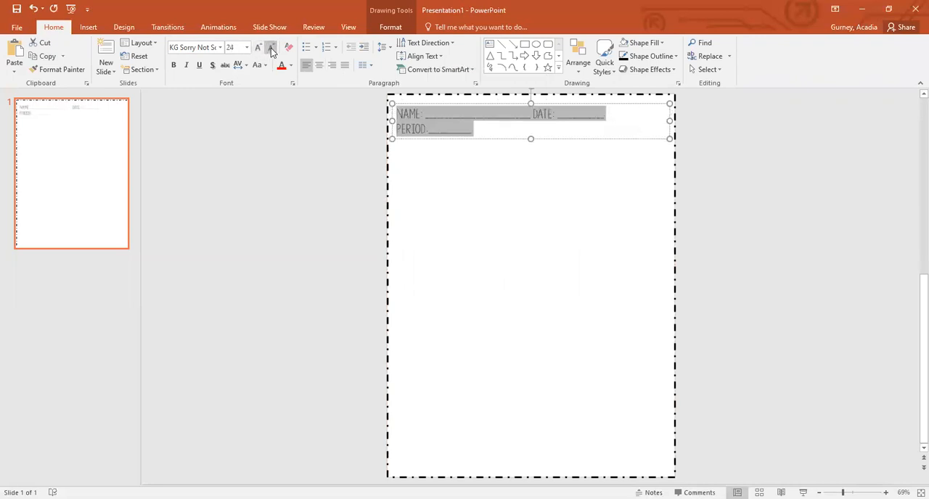
click(270, 46)
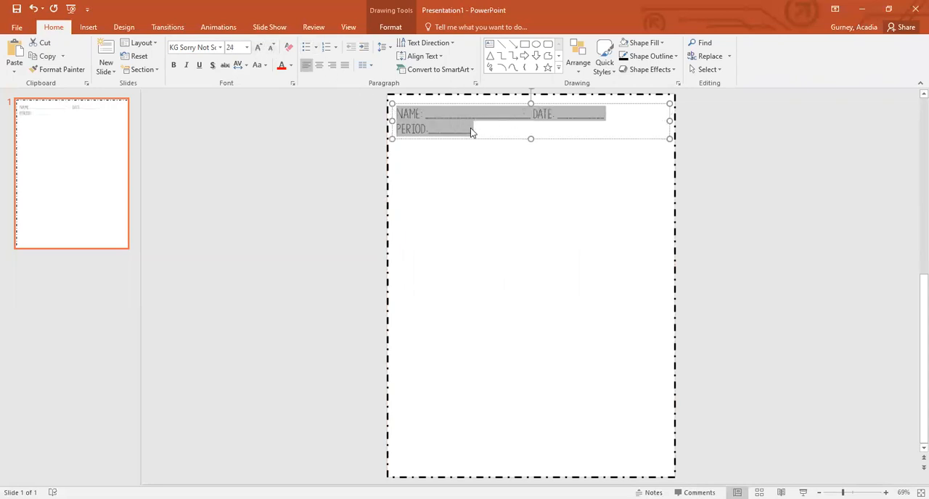
click(450, 129)
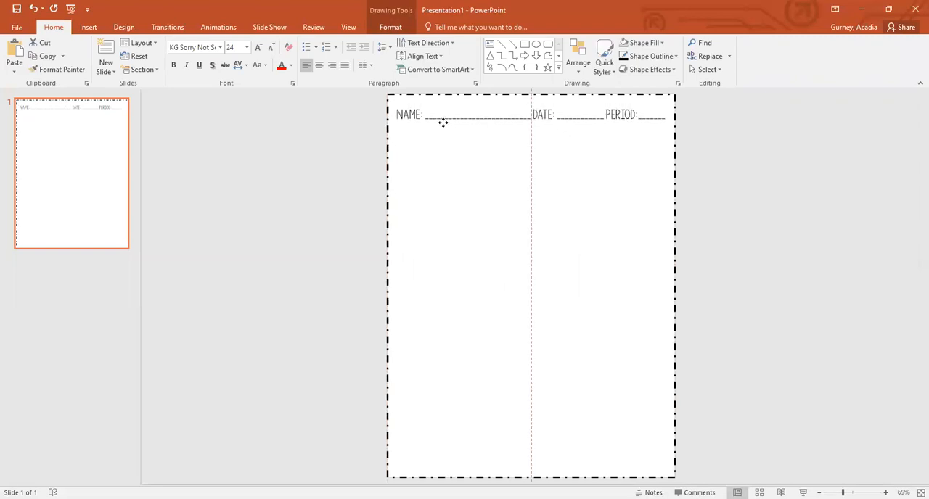
click(443, 113)
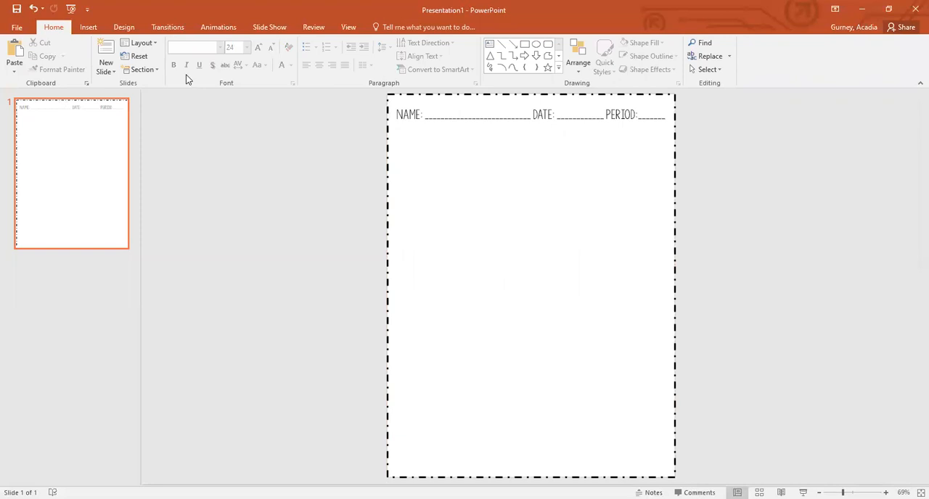
Step: Draw a wide text box just below the header for the title
click(87, 26)
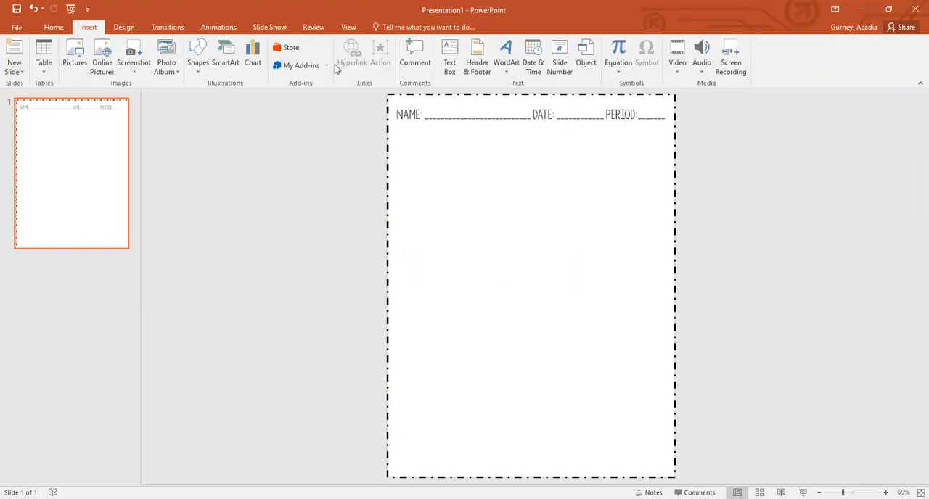
click(450, 56)
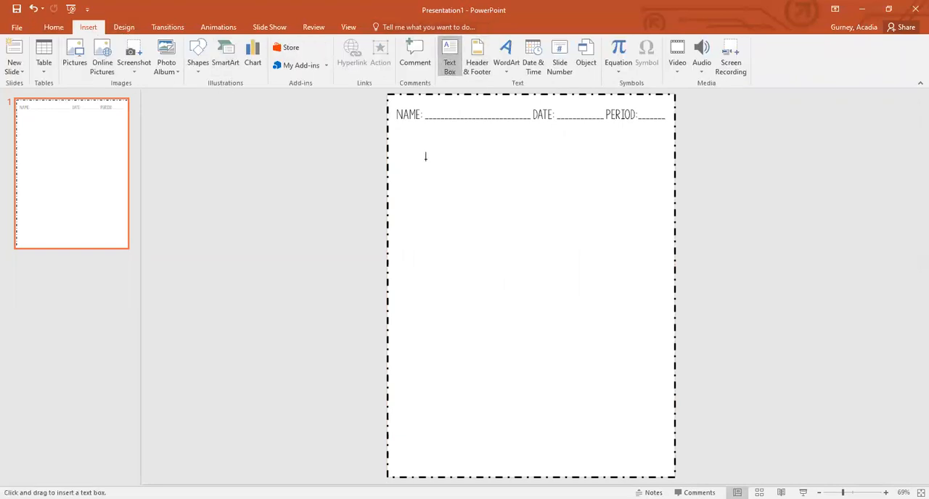
drag(397, 133, 665, 164)
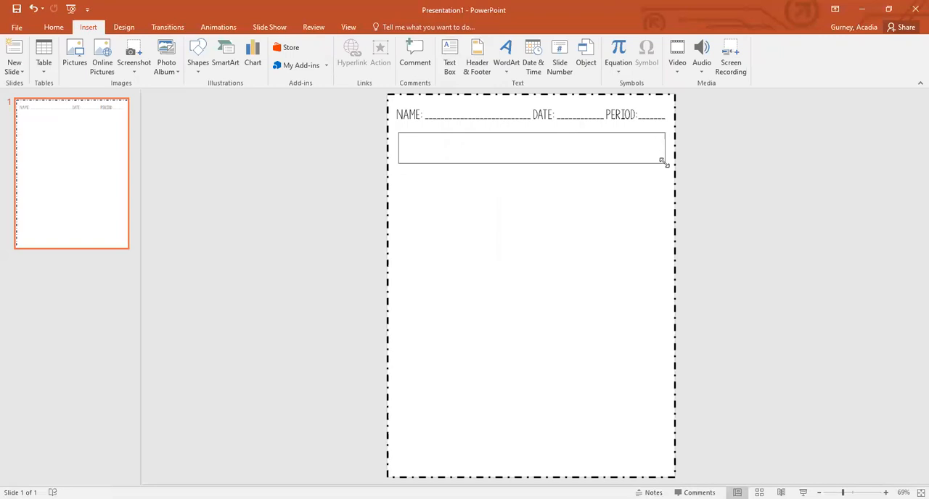
click(530, 148)
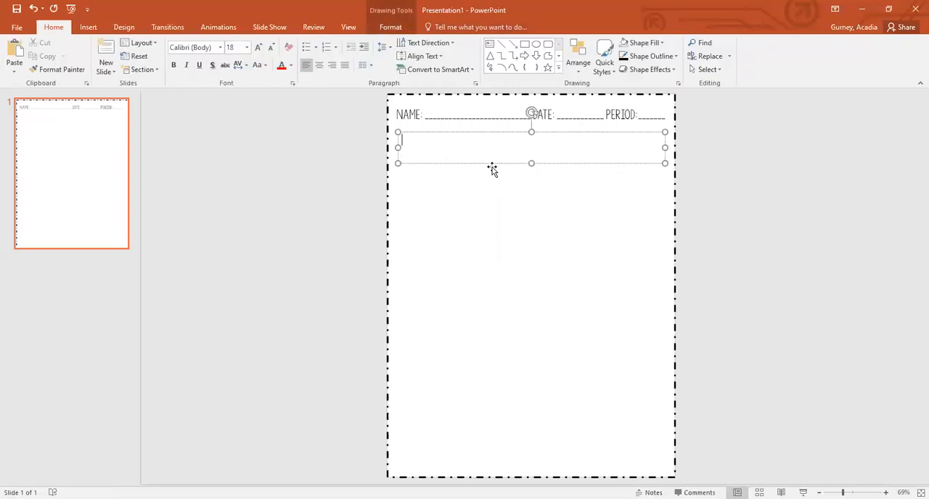
Step: Enter the title 'Math Matching Activity' in the default font
text(Matching)
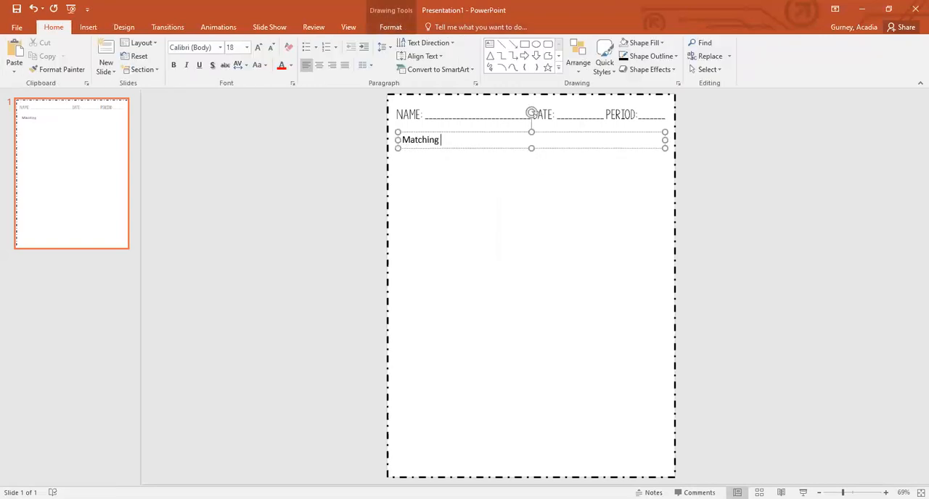
text(Activity)
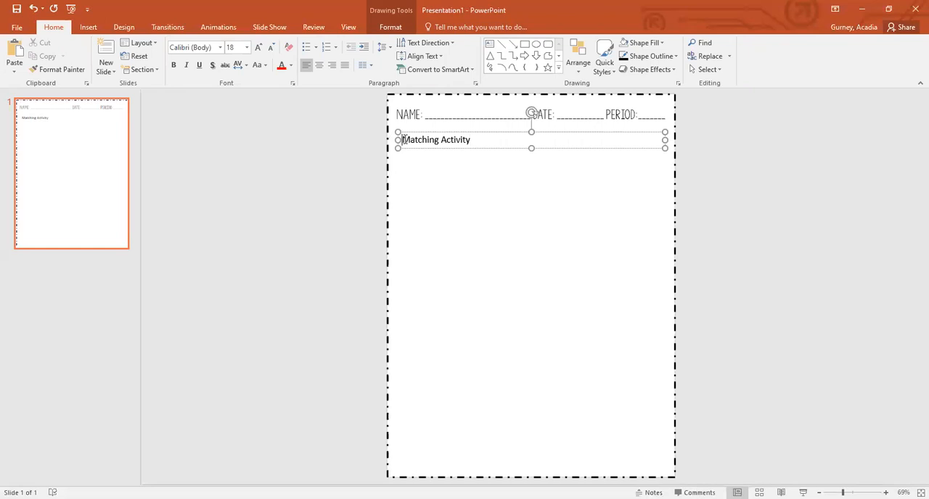
text(Math)
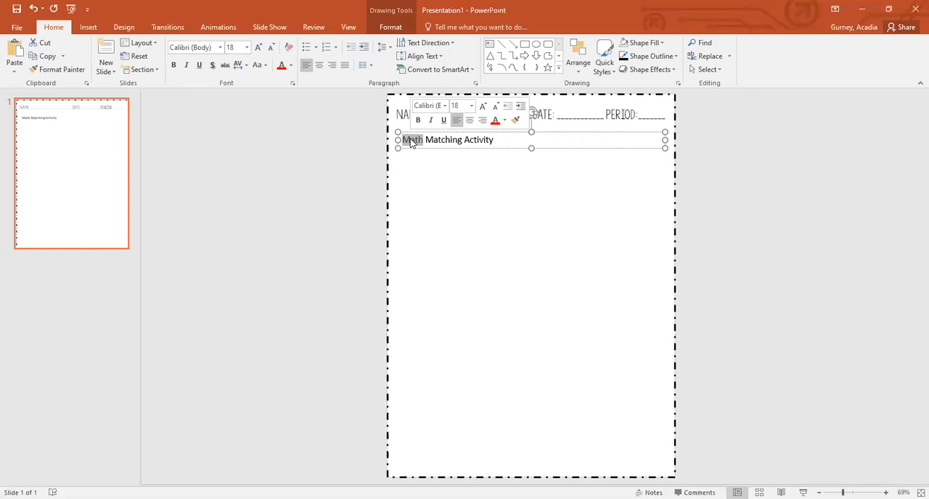
Step: Style 'math' in the KG Sorry Not Sorry script and balance its size against the larger MATCHING ACTIVITY
click(217, 47)
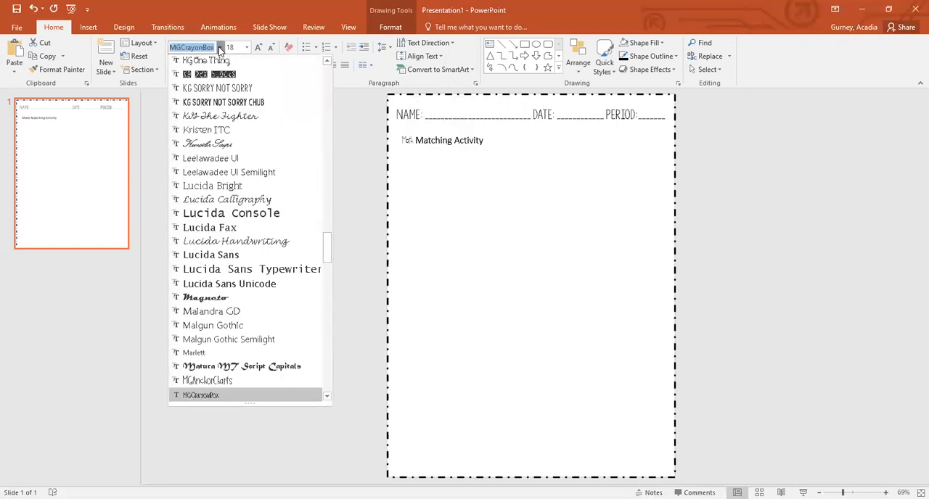
click(201, 395)
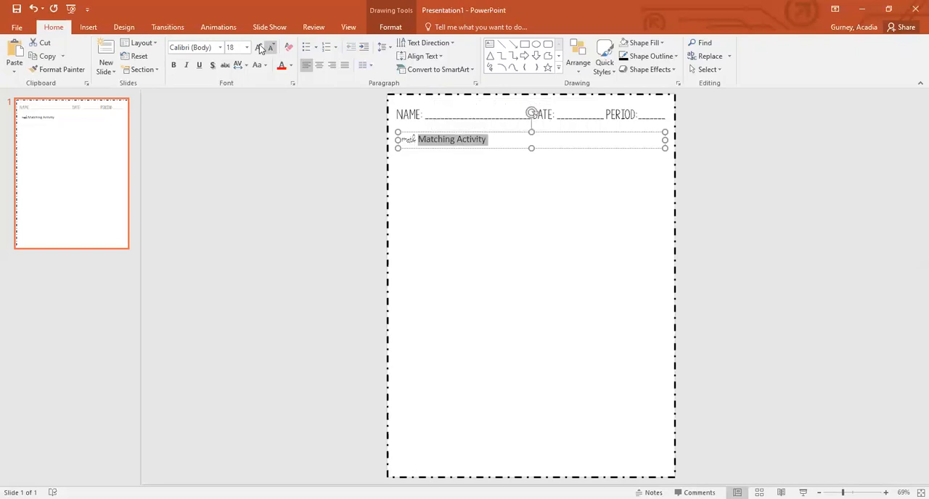
click(247, 47)
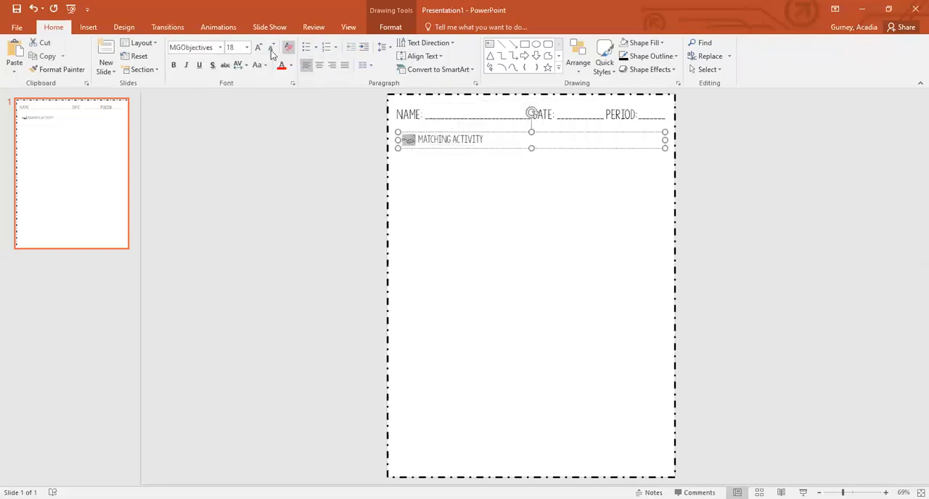
click(258, 47)
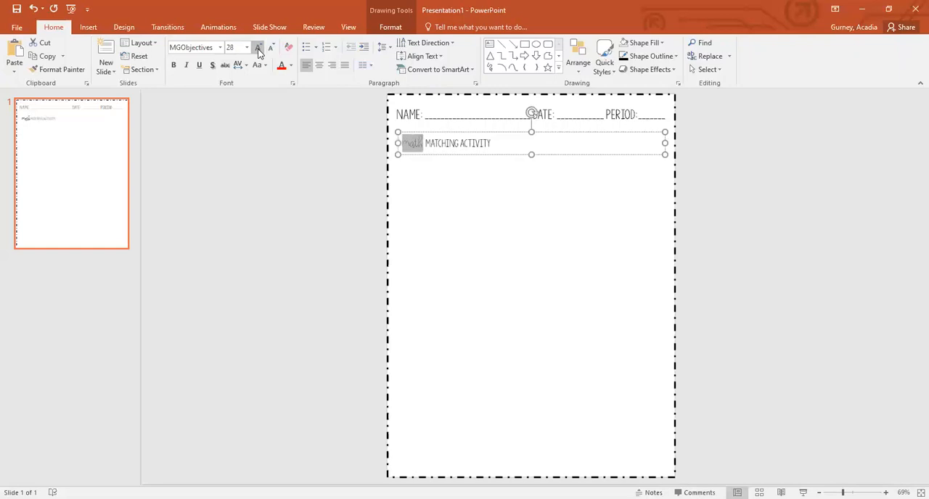
click(258, 47)
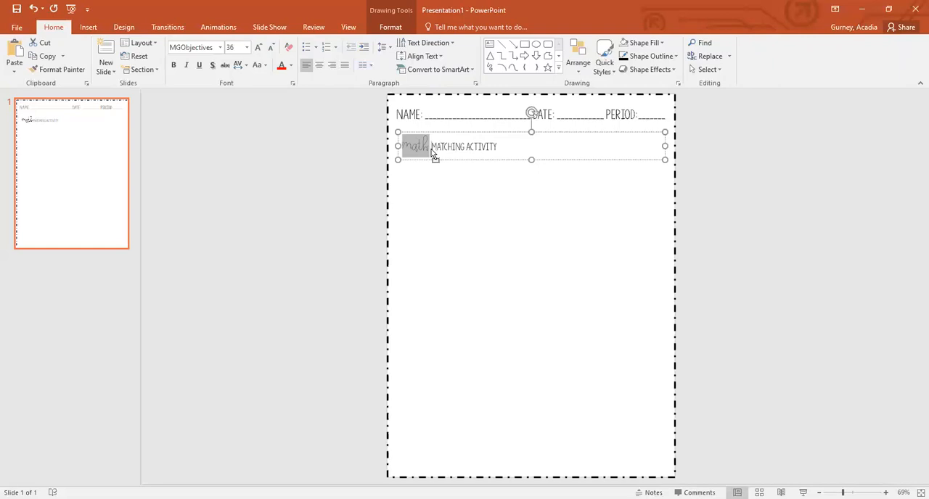
click(259, 47)
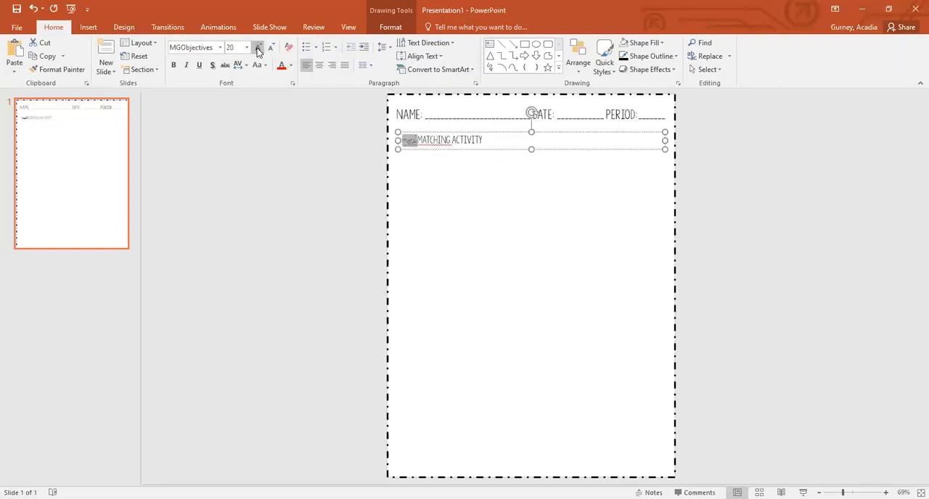
click(259, 47)
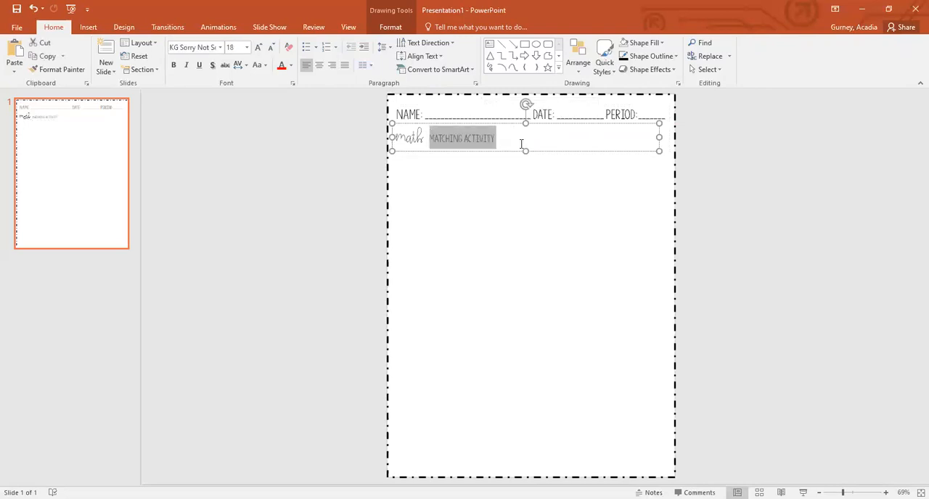
click(258, 46)
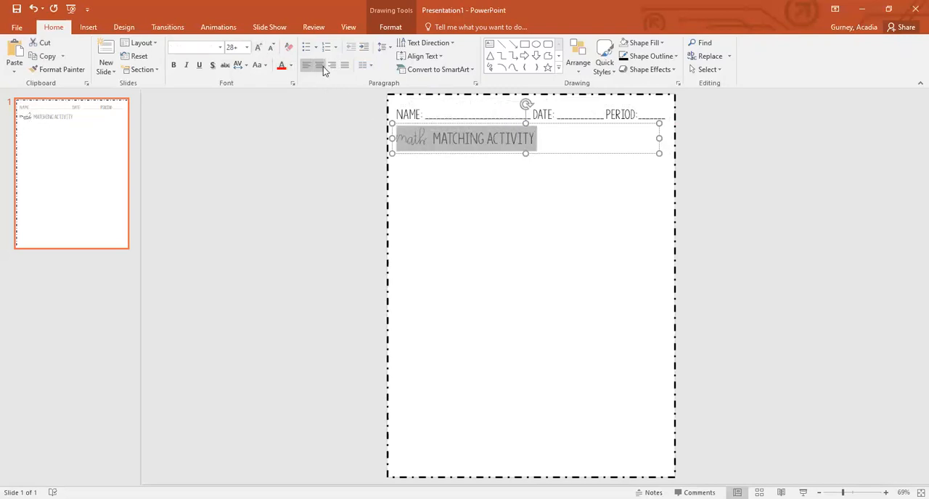
Step: Center the 'math MATCHING ACTIVITY' heading across the page below the name line
click(320, 66)
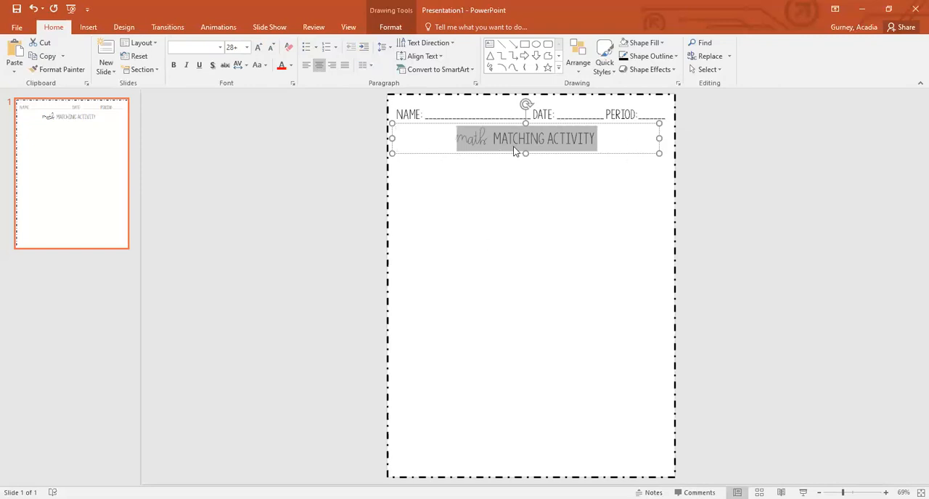
mouse_move(473, 143)
text(adding rational)
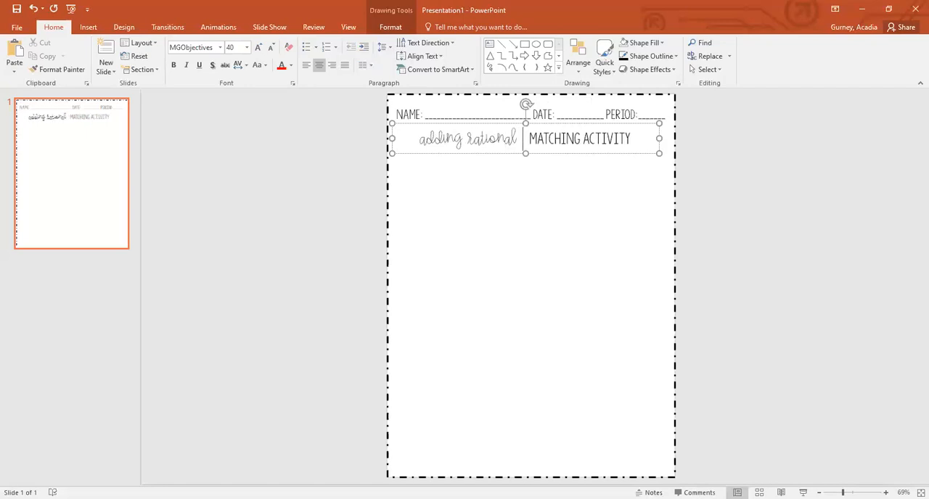
text(numbers)
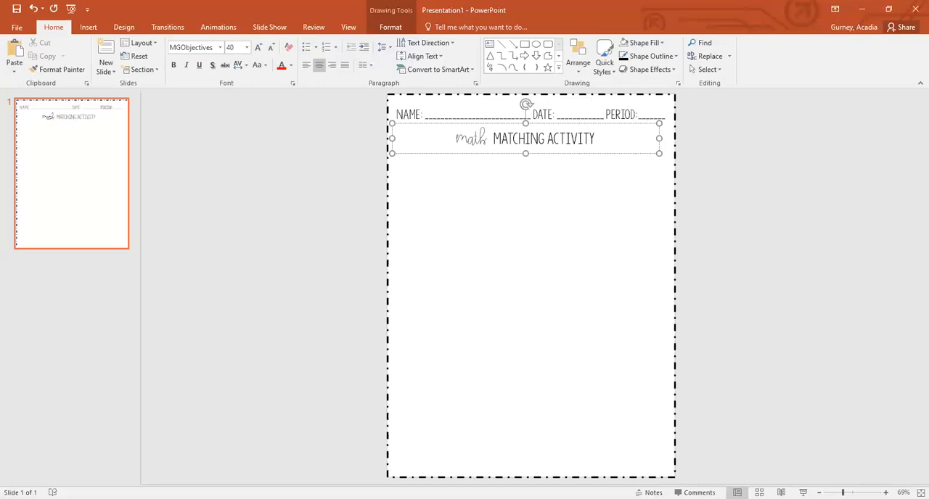
click(322, 123)
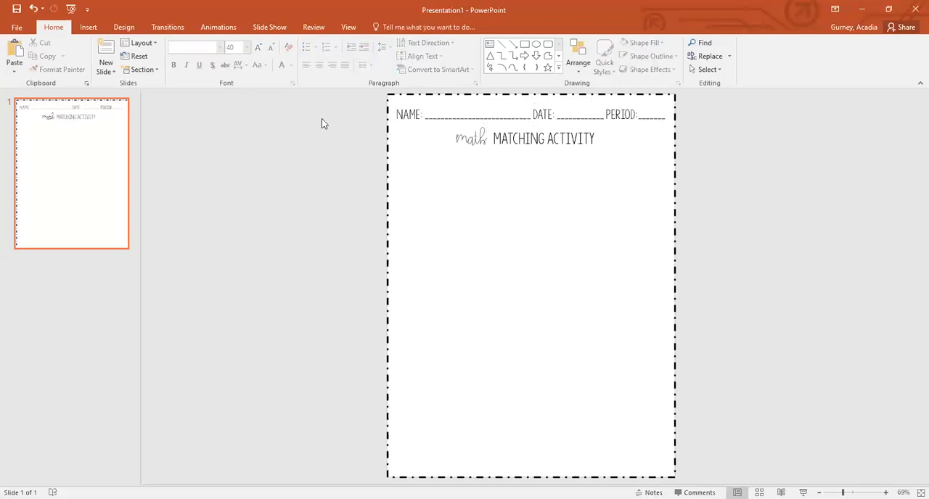
Step: Add a text box below the title with a hand-lettered 'Directions' label
click(87, 26)
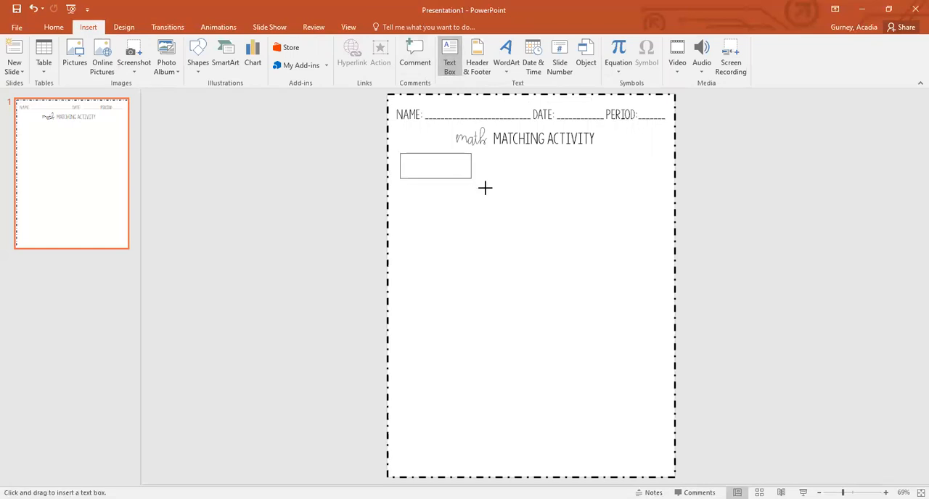
drag(399, 152, 486, 188)
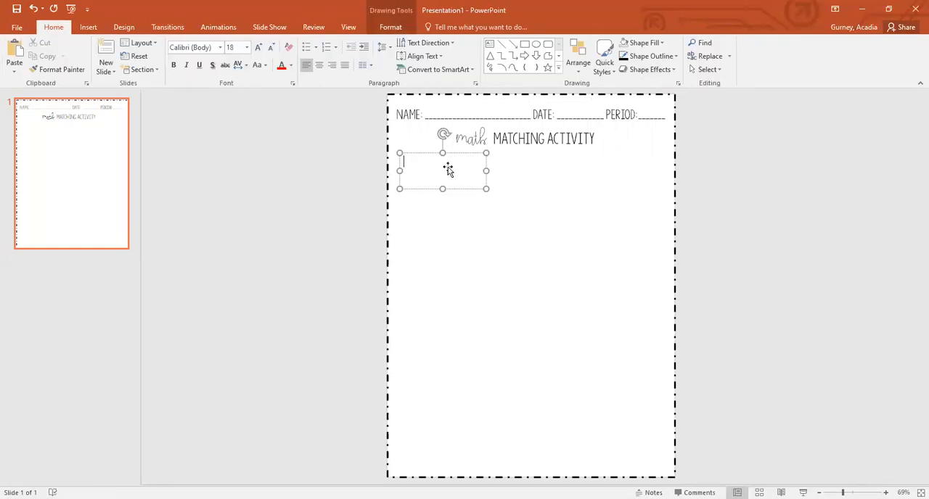
text(Dire)
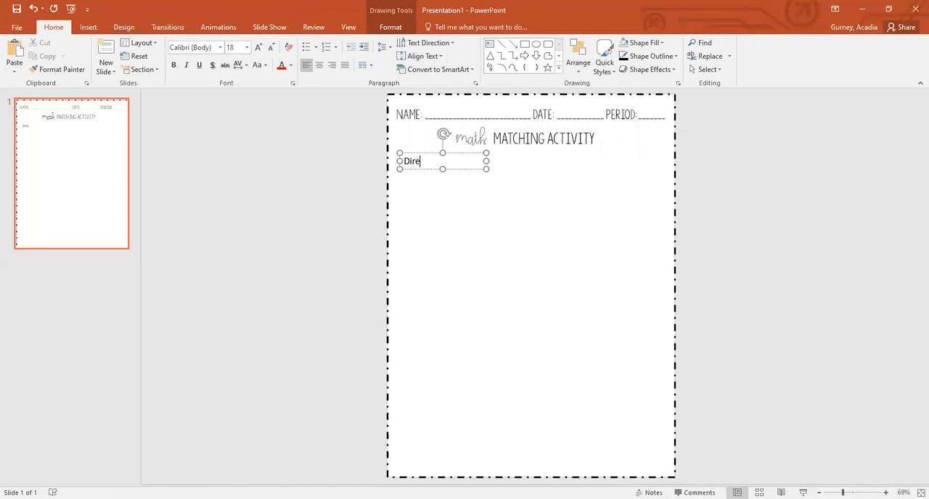
text(ctions:)
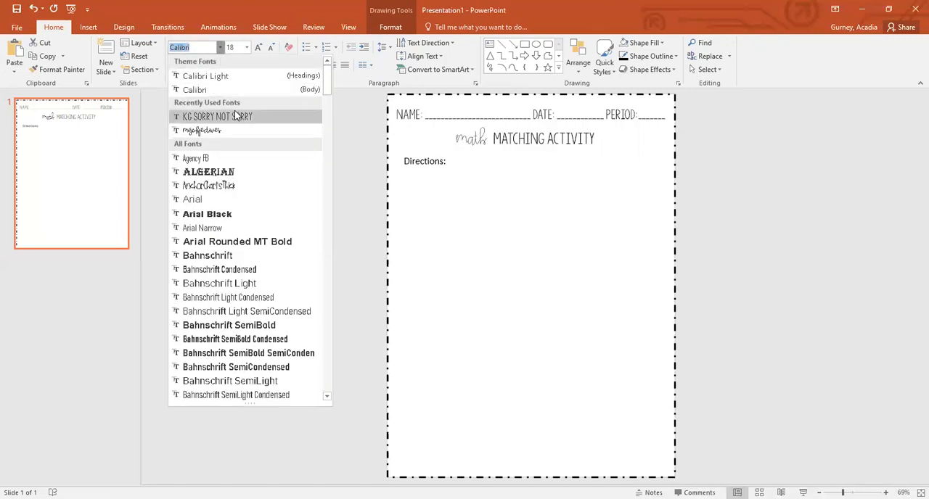
click(218, 116)
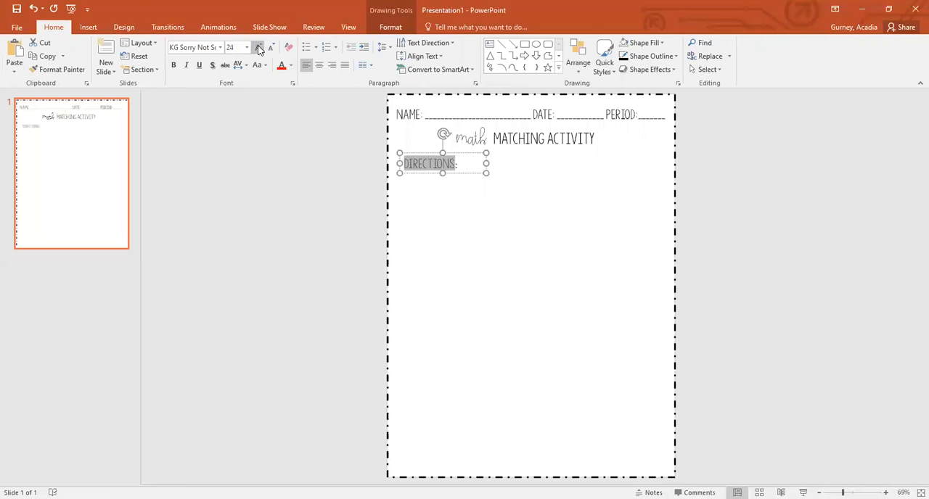
click(175, 66)
text( Solve each)
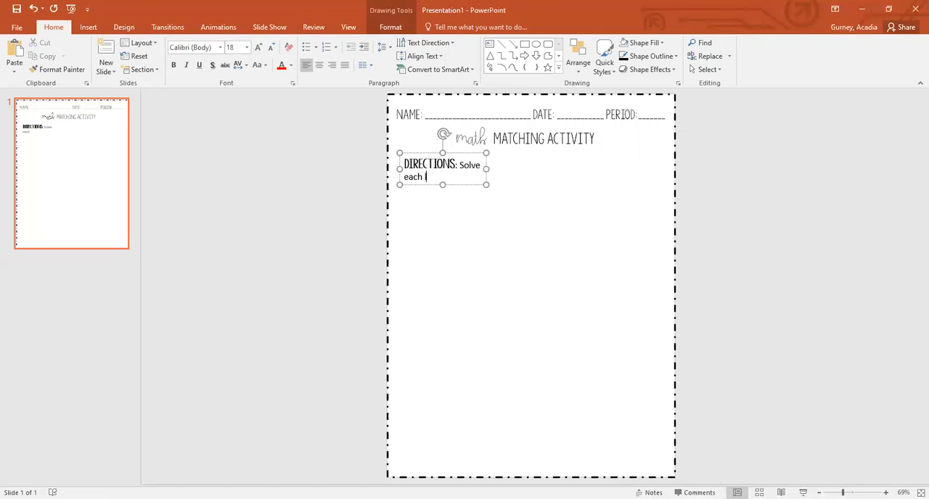
Step: Write the directions to solve each letter card and match it to its number card, in KG Sorry Not Sorry
text(letter card and m)
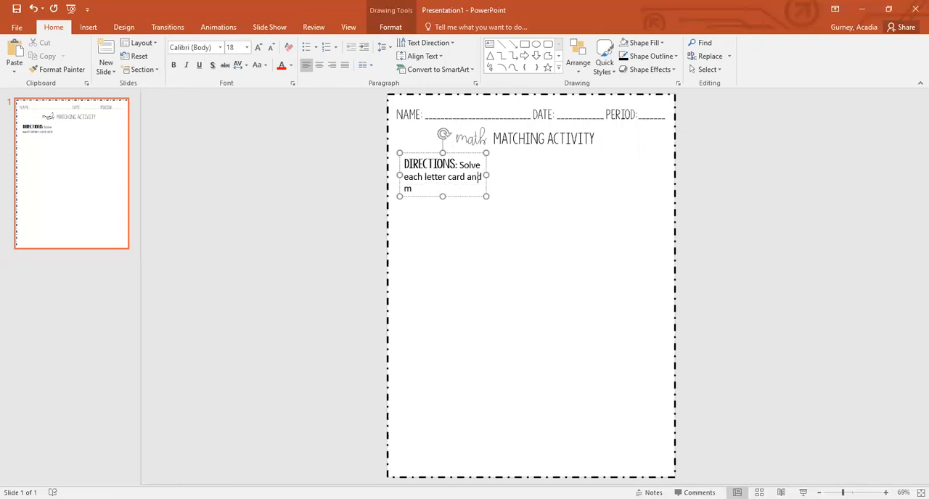
text(atch it to the corresponding nu)
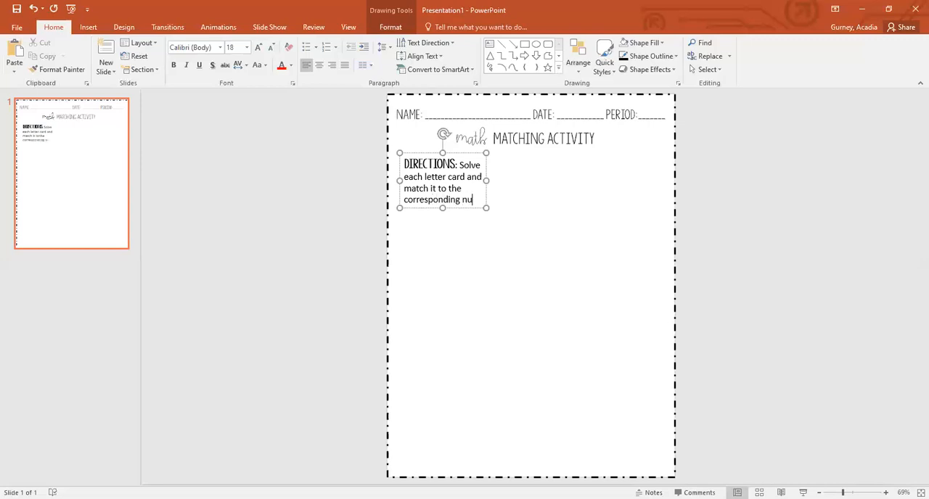
text(mber card.)
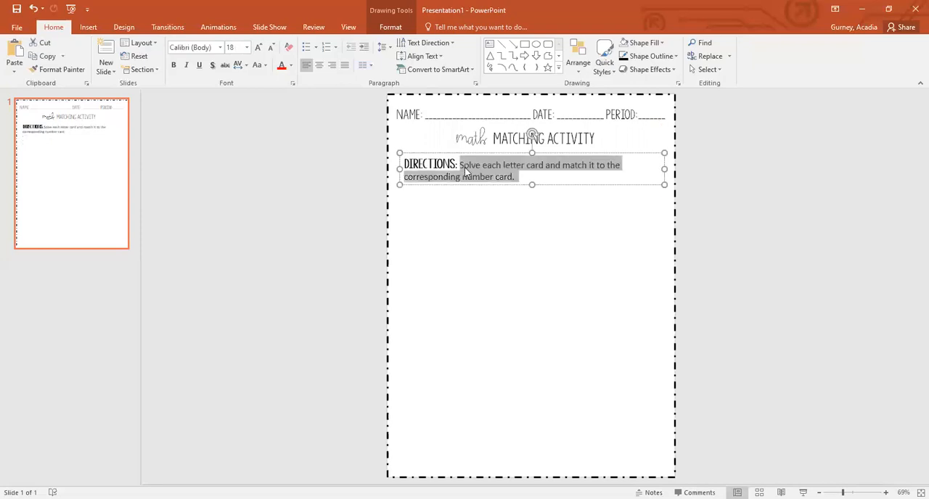
click(192, 47)
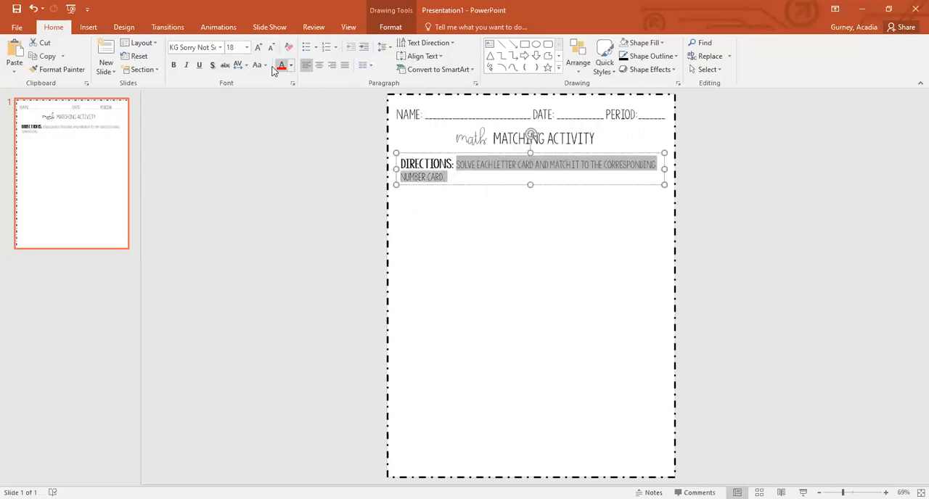
click(259, 46)
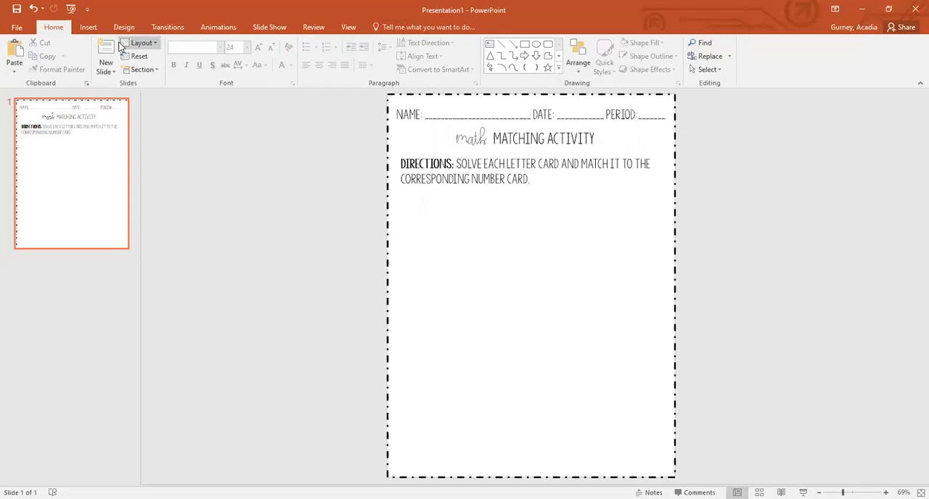
Step: Draw a rounded-rectangle card below the directions
click(87, 26)
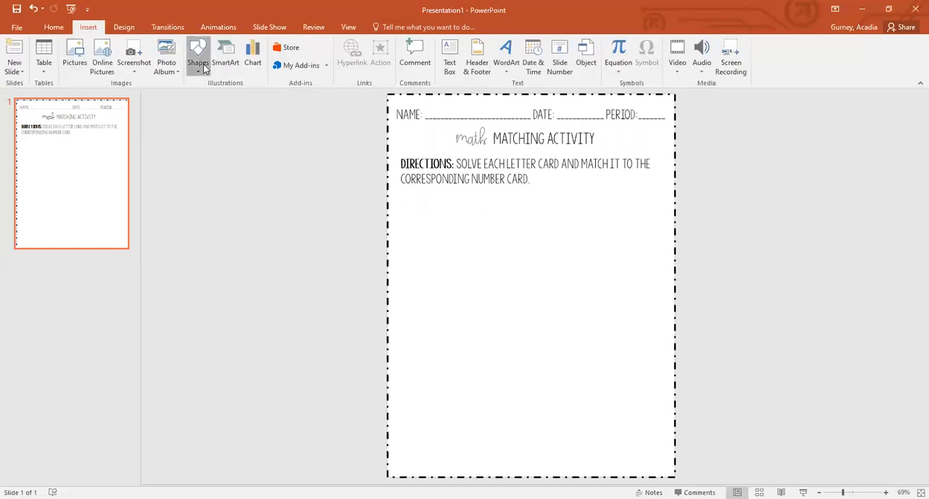
click(198, 55)
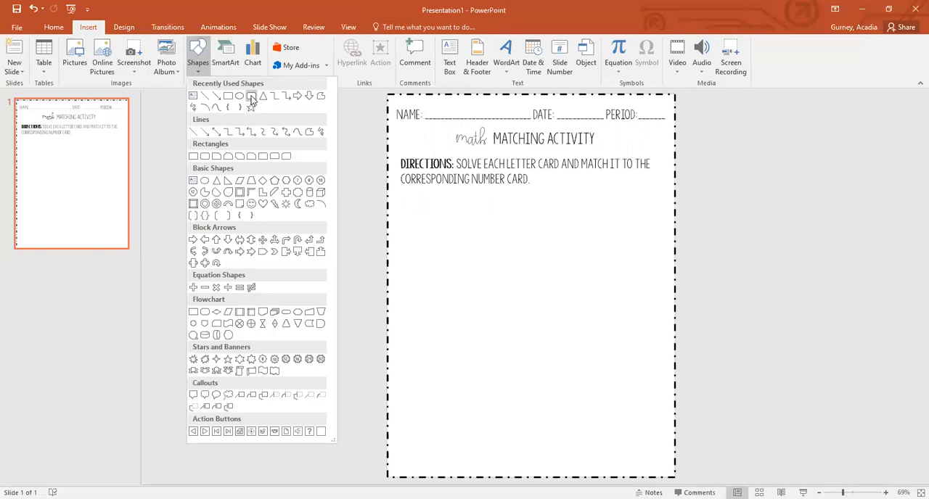
mouse_move(251, 96)
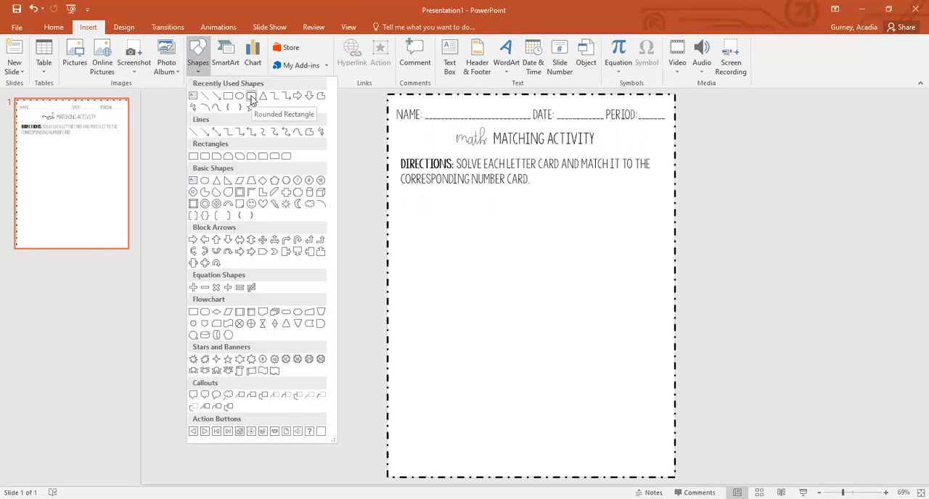
drag(402, 206, 506, 253)
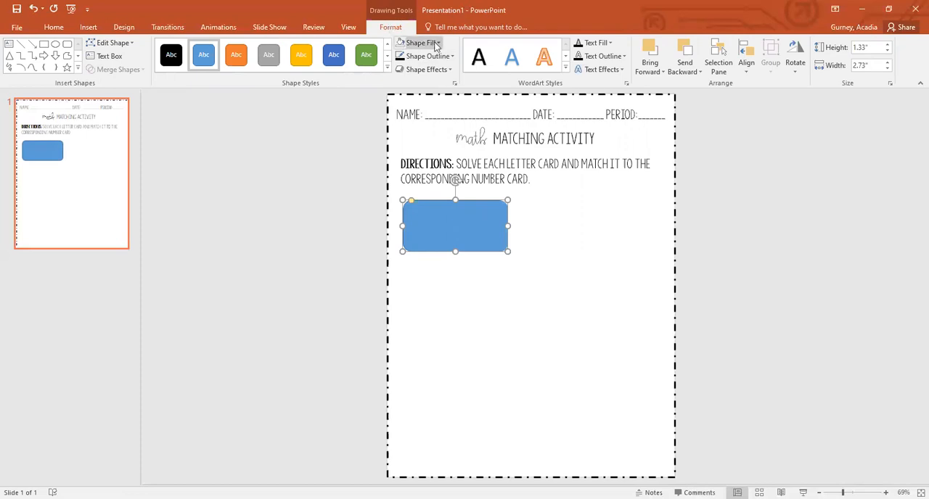
Step: Give the card no fill and a dark outline
click(415, 42)
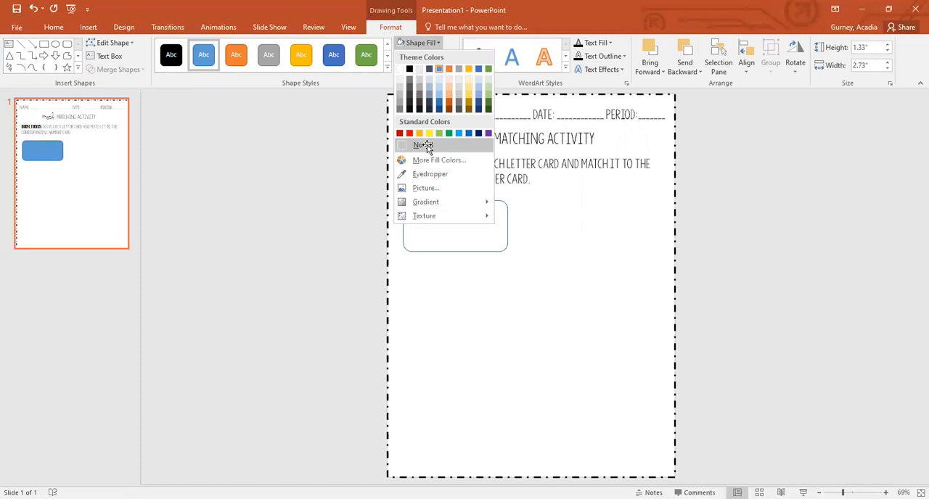
click(427, 55)
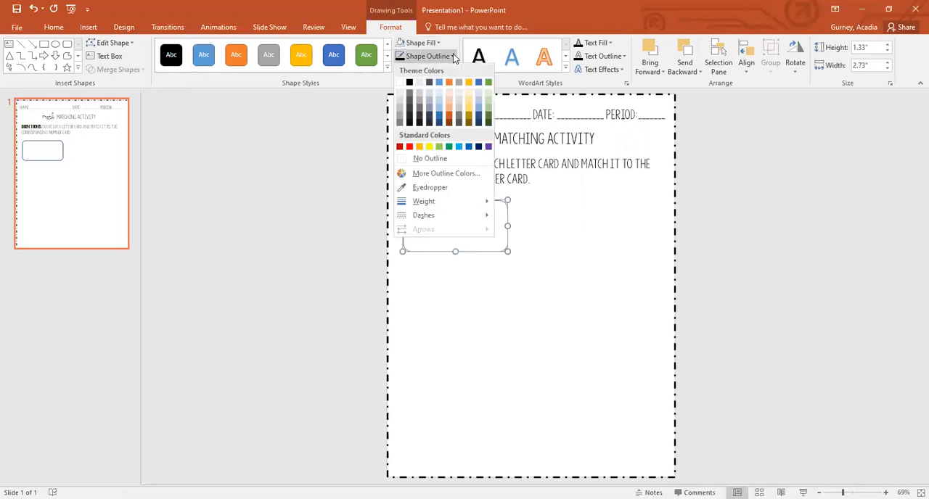
click(424, 200)
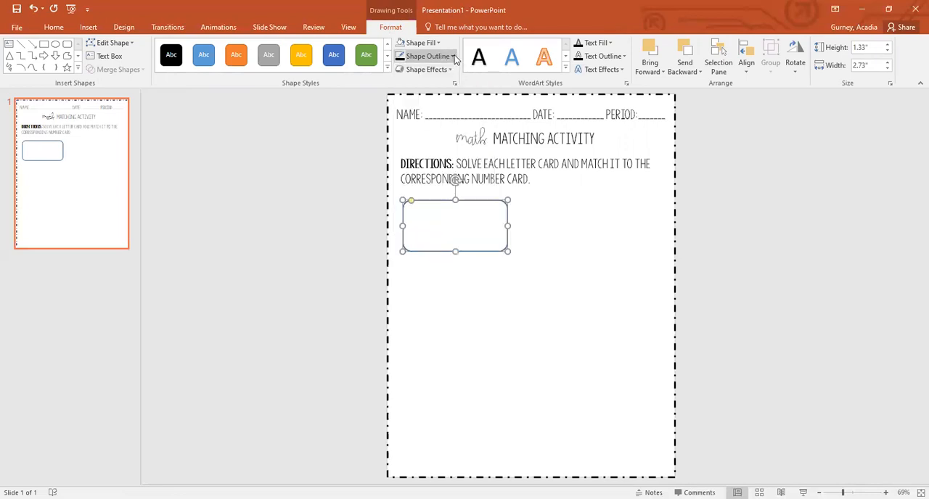
click(485, 313)
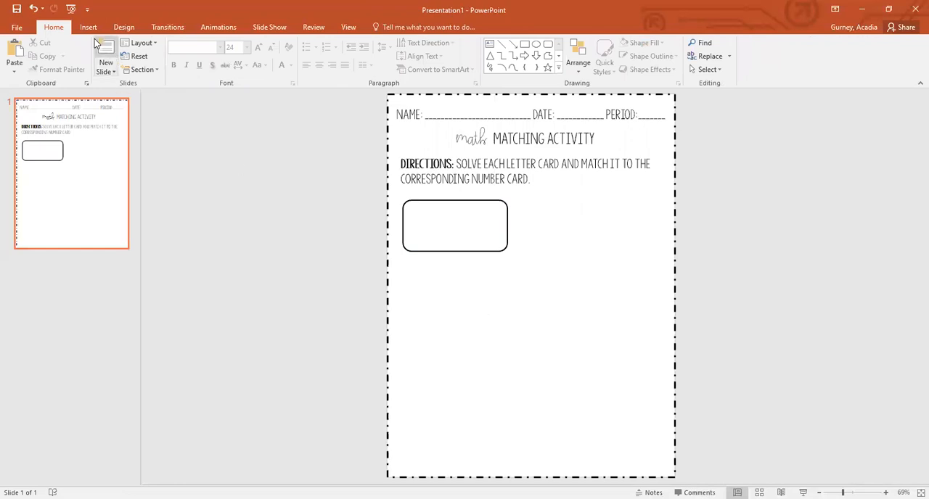
Step: Add a text box in the rounded card reading 'Card A:'
click(87, 27)
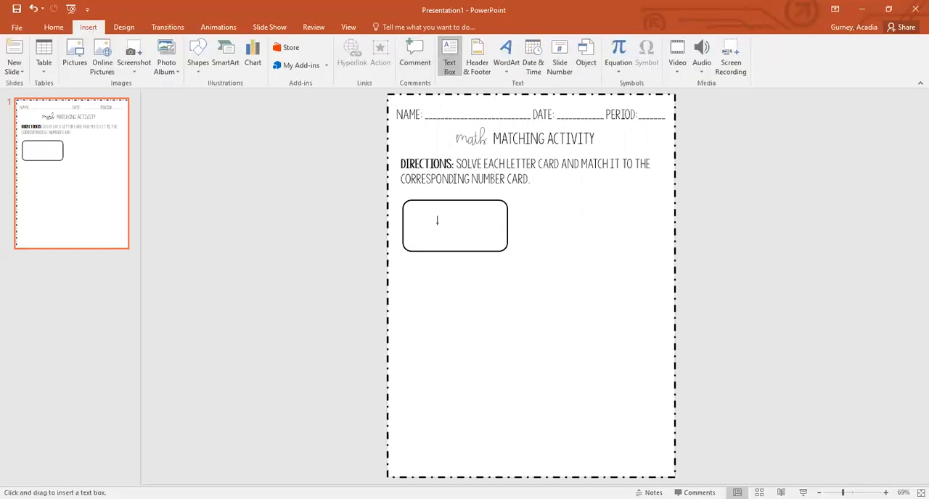
click(455, 227)
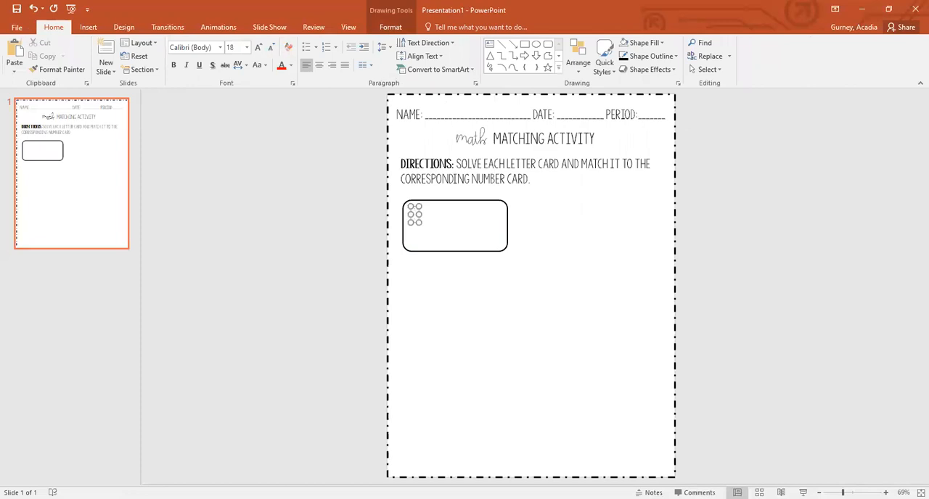
text(Card A)
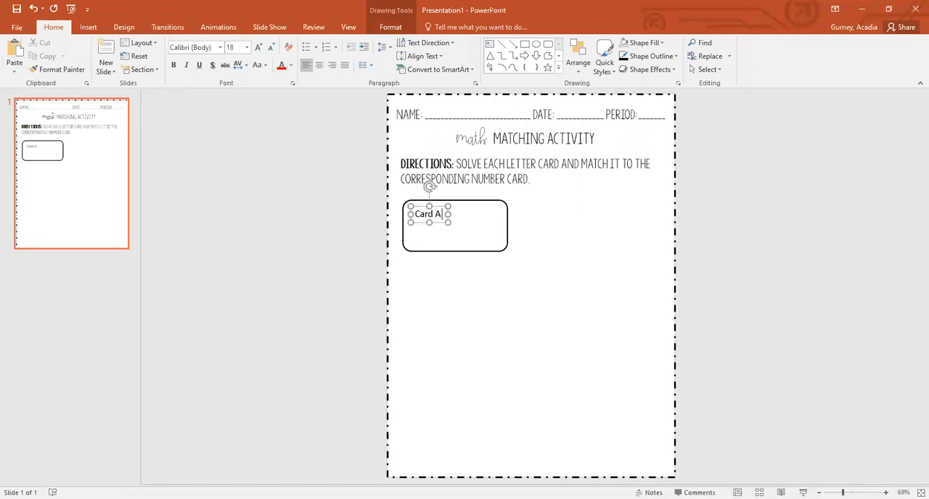
text(:)
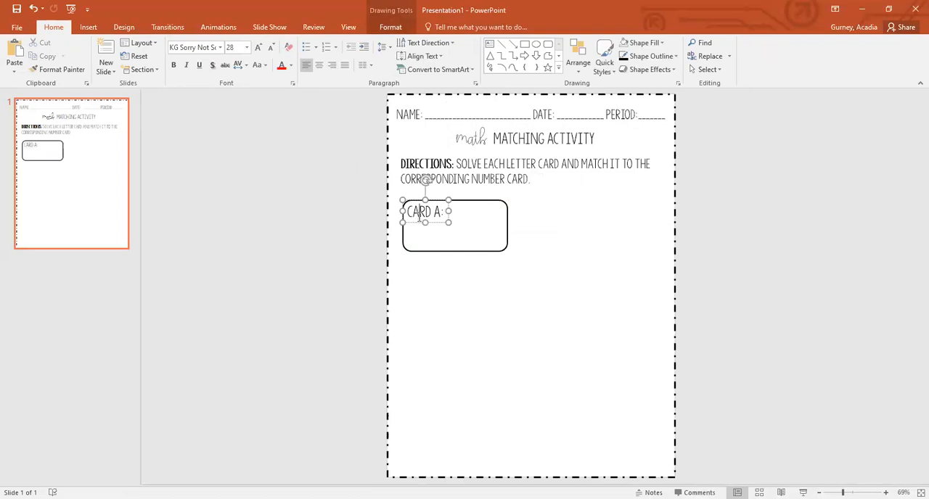
mouse_move(417, 254)
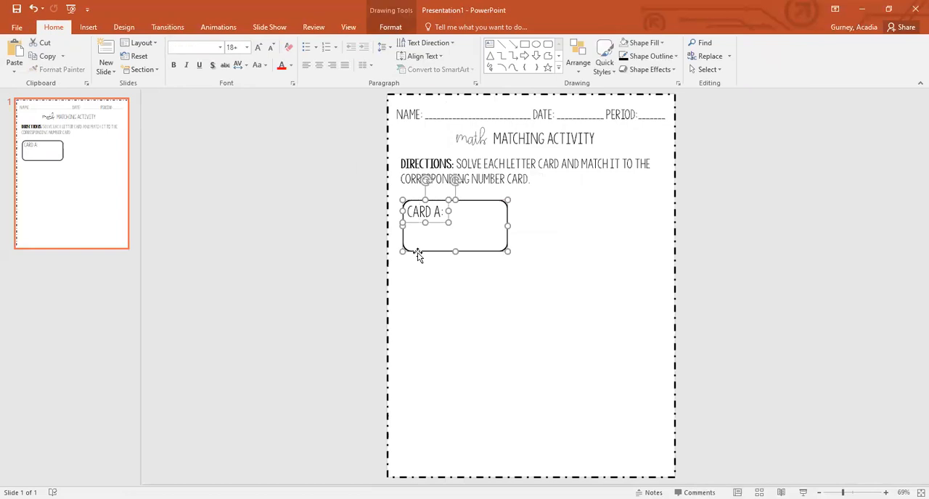
Step: Group the card with its label and drag a pasted copy to the bottom of the page
right_click(418, 254)
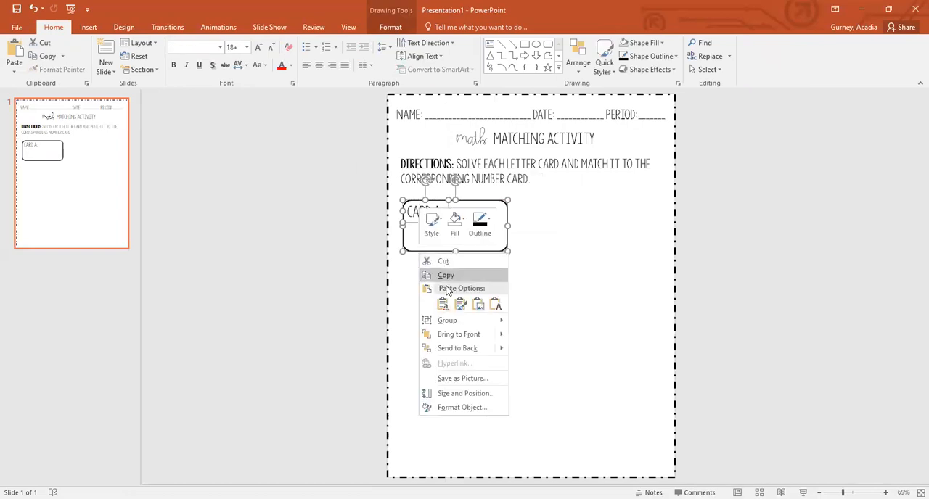
mouse_move(447, 319)
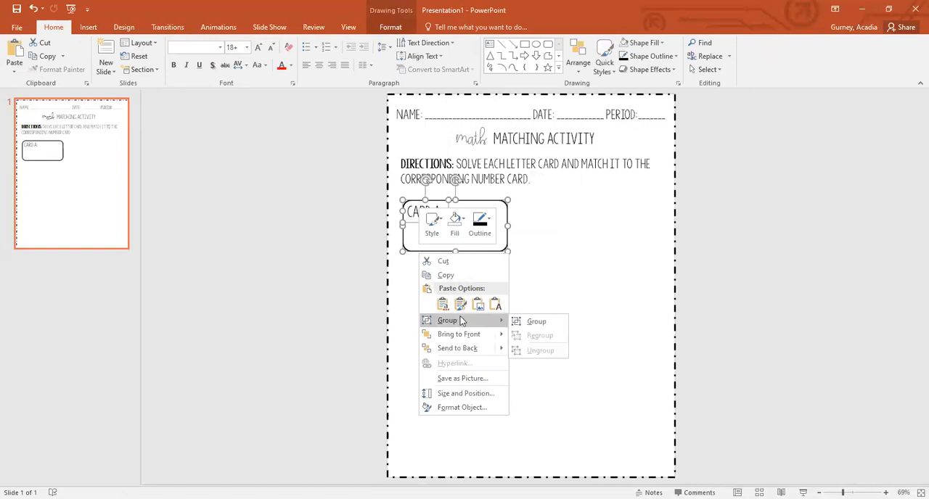
mouse_move(537, 321)
text(CARD B:)
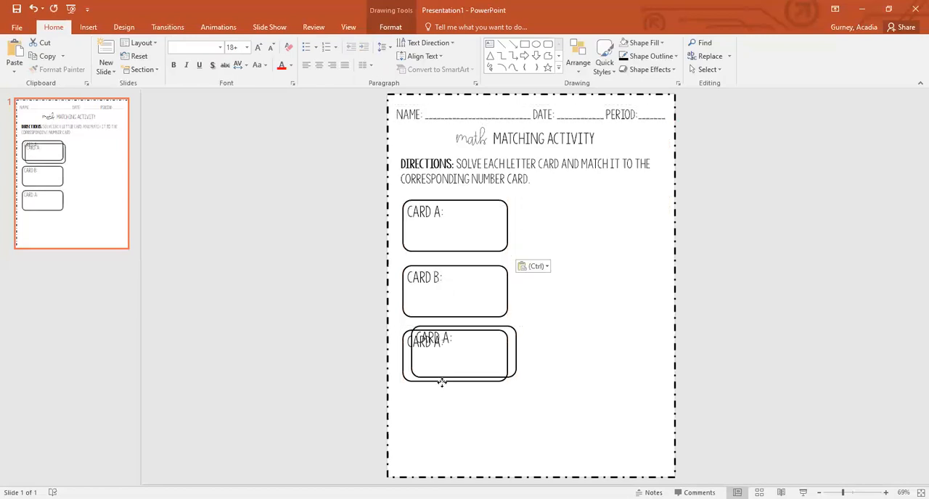
drag(459, 354, 456, 419)
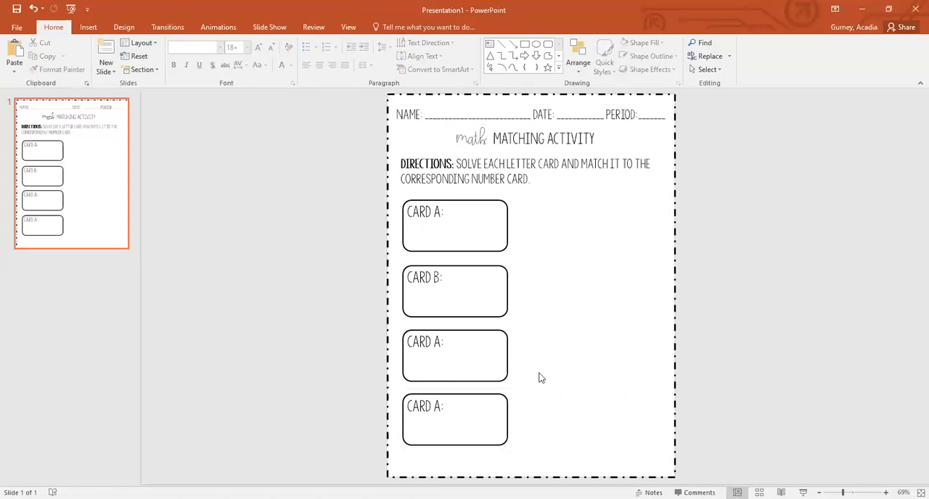
mouse_move(448, 291)
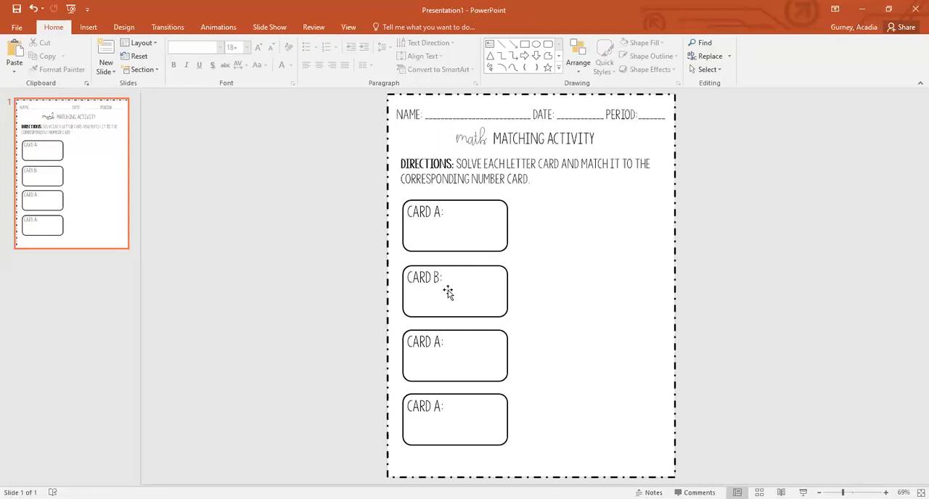
mouse_move(439, 263)
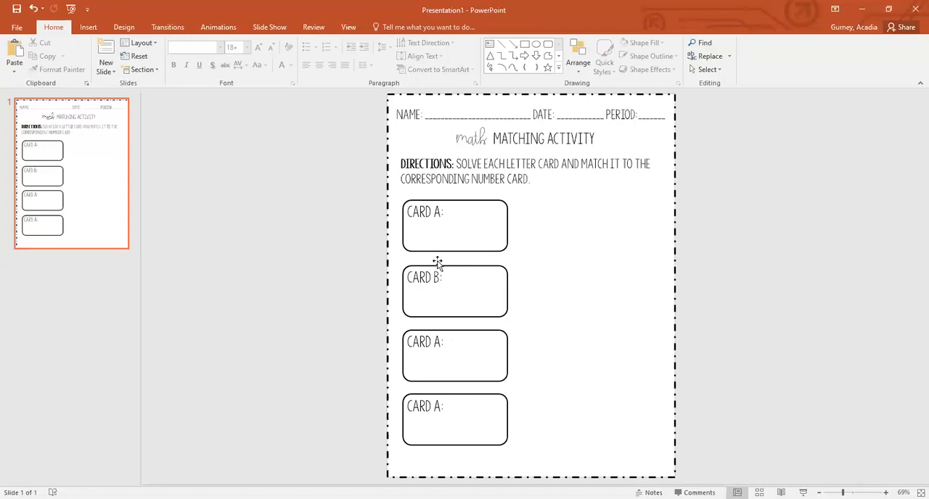
Step: Duplicate the left column to the right and relabel its cards Card 1, Card 2, and onward
click(454, 226)
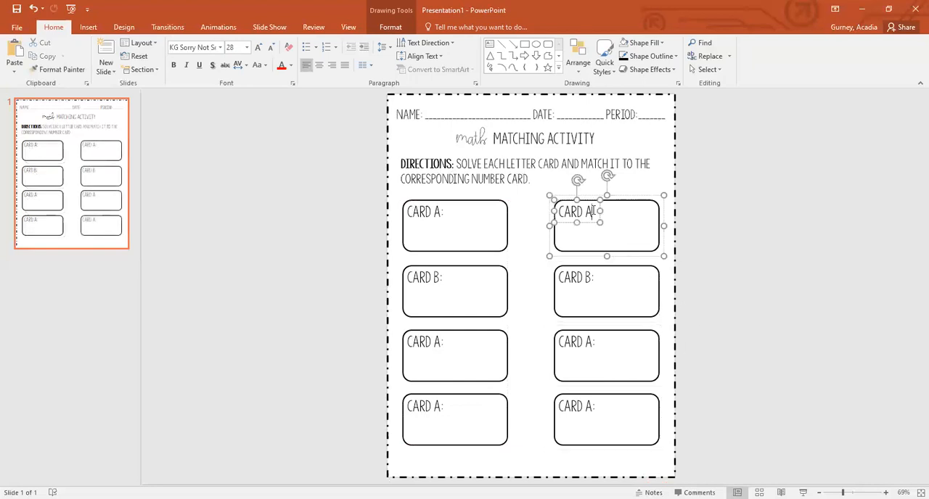
text(1)
click(575, 277)
text(2)
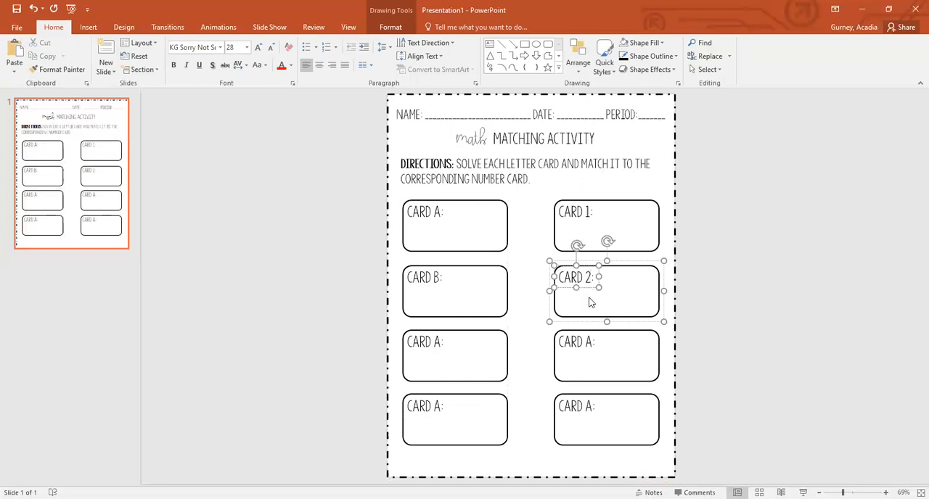
drag(607, 291, 607, 356)
text(4)
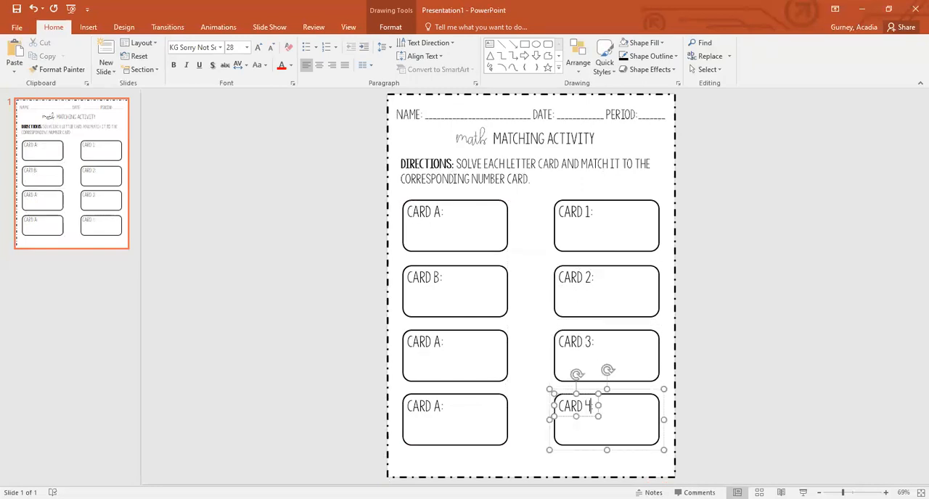
mouse_move(450, 235)
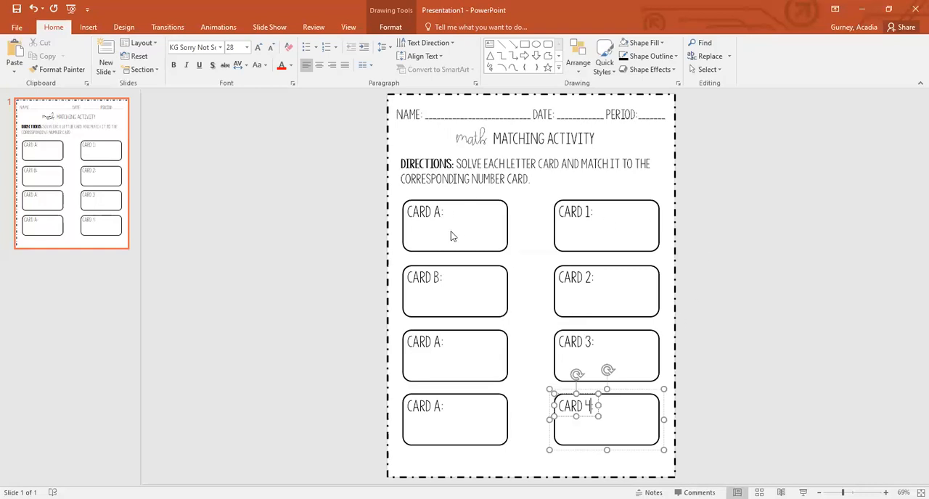
mouse_move(578, 200)
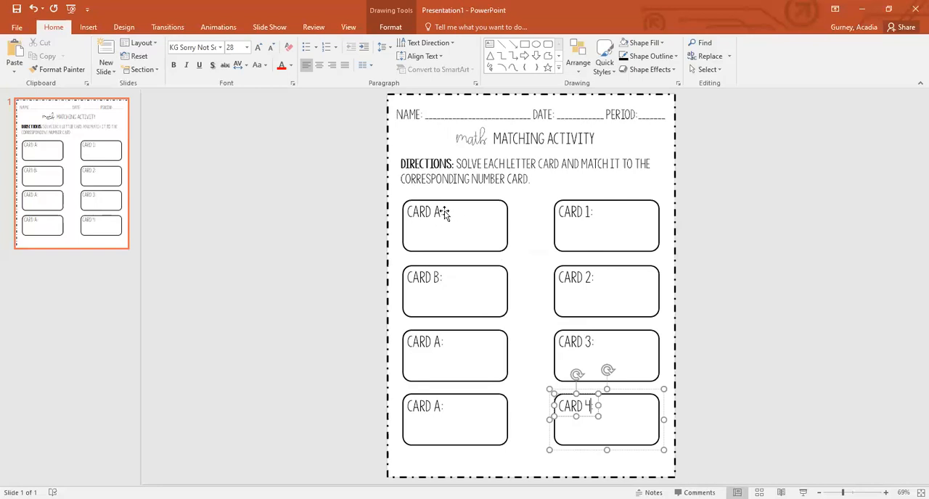
Step: Enter '-9+12=' in Card A and '3' in Card 2, then duplicate the slide
click(454, 226)
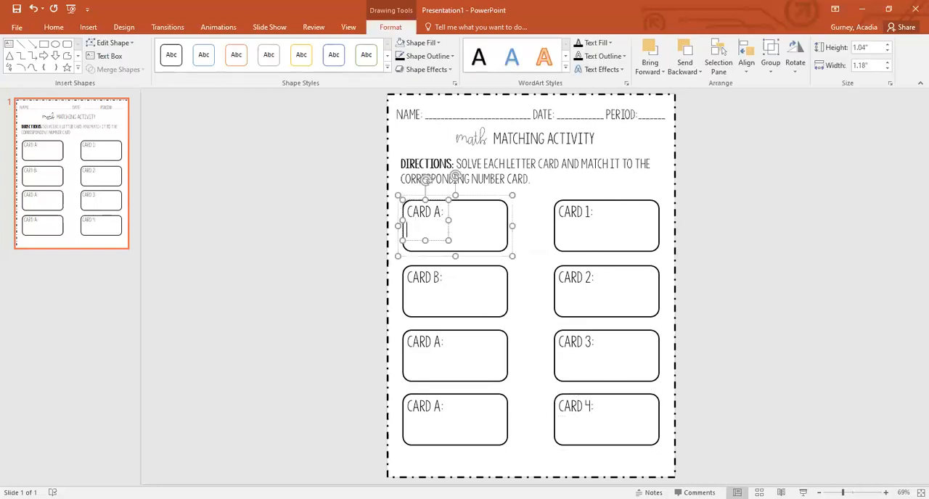
text(-9)
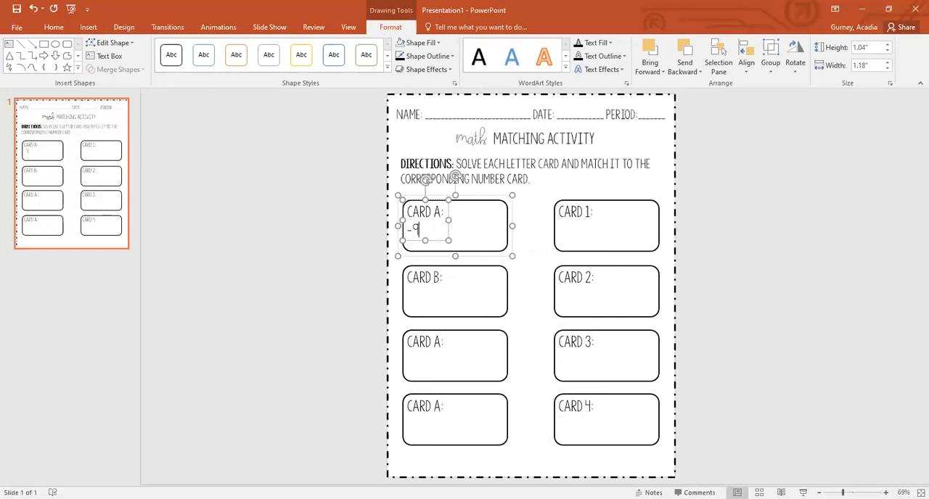
text(+12=)
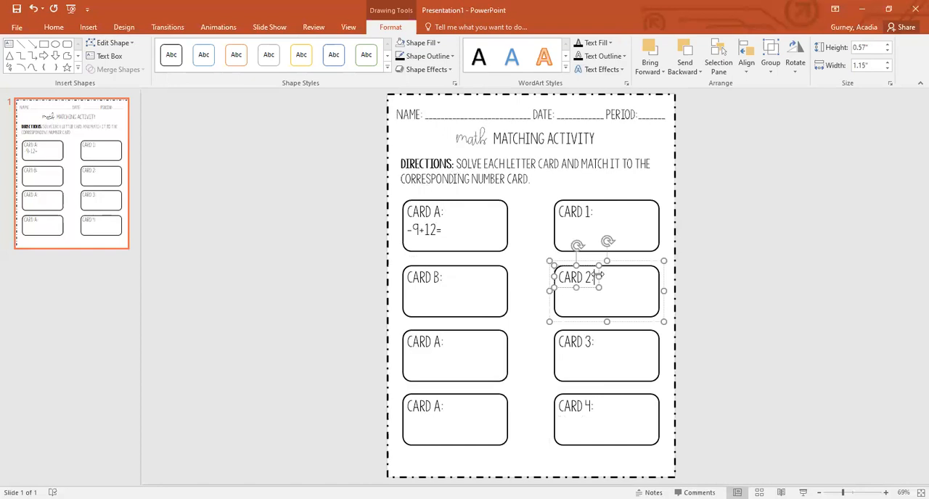
text(3)
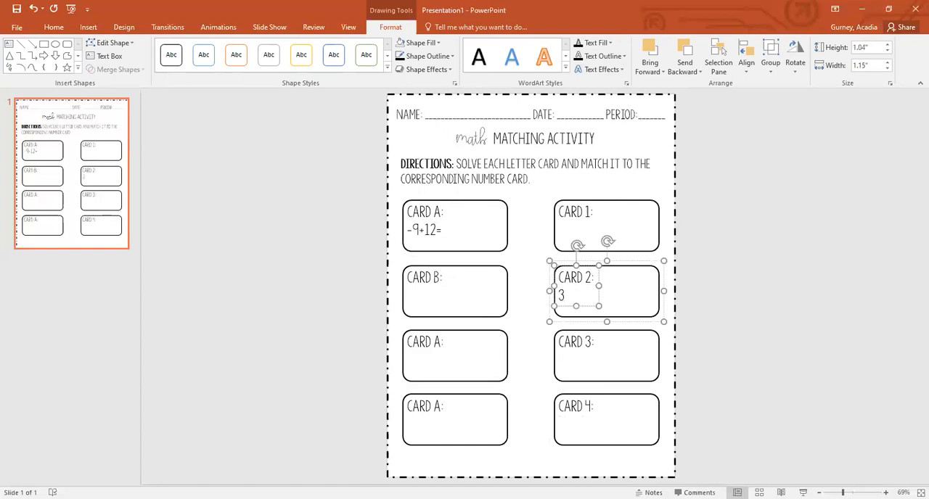
click(53, 26)
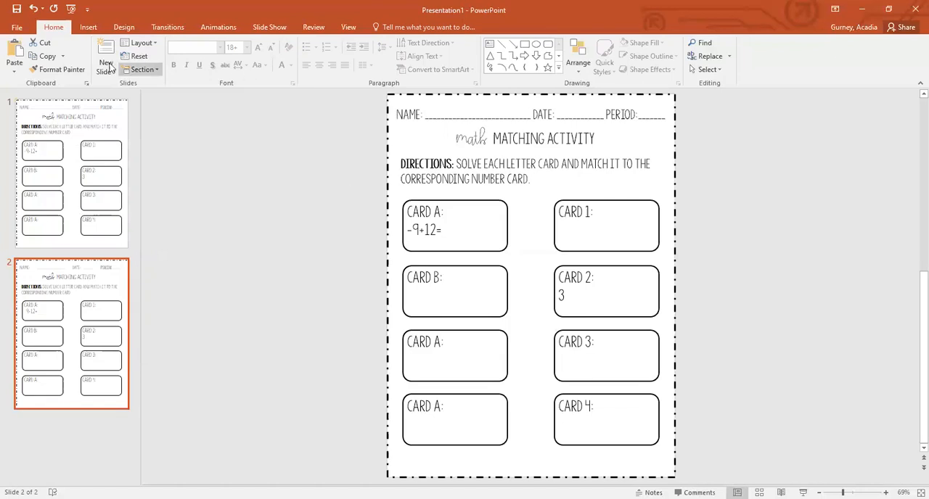
Step: Draw a straight line shape from Card A's problem to Card 2's answer
click(88, 26)
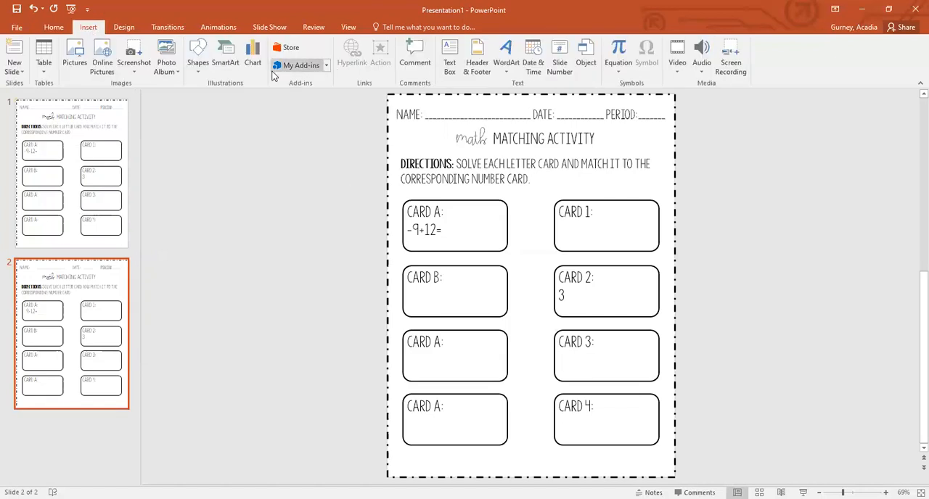
click(197, 55)
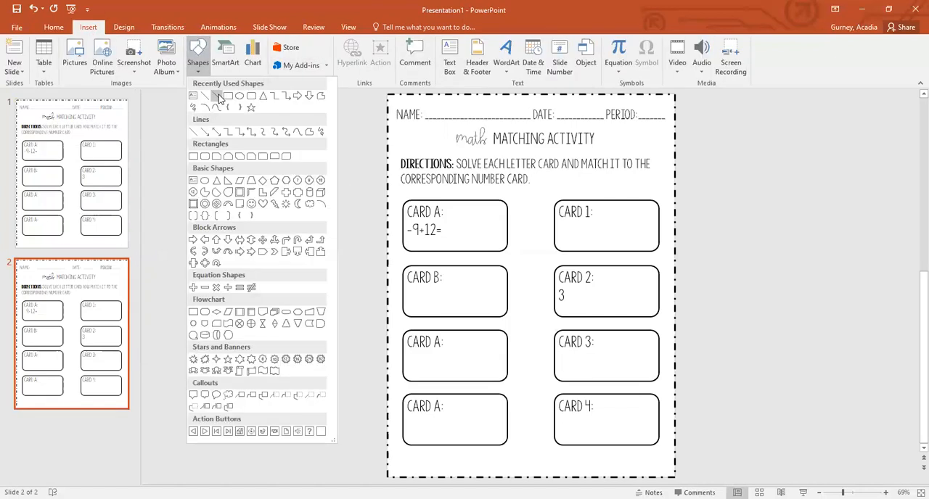
click(220, 96)
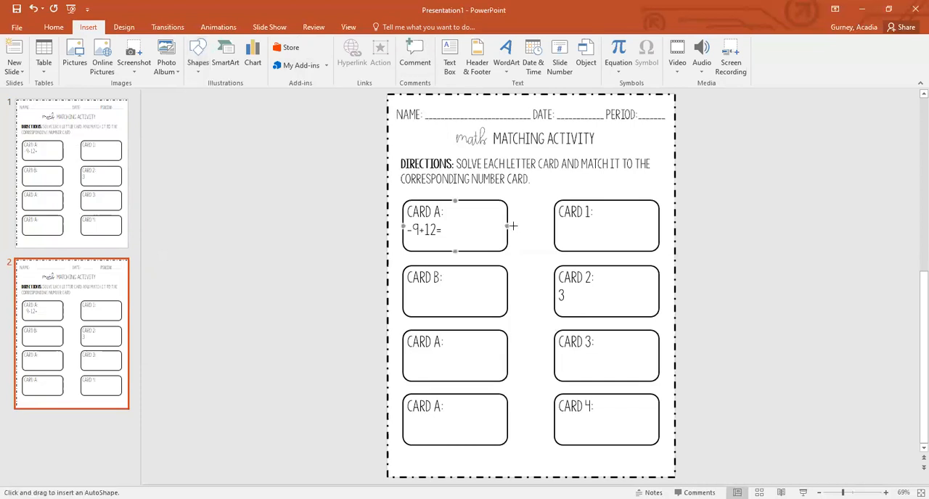
drag(511, 226, 548, 289)
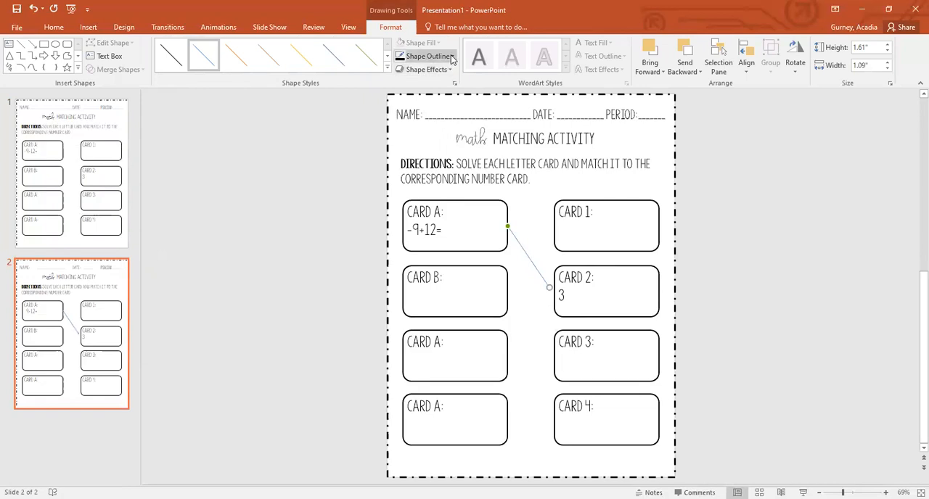
Step: Give the connecting line a thicker outline weight
click(427, 55)
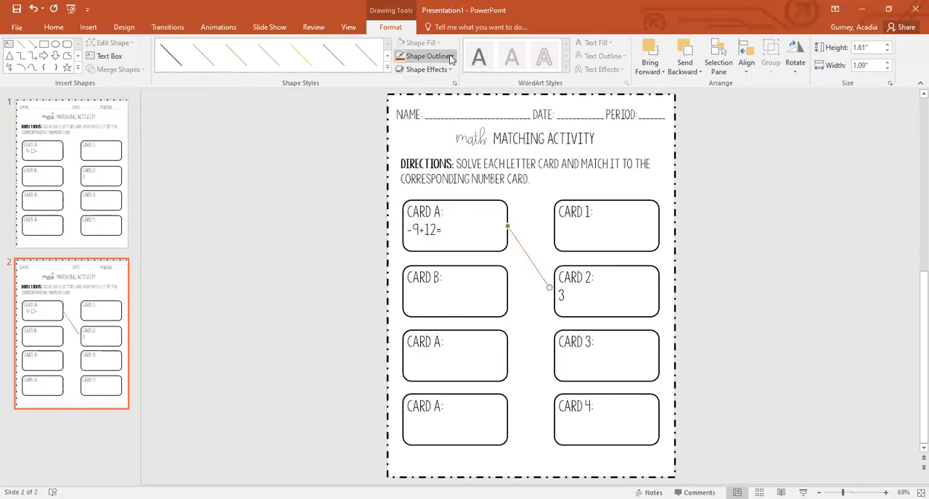
click(424, 57)
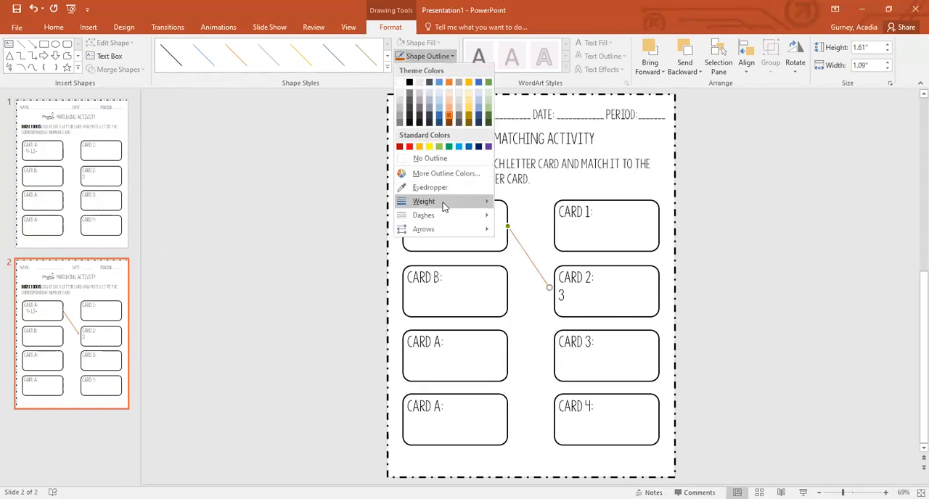
click(424, 201)
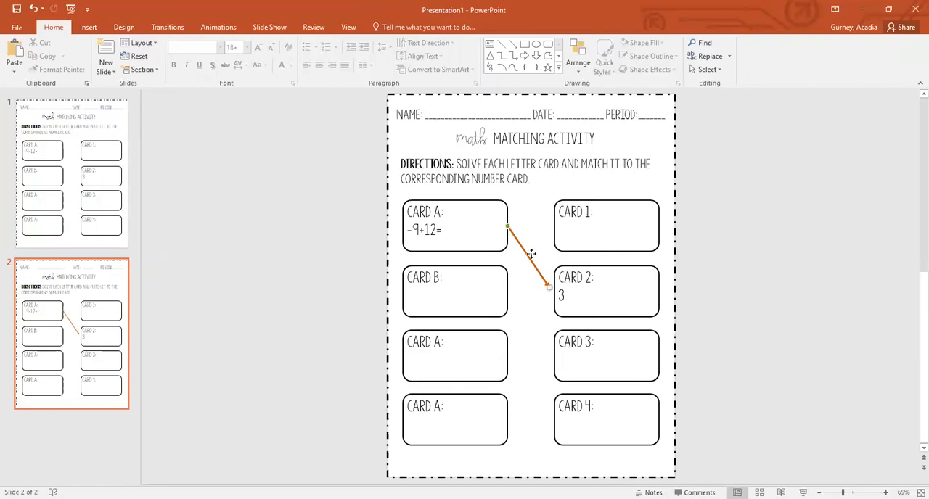
click(525, 254)
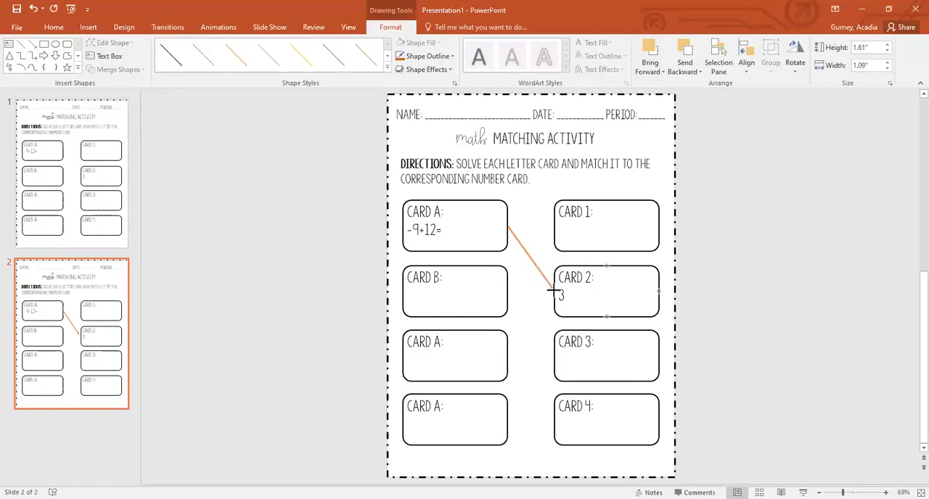
click(532, 282)
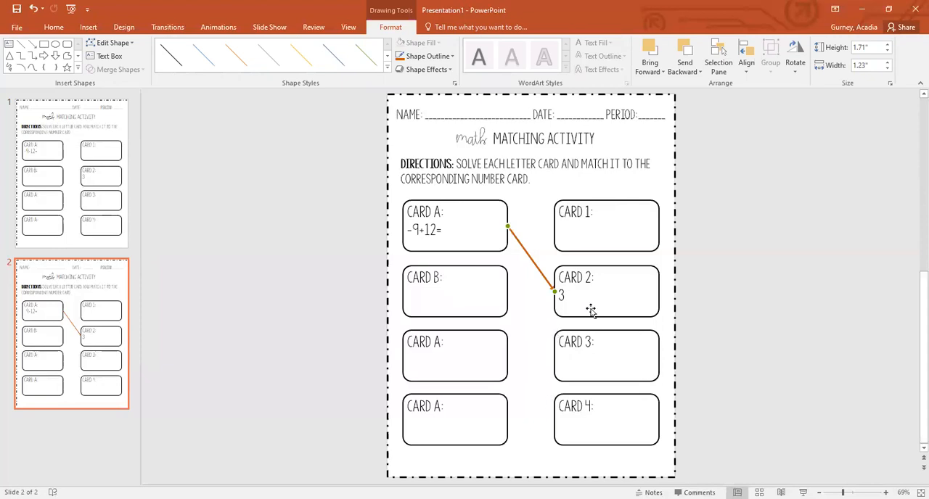
mouse_move(645, 229)
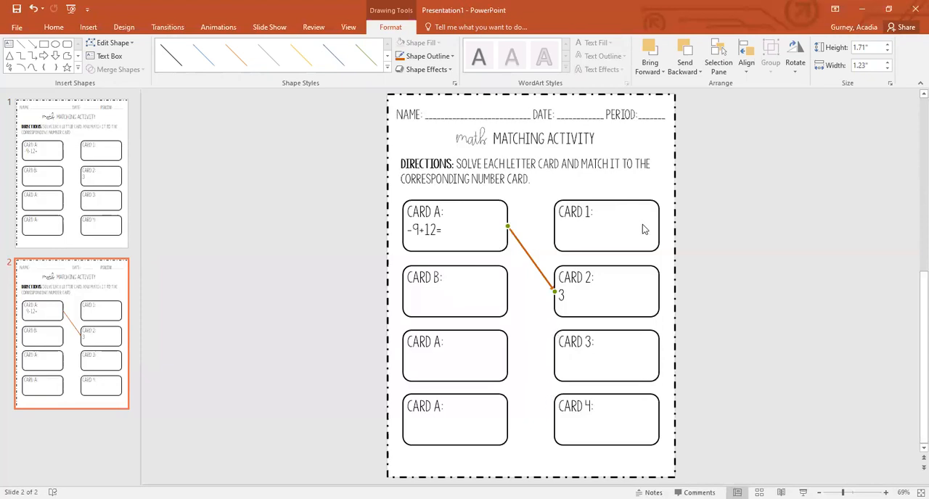
mouse_move(335, 206)
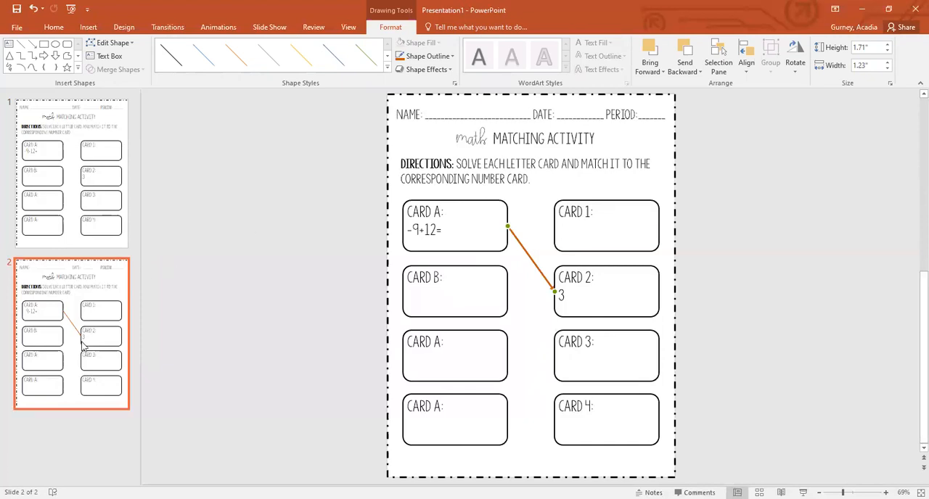
Step: Duplicate the answer-key slide to create a third slide
right_click(70, 334)
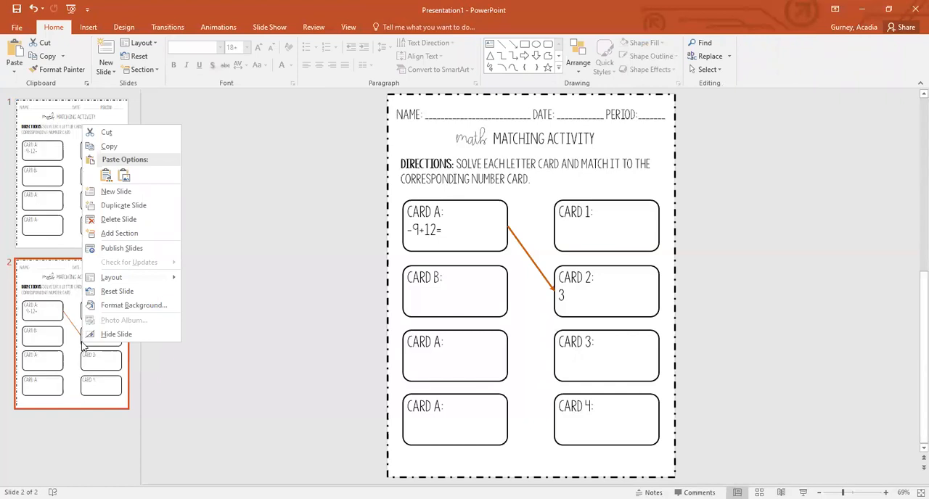
mouse_move(123, 206)
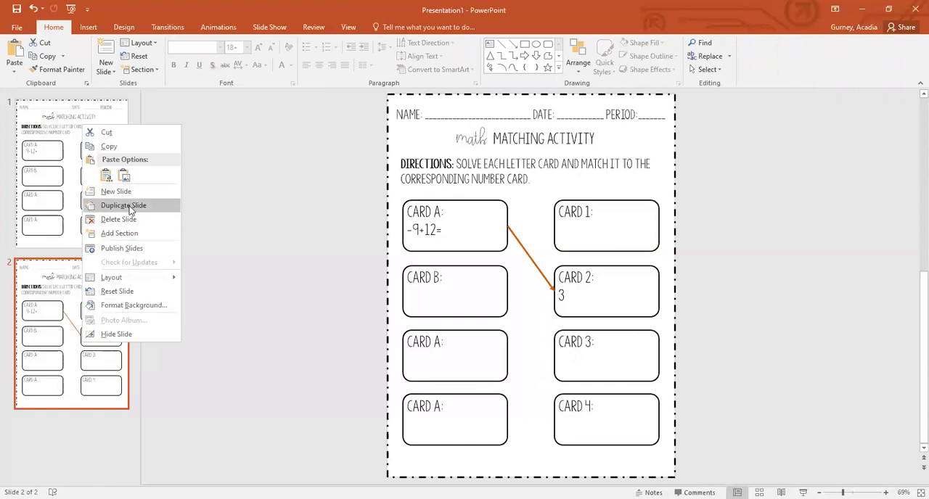
click(123, 206)
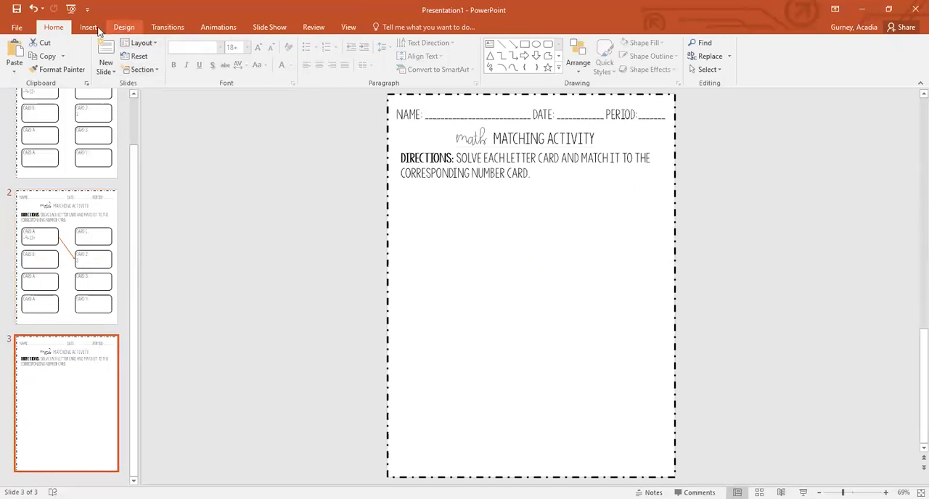
Step: Insert a 2x2 table styled No Style No Grid with All Borders applied
click(87, 26)
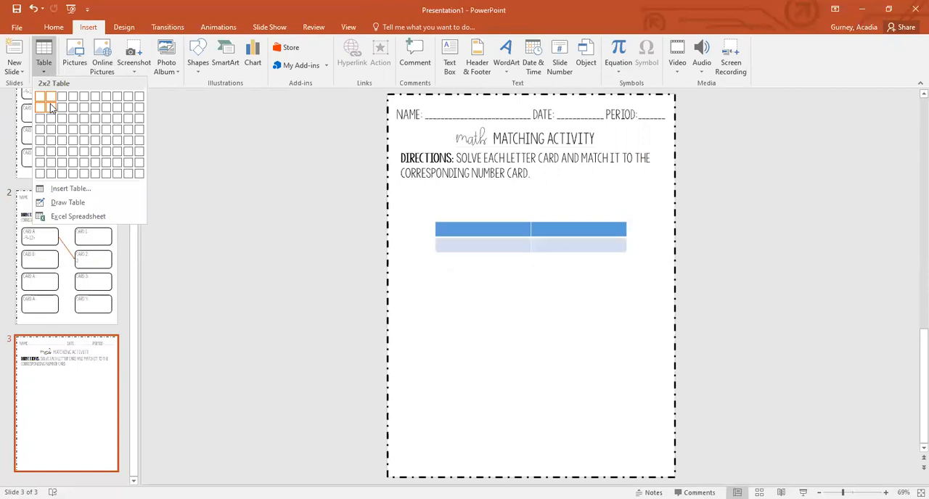
click(49, 104)
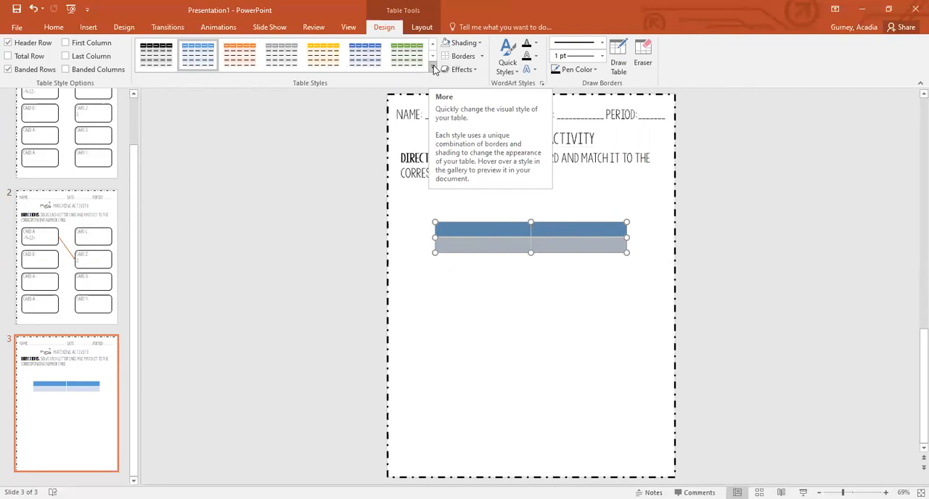
click(433, 70)
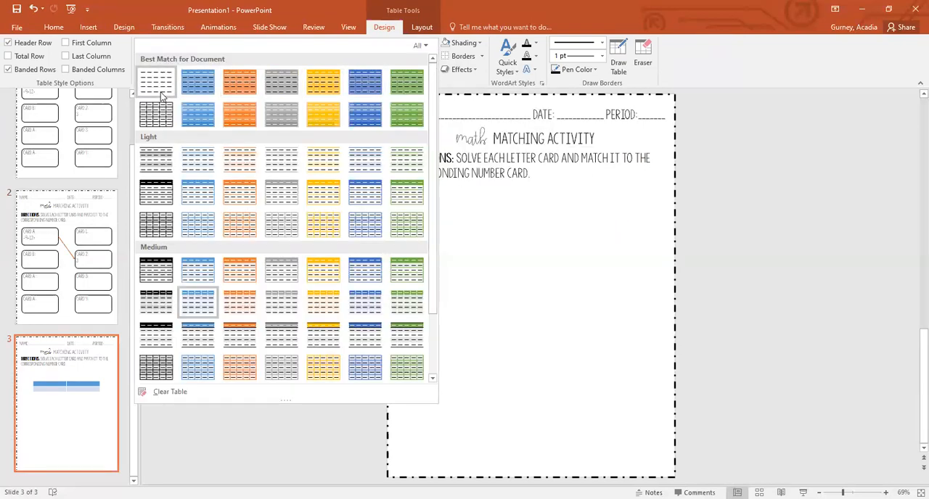
mouse_move(157, 113)
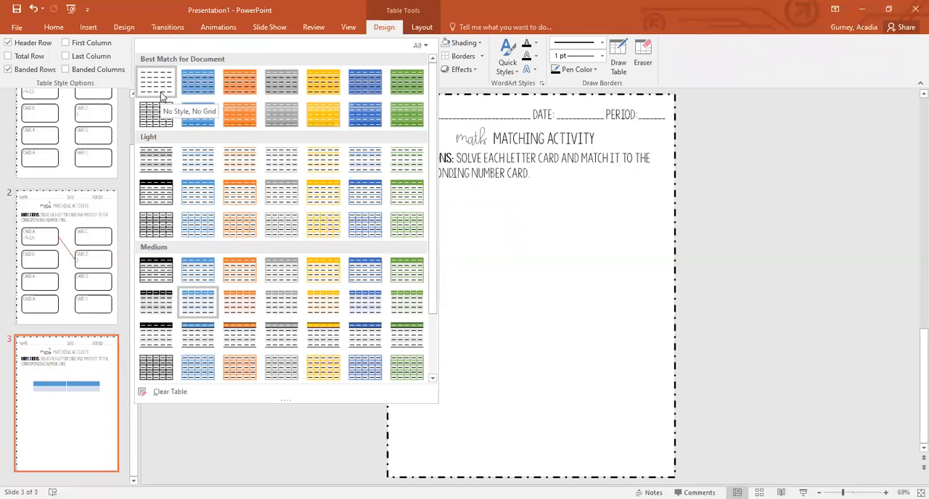
click(157, 114)
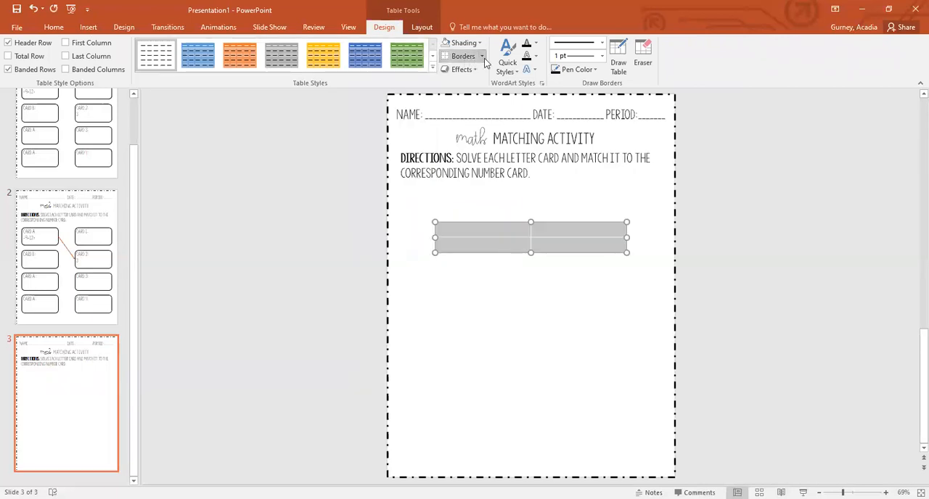
click(463, 55)
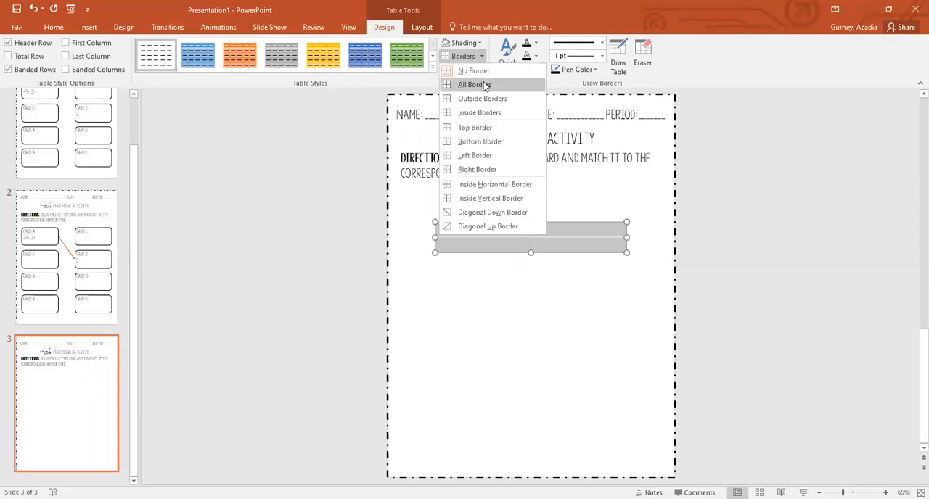
click(473, 84)
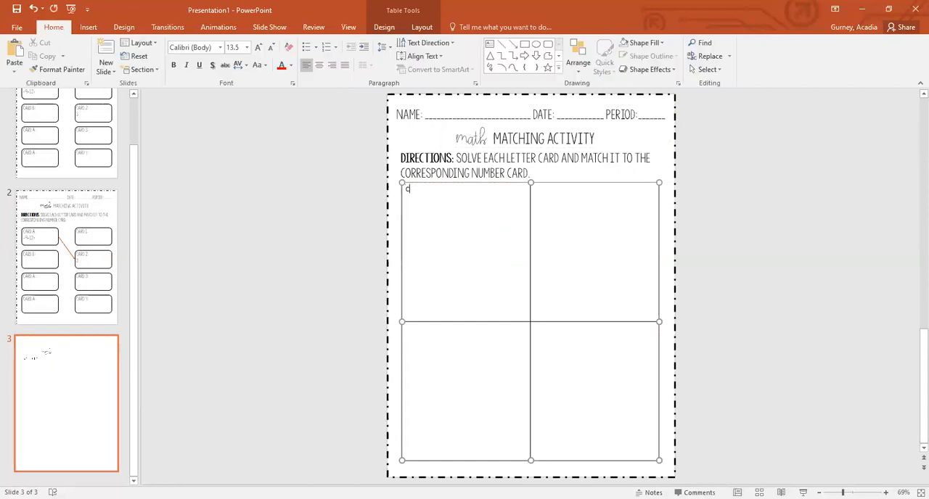
Step: Enter 'Card A matches with Card ____' and 'WORK:' in the first cell in larger KG Sorry Not Sorry
text(Card A ma)
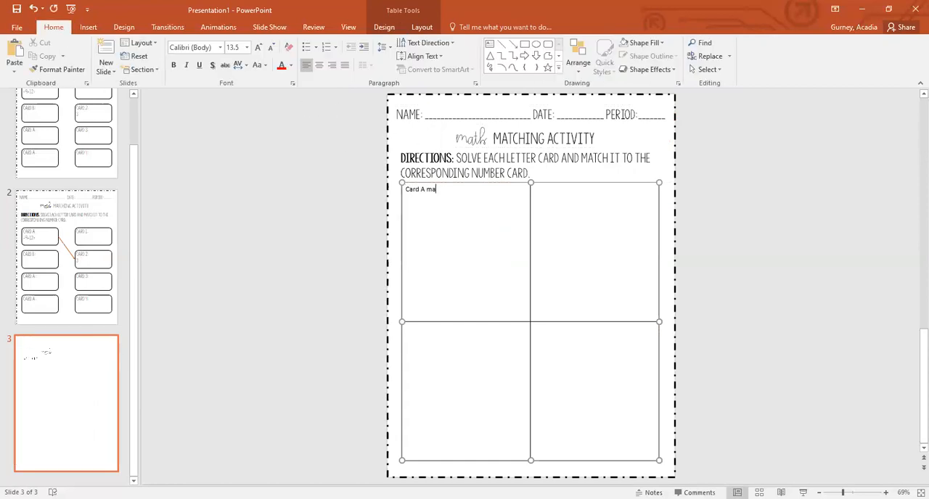
text(tches with C)
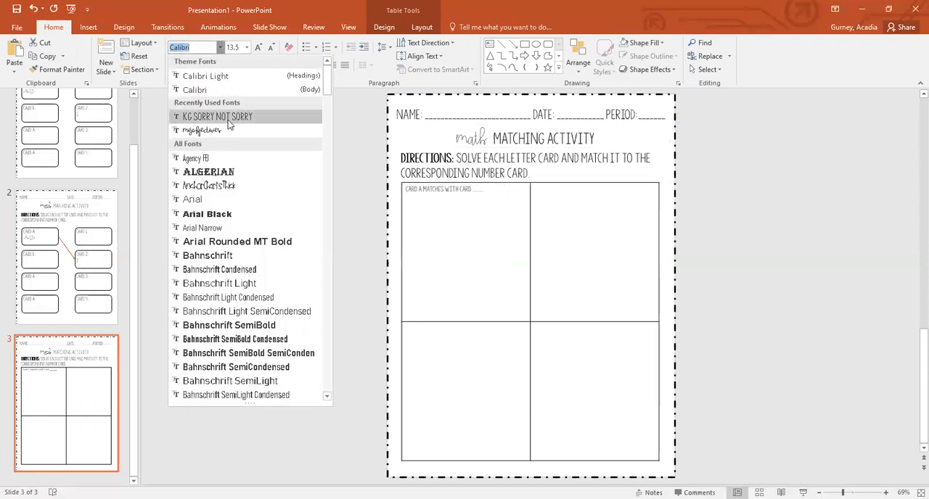
click(218, 116)
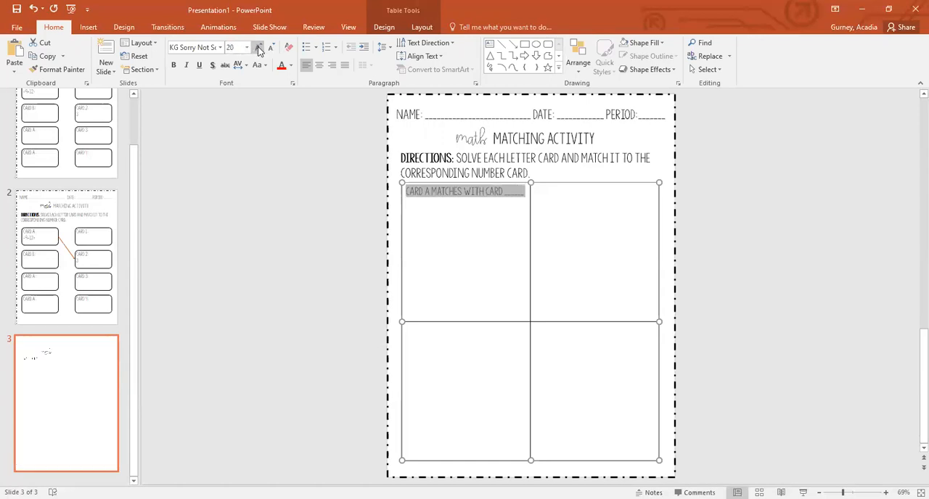
click(258, 47)
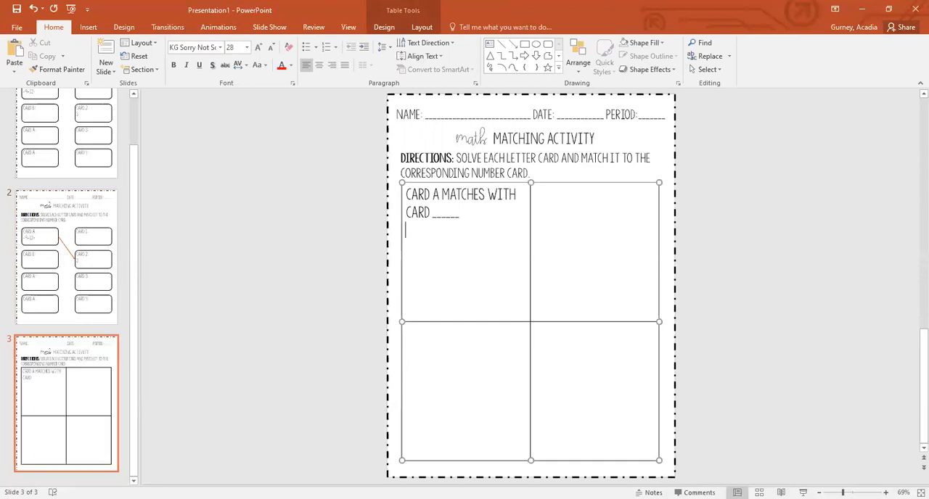
text(WORK:)
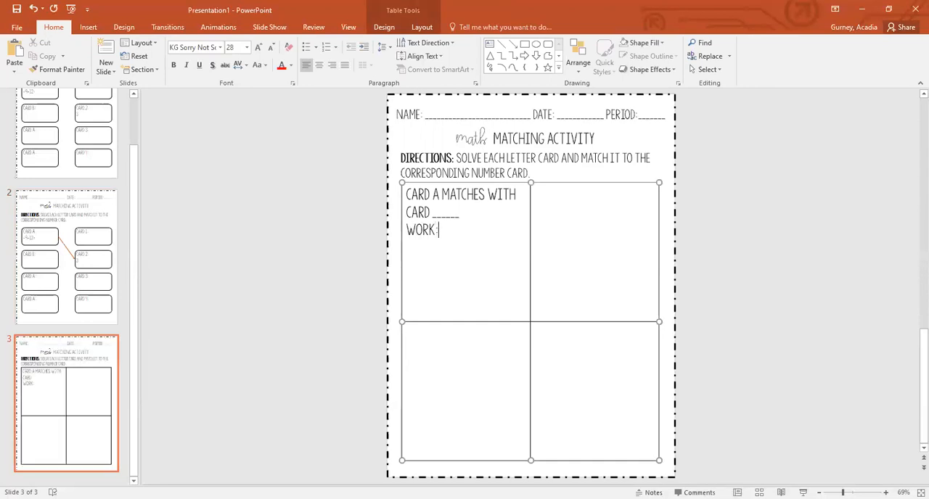
double_click(421, 229)
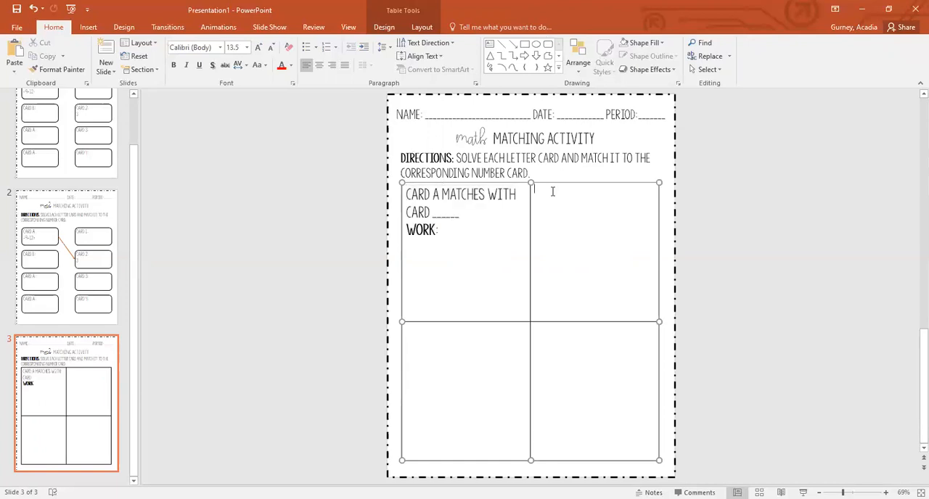
Step: Paste the prompt with source formatting into the remaining cells for Cards B, C and D
right_click(552, 192)
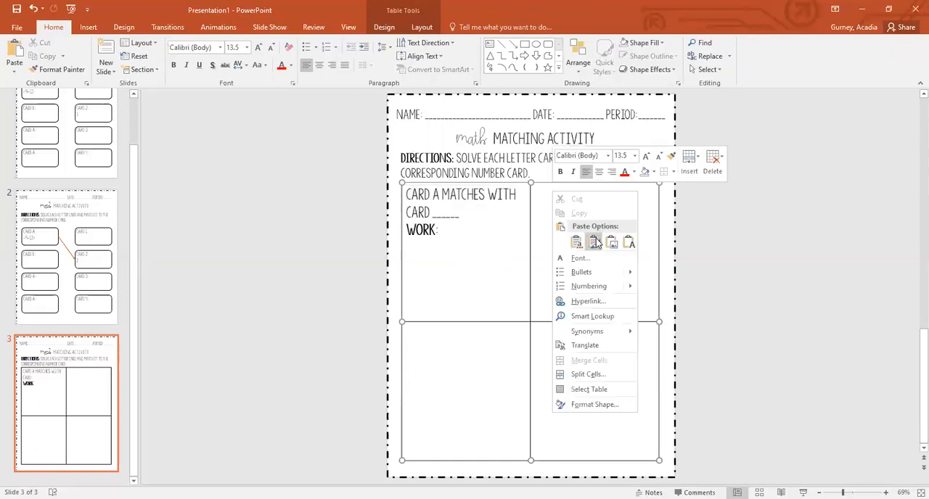
click(575, 241)
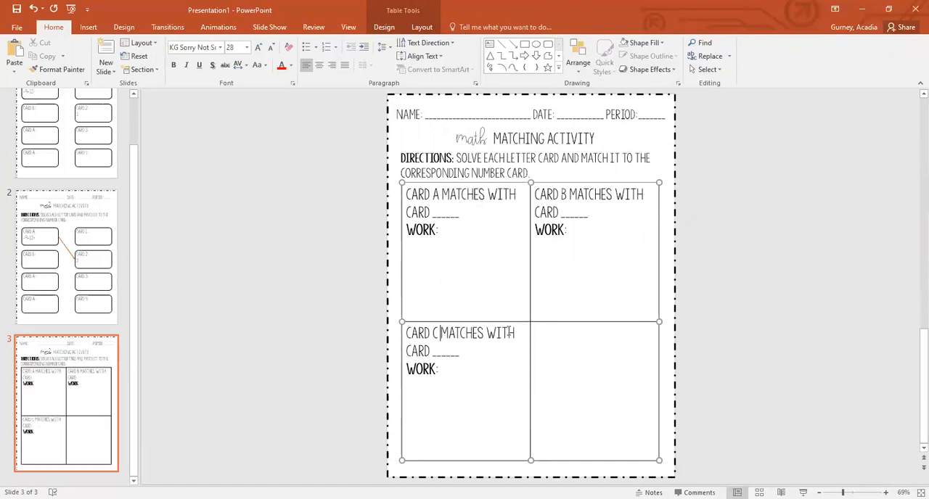
click(557, 334)
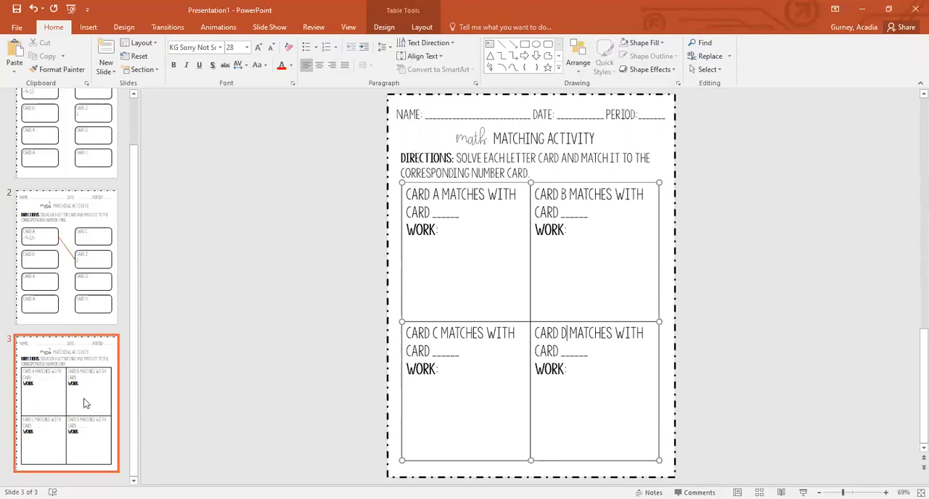
Step: Duplicate the recording-sheet slide to create a fourth slide
right_click(85, 404)
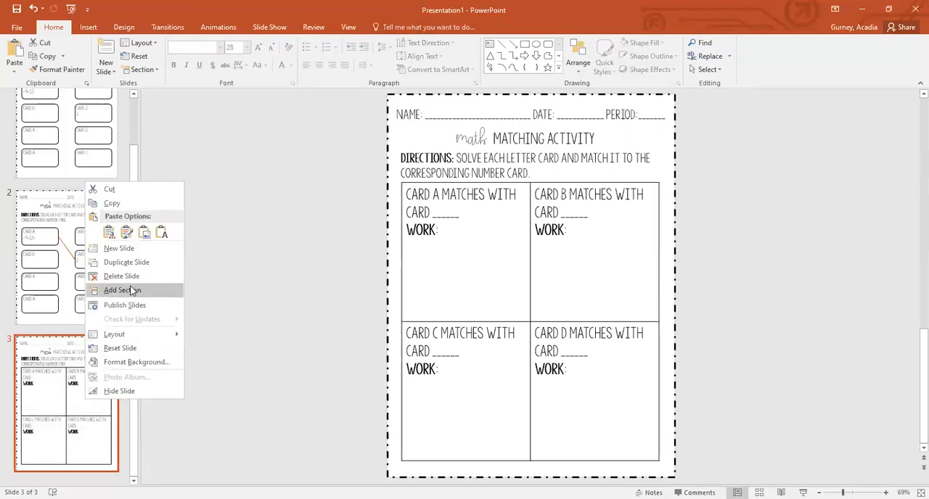
click(126, 263)
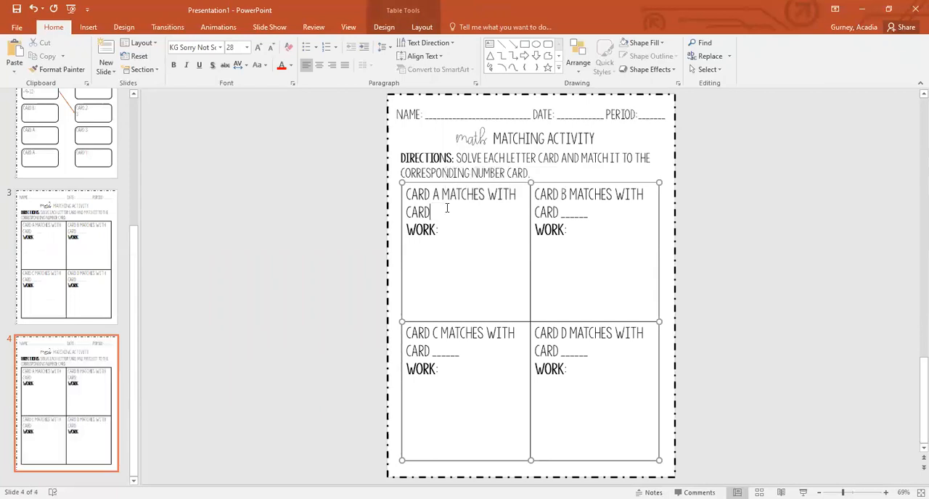
Step: Enter 2 as Card A's match on slide 4 and give it a different font colour
text(2)
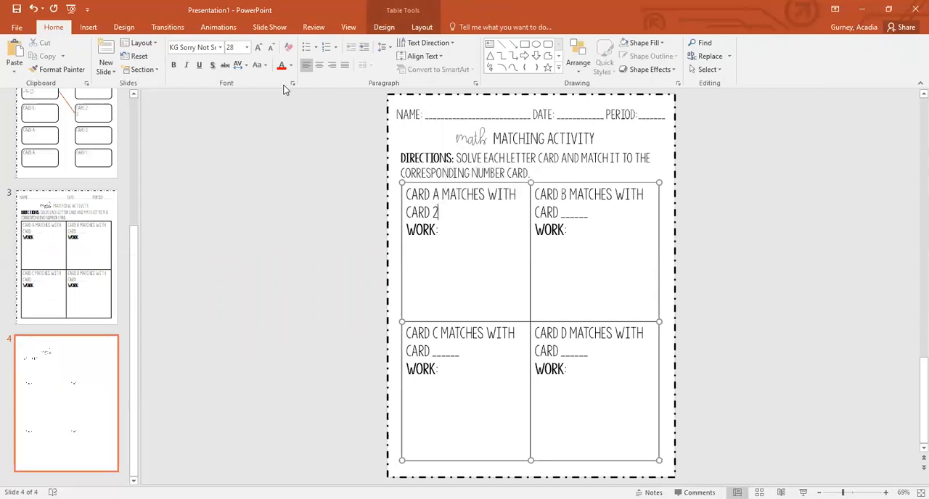
key(backspace)
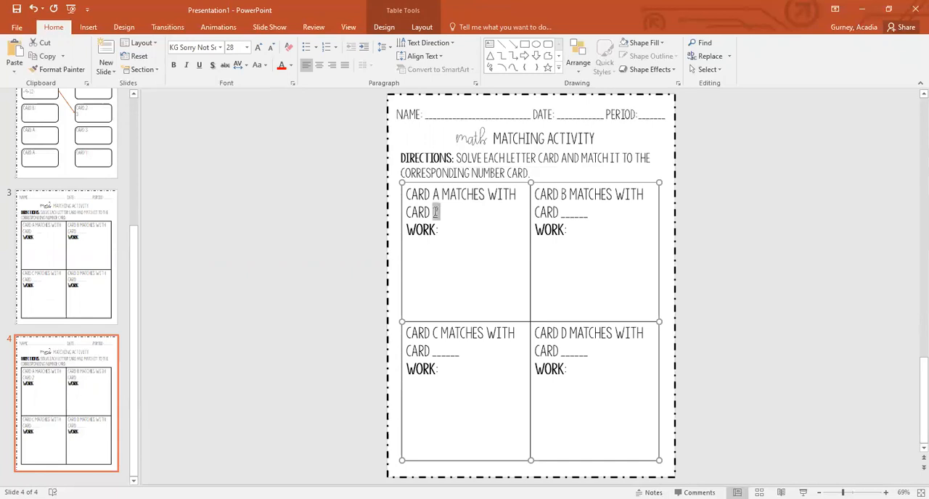
text(2)
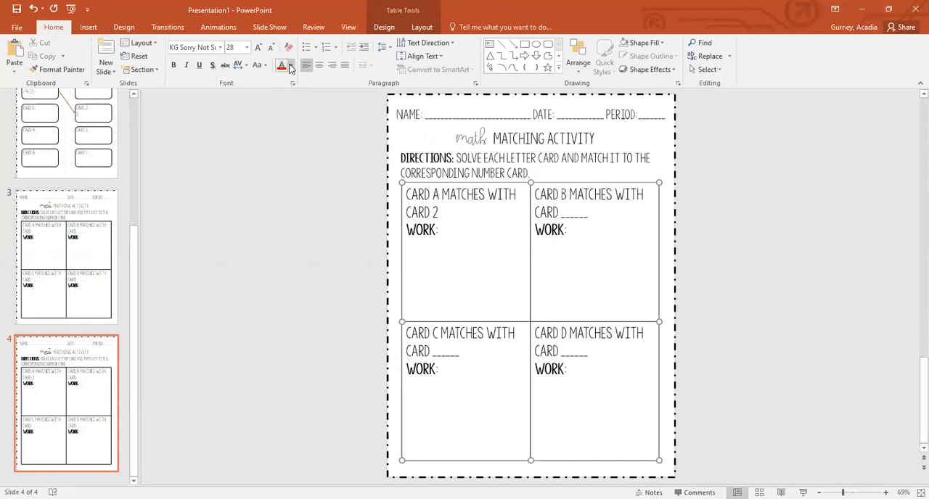
click(293, 65)
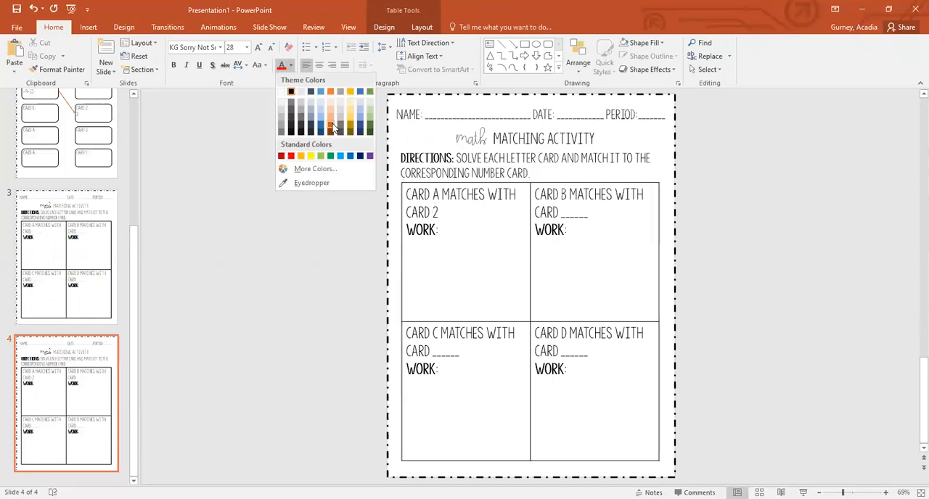
click(436, 212)
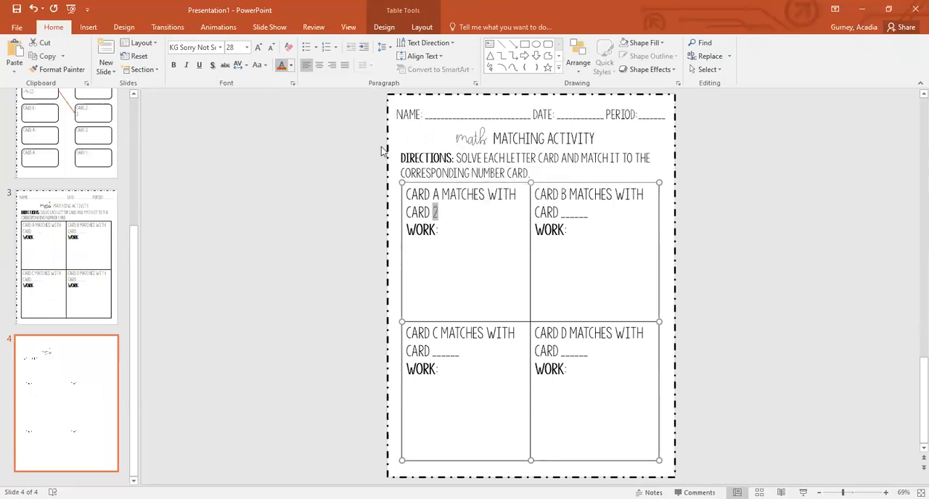
click(258, 47)
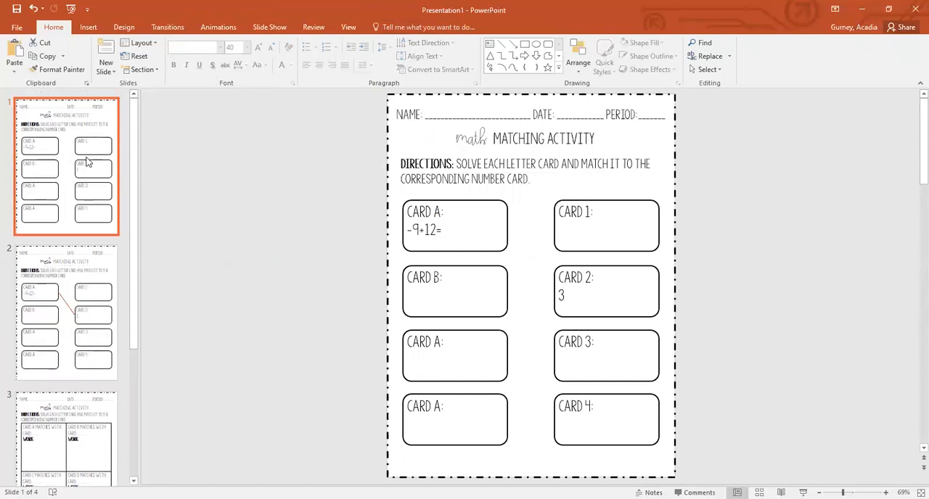
click(65, 312)
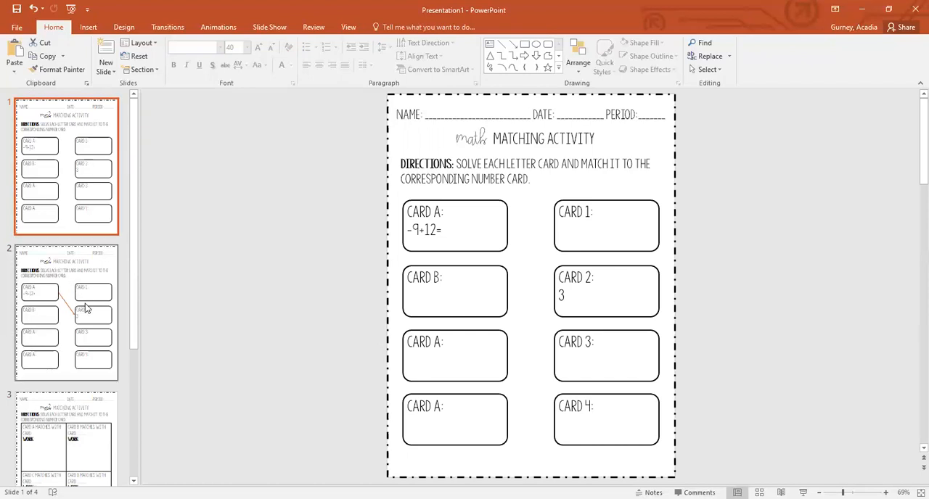
click(66, 314)
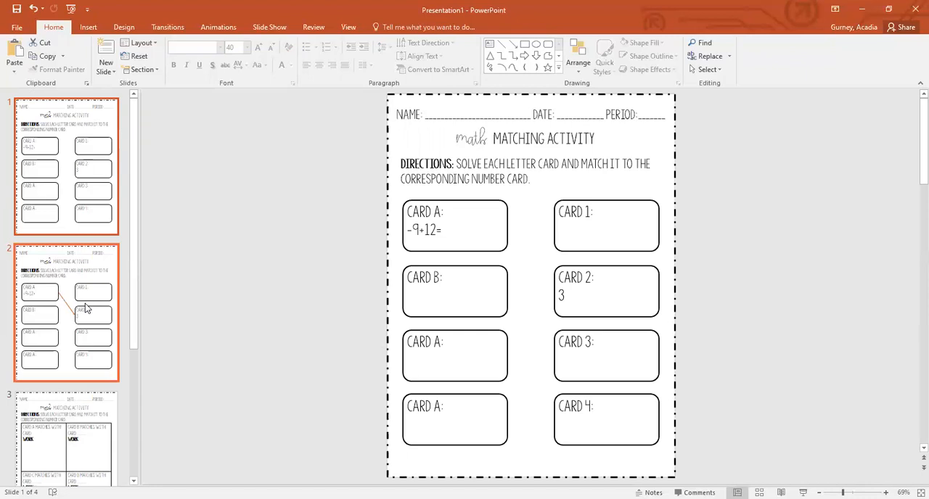